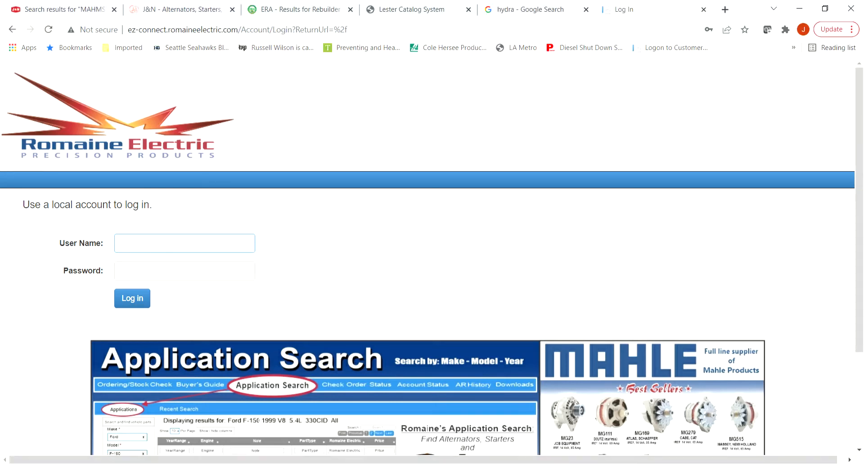
mouse_move(189, 342)
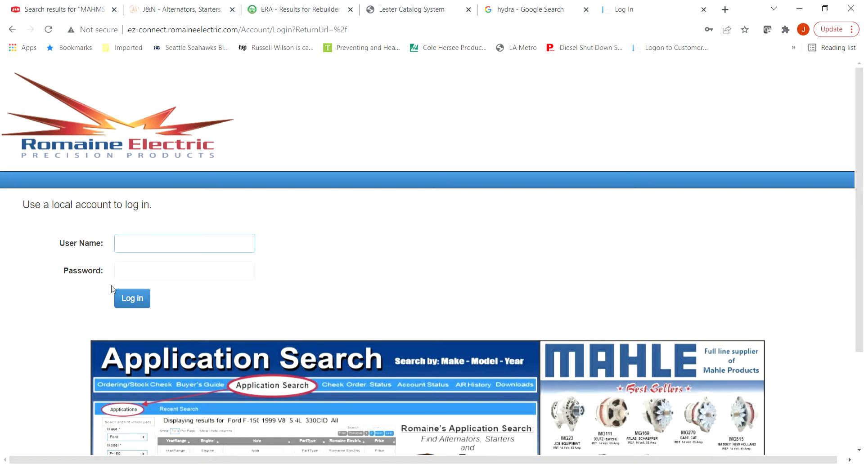
- Log in to EZ-Connect with user name TEST and its password
type("TEST")
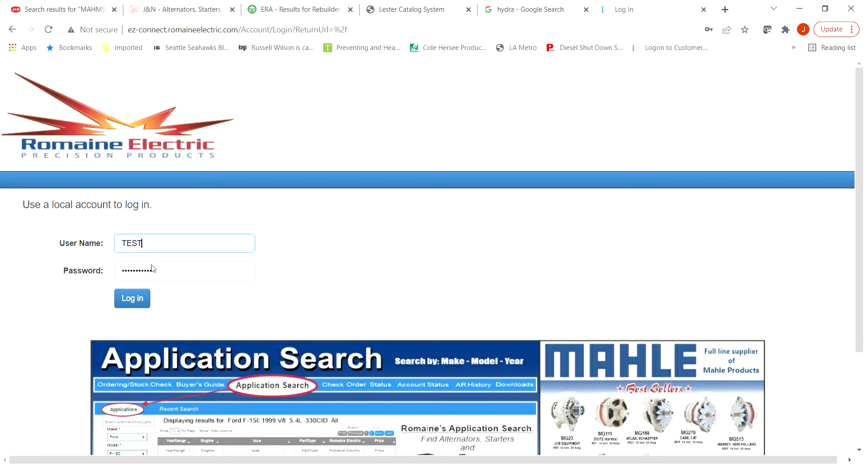
left_click(132, 298)
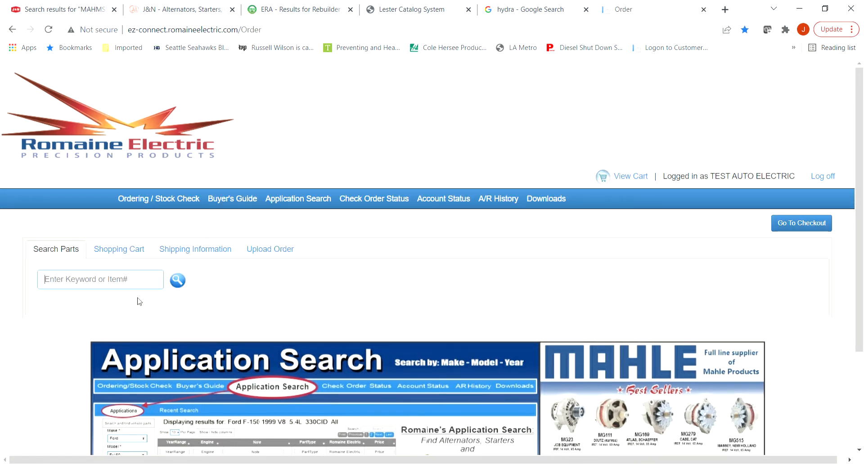
mouse_move(137, 308)
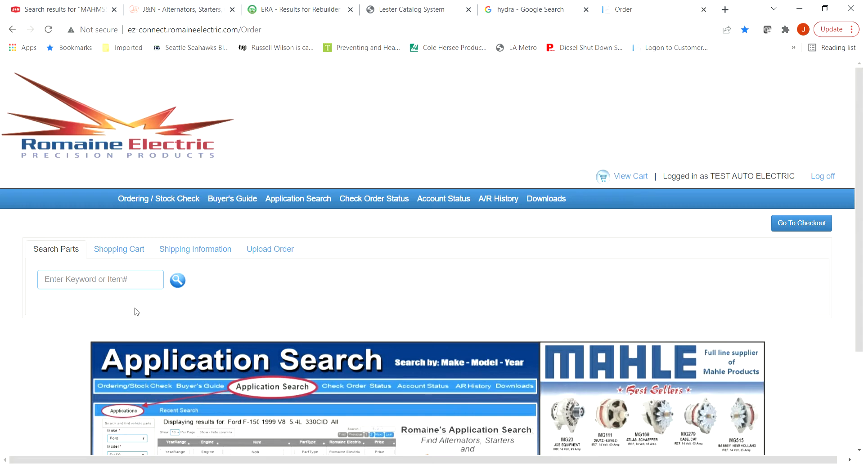
mouse_move(139, 306)
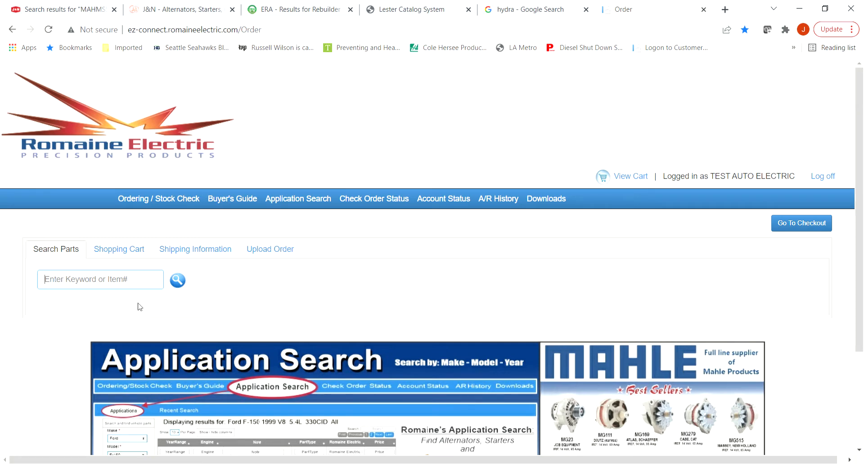
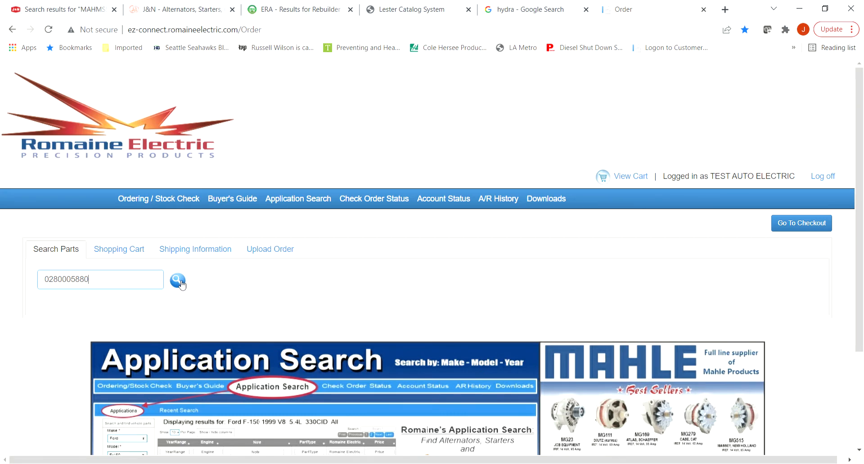
left_click(177, 280)
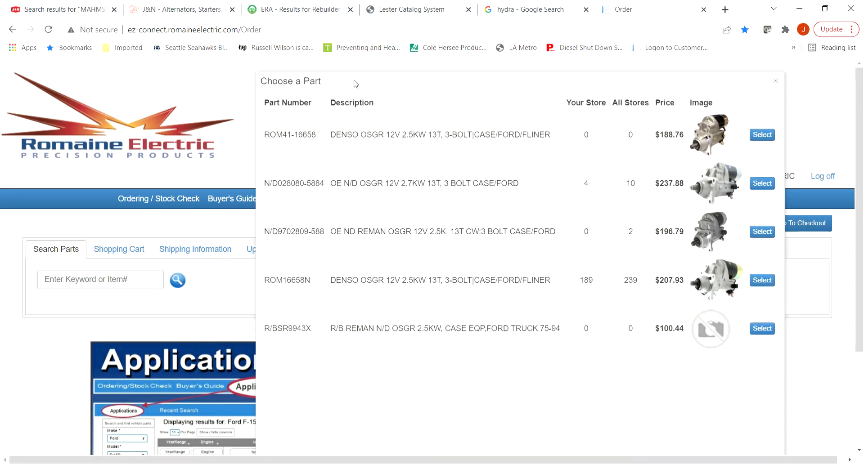
mouse_move(528, 412)
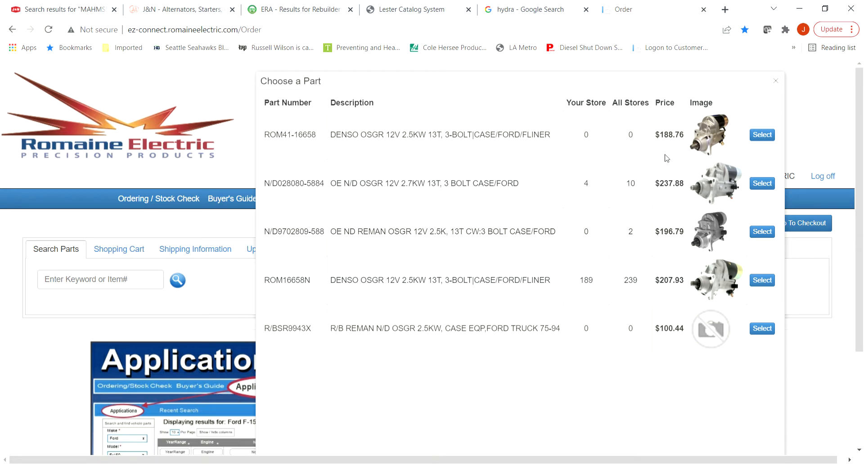
mouse_move(610, 309)
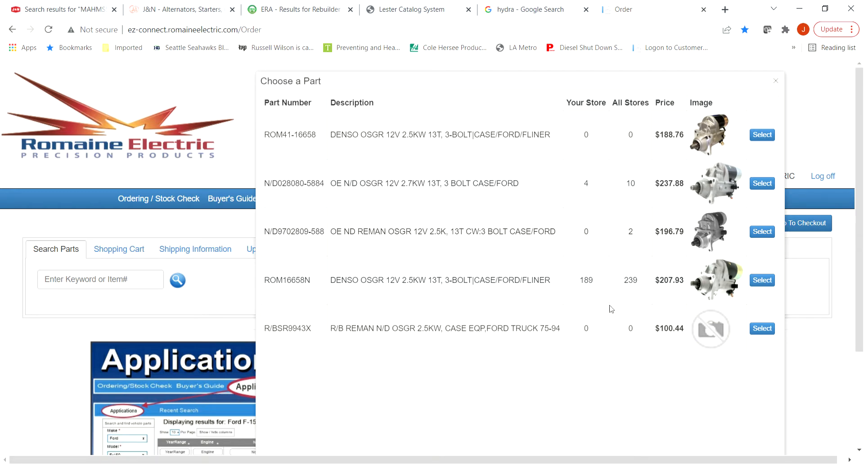
mouse_move(632, 251)
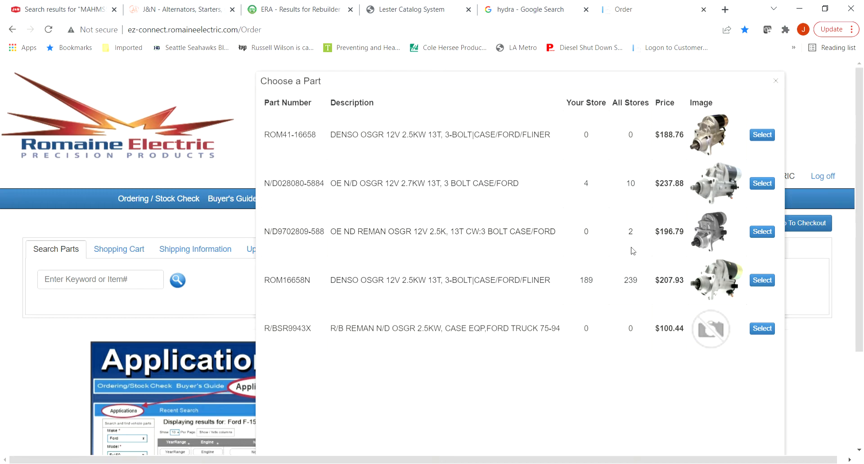
mouse_move(577, 307)
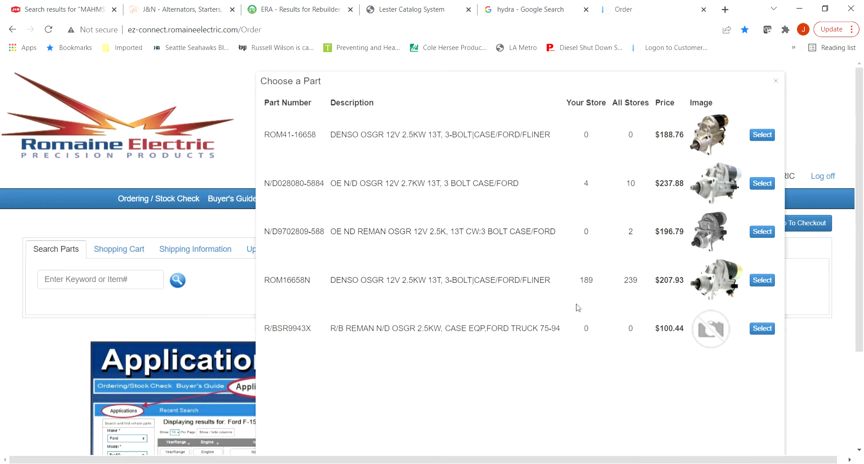
mouse_move(761, 291)
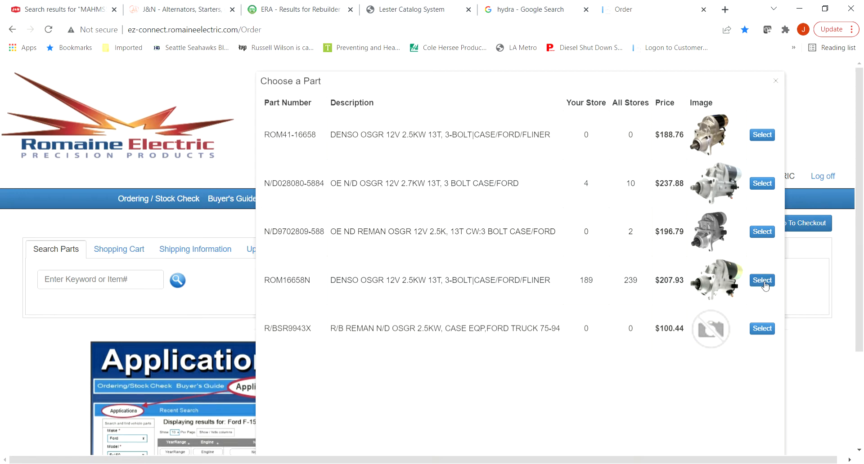
- Select the ROM16658N DENSO starter and browse its enlarged product photos
left_click(762, 280)
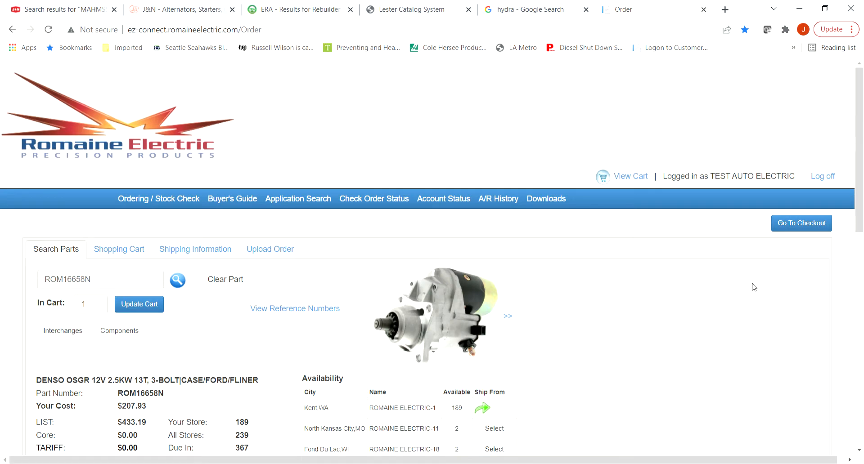
mouse_move(690, 324)
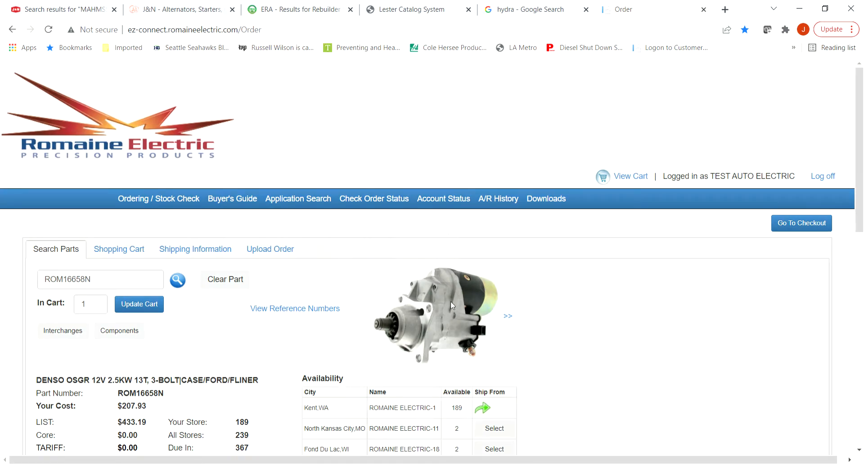
left_click(441, 314)
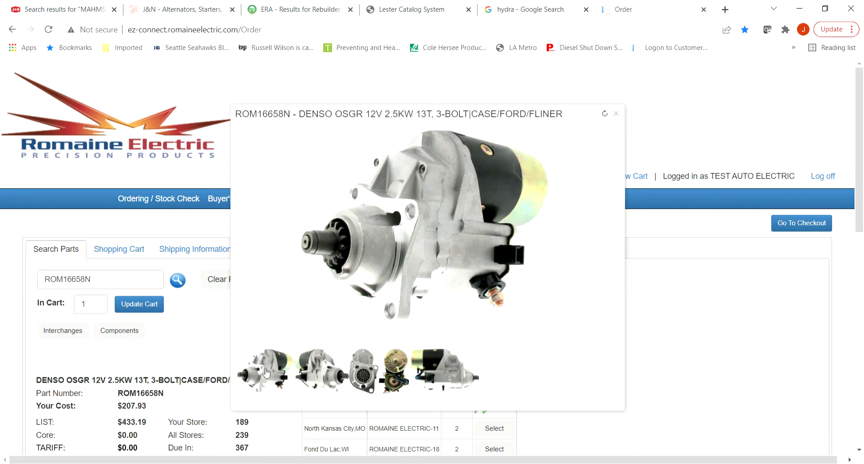
left_click(361, 371)
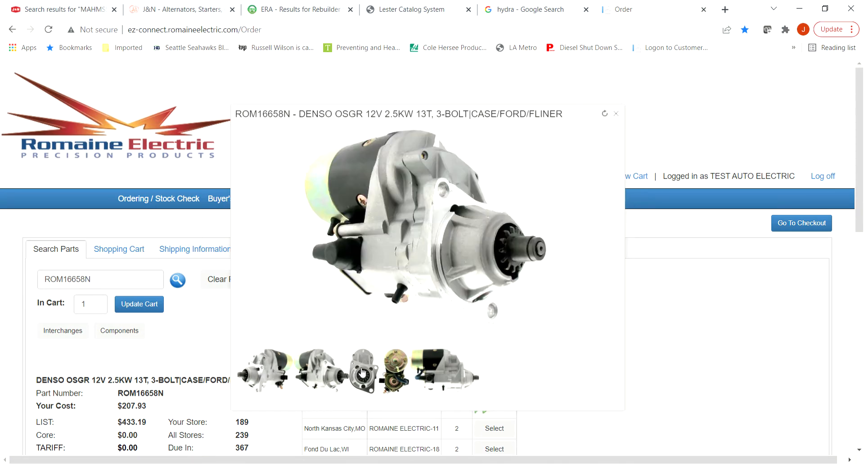
left_click(446, 370)
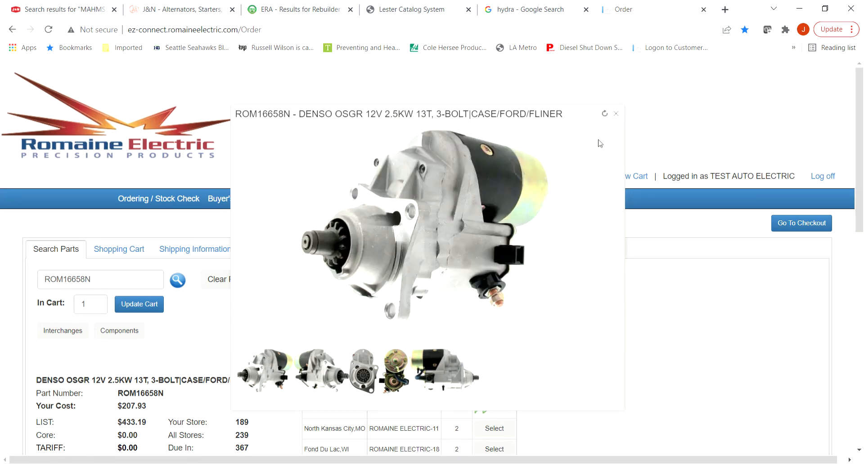
left_click(615, 114)
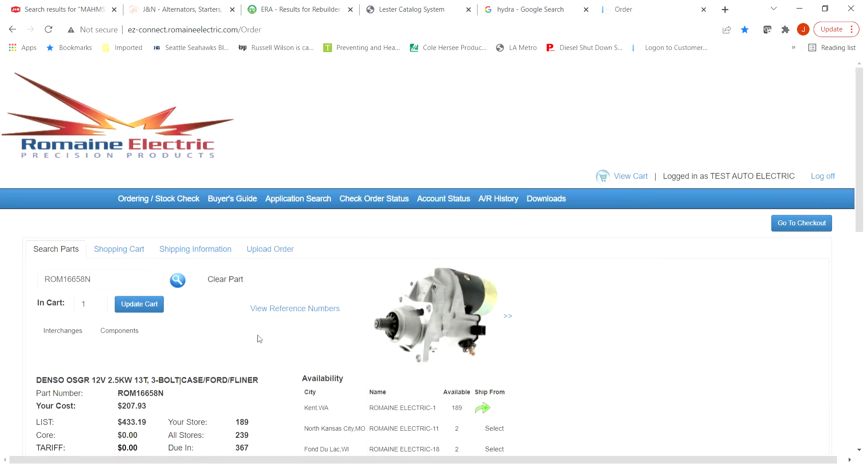
scroll("down", 3)
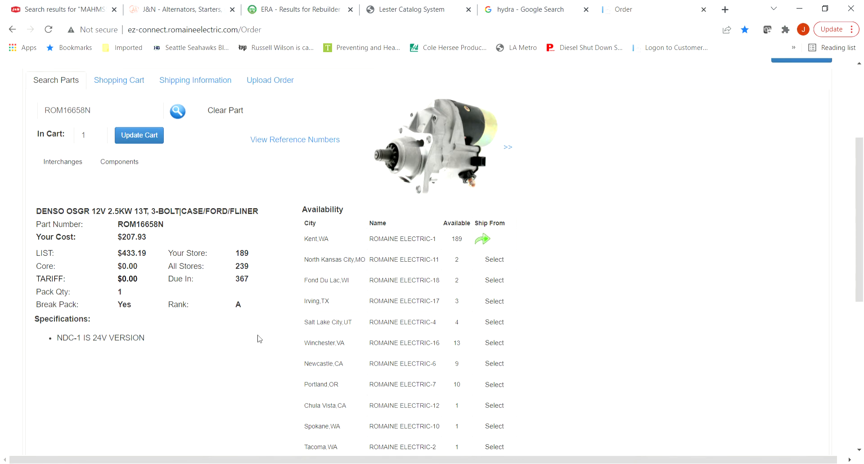
mouse_move(278, 300)
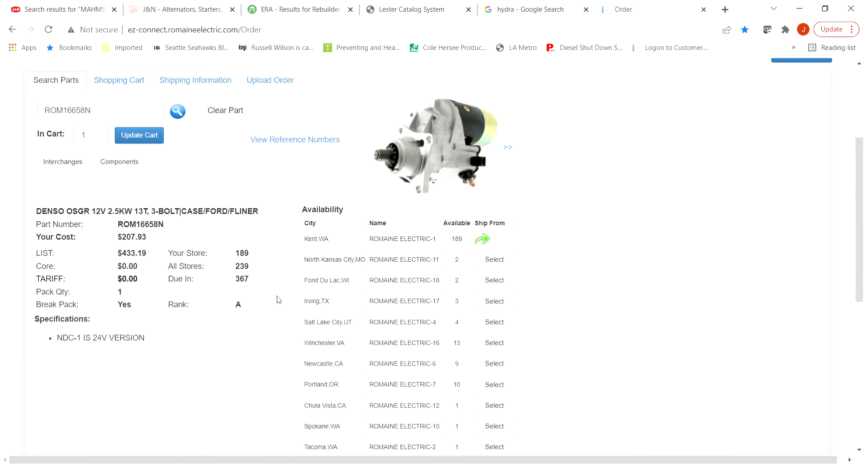
mouse_move(88, 239)
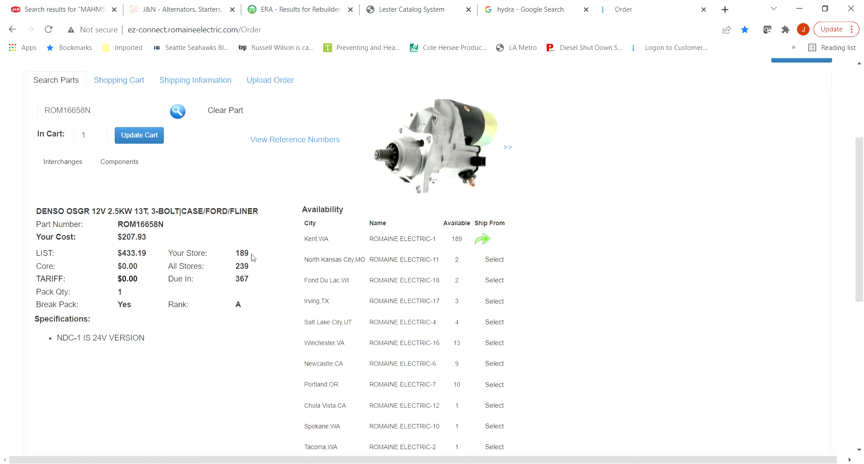
mouse_move(249, 274)
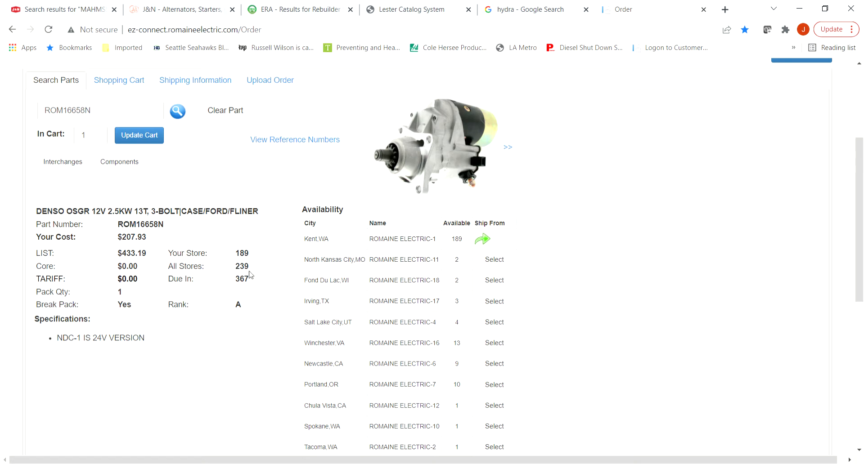
mouse_move(249, 287)
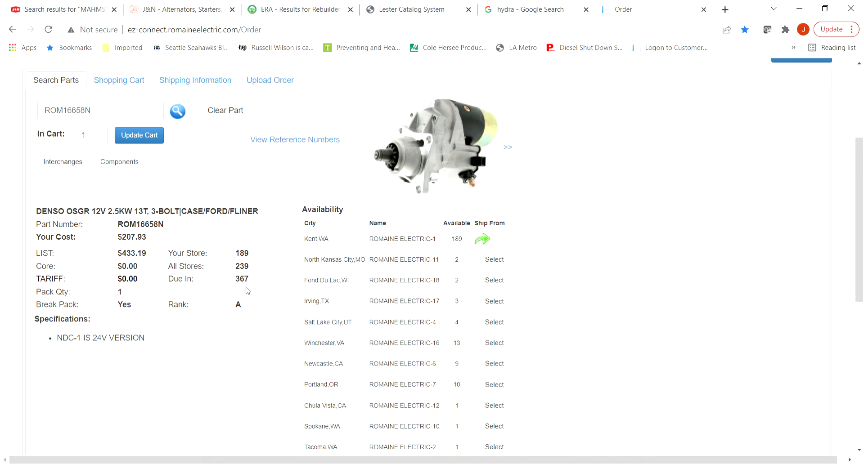
mouse_move(32, 344)
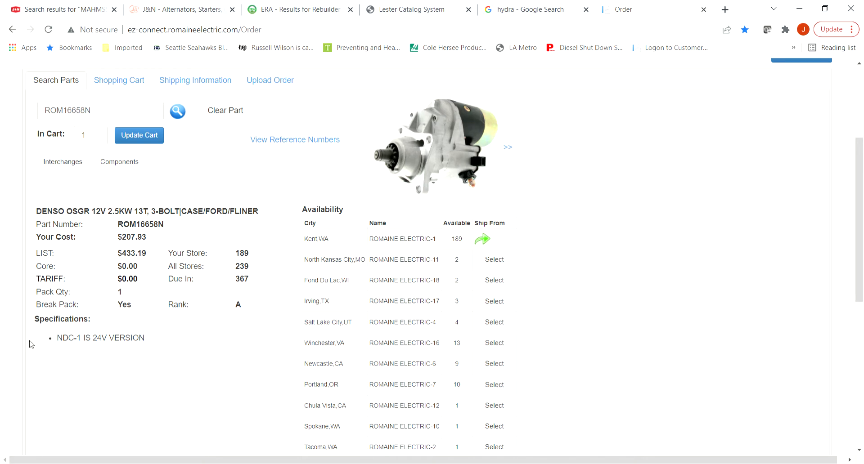
mouse_move(81, 337)
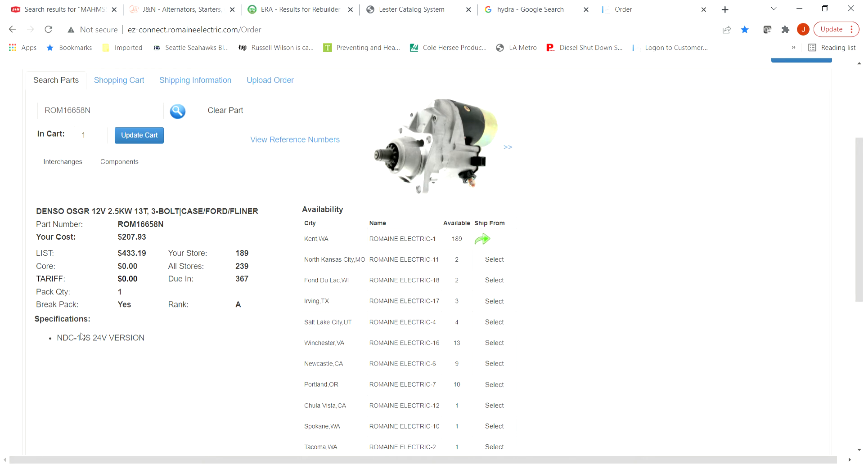
mouse_move(81, 359)
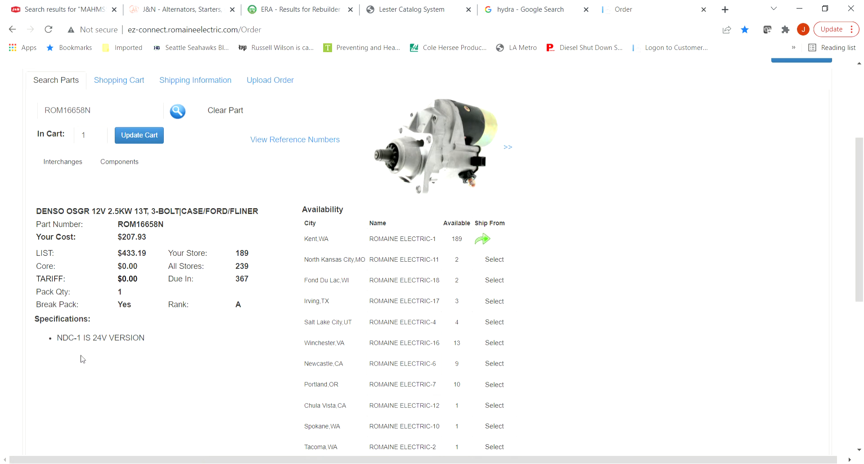
mouse_move(76, 361)
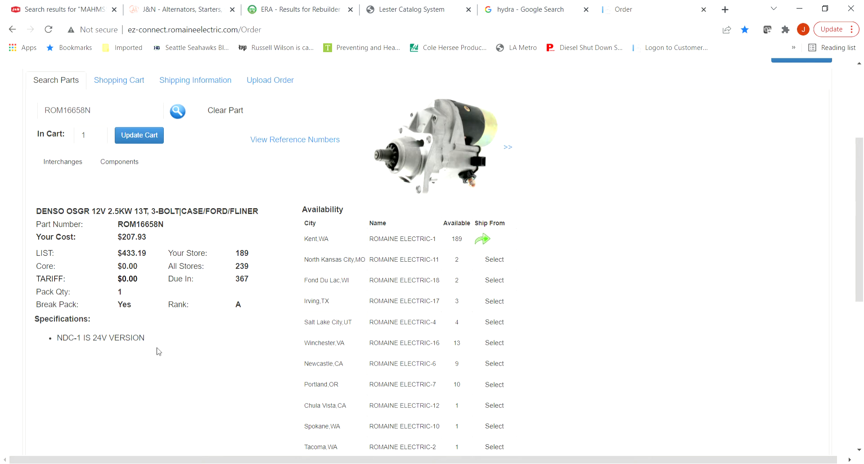
mouse_move(229, 346)
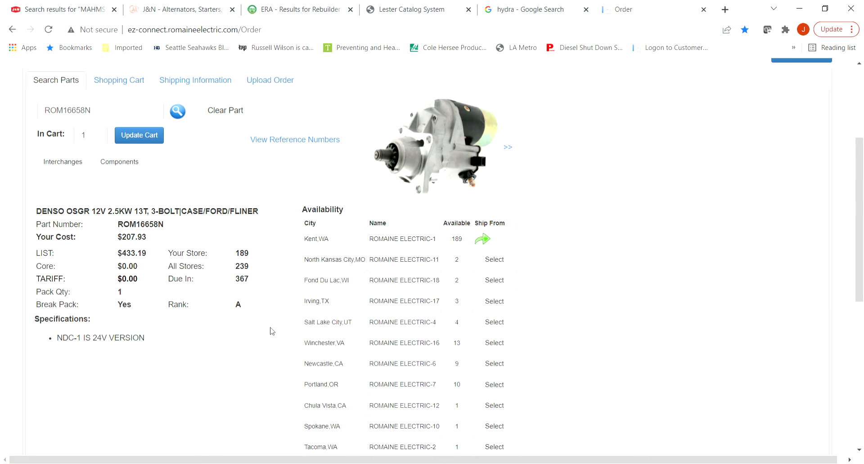
mouse_move(575, 347)
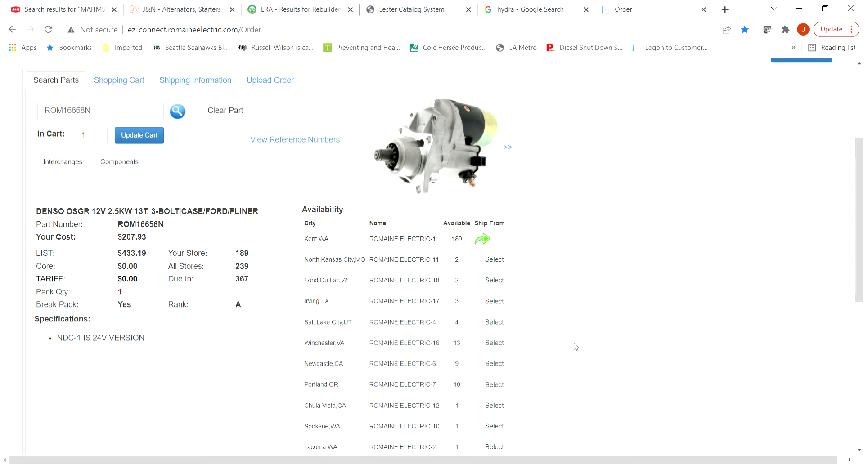
scroll("down", 3)
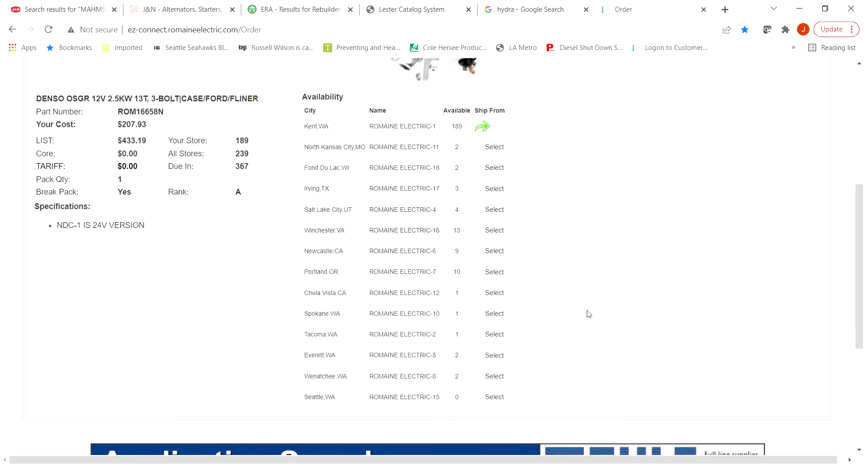
mouse_move(338, 130)
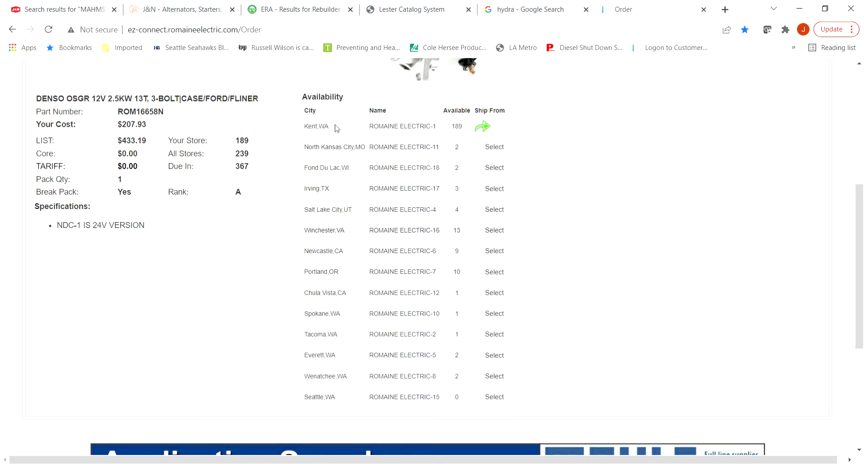
mouse_move(292, 229)
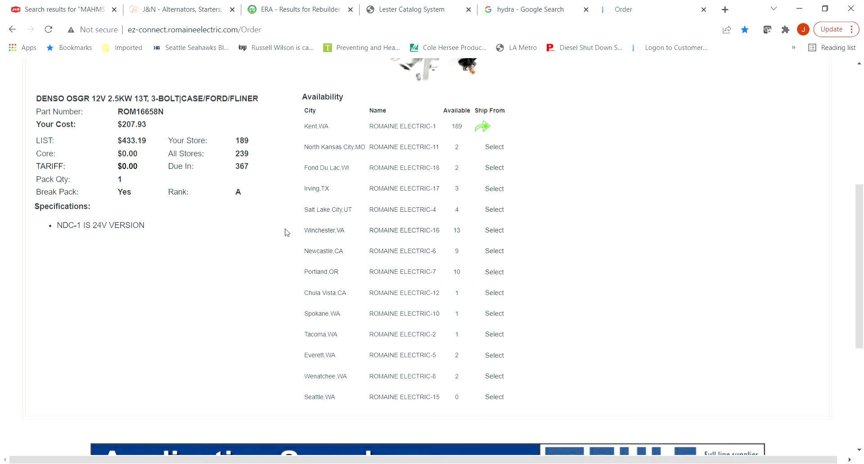
mouse_move(326, 147)
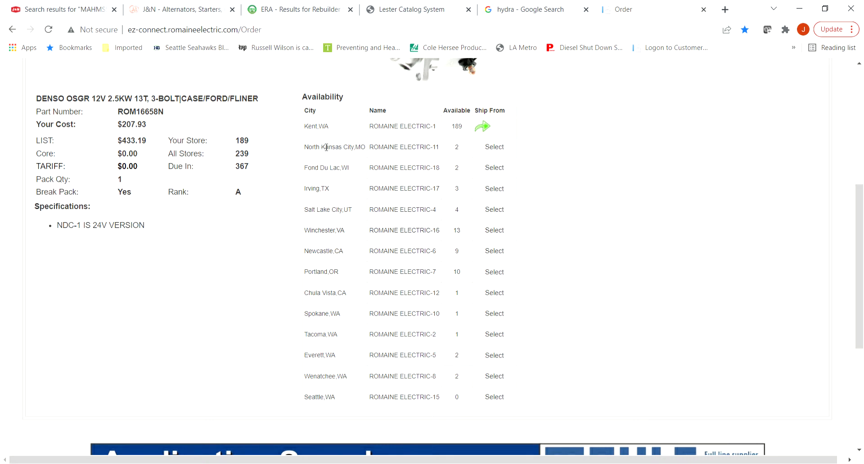
mouse_move(246, 243)
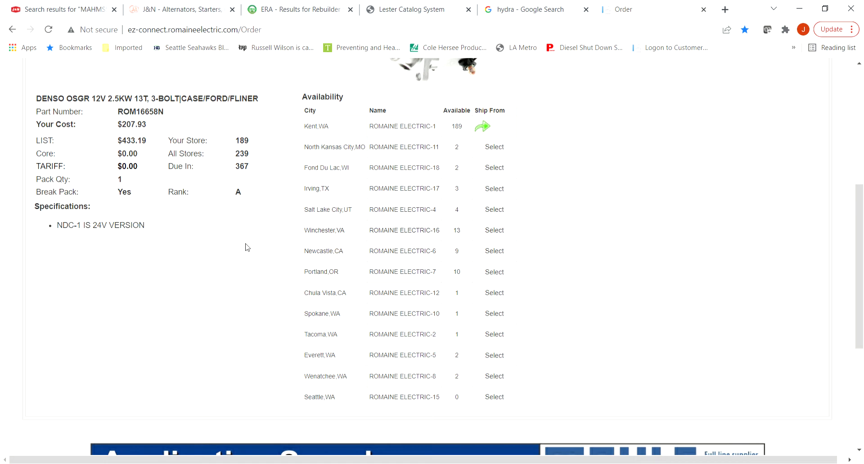
mouse_move(245, 254)
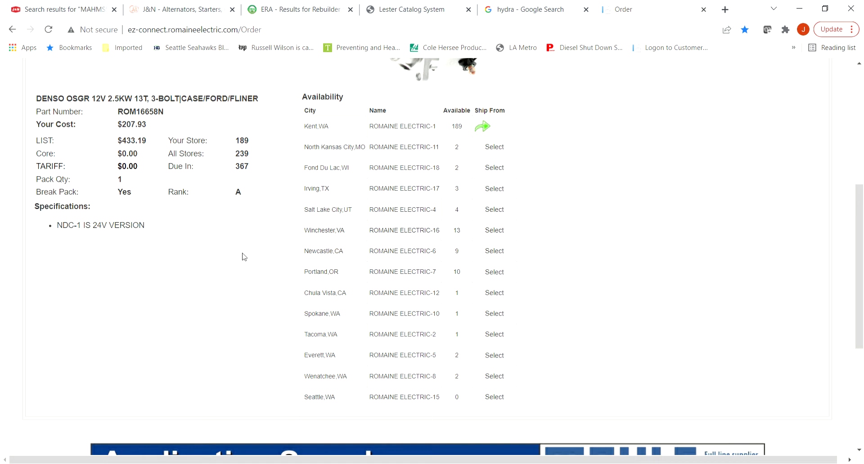
mouse_move(240, 262)
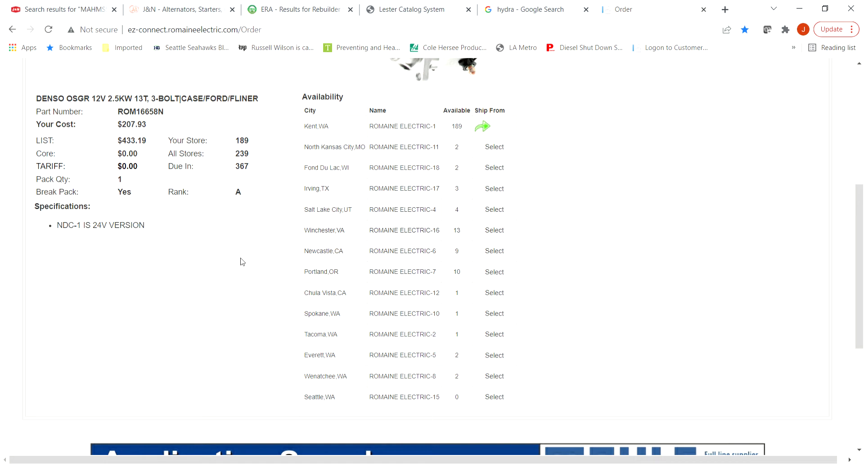
mouse_move(236, 288)
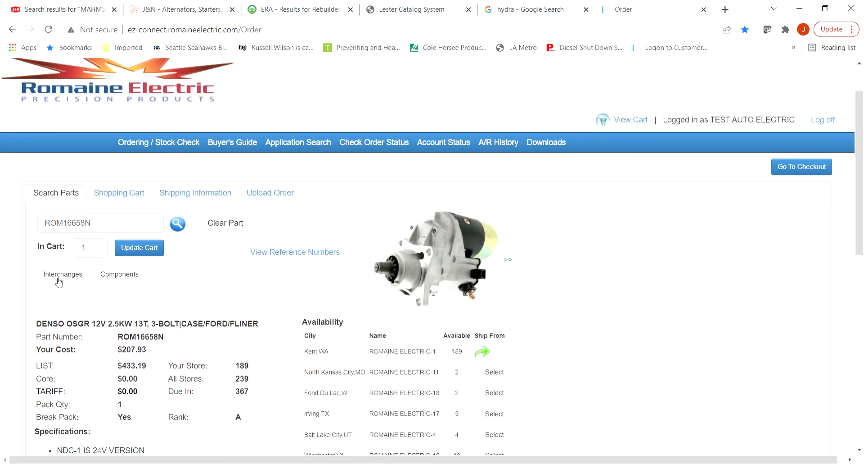
mouse_move(56, 286)
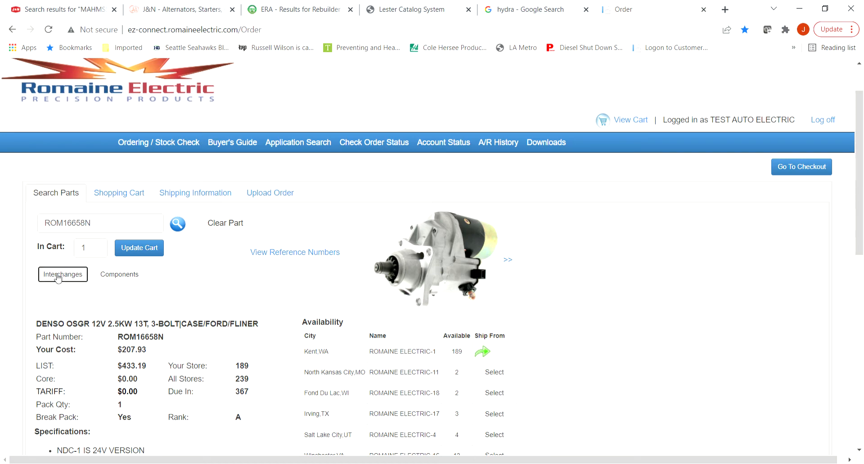
- Show ROM16658N's interchange parts and scroll through their stock and prices
left_click(62, 275)
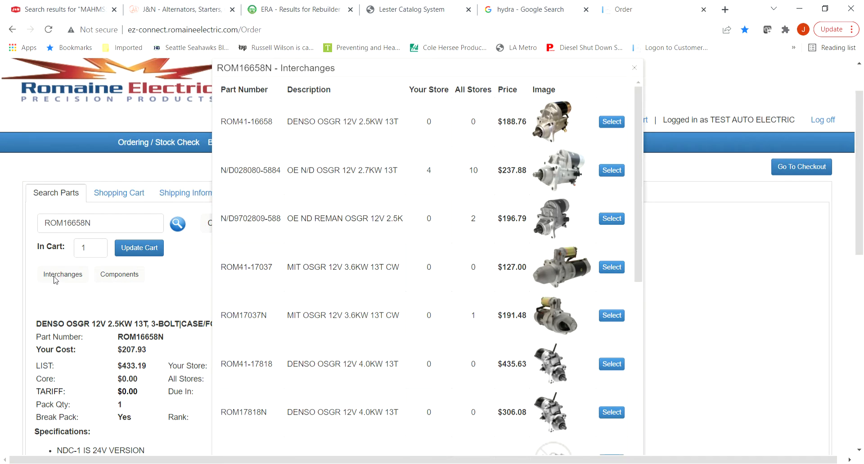
mouse_move(452, 255)
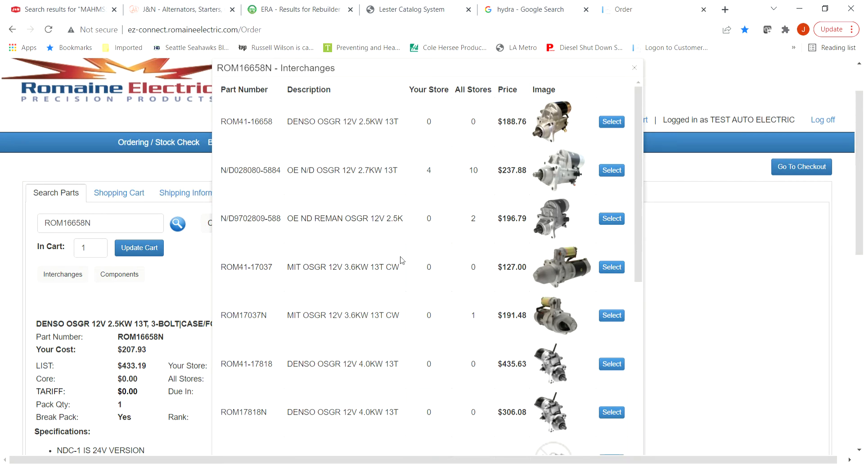
scroll("down", 3)
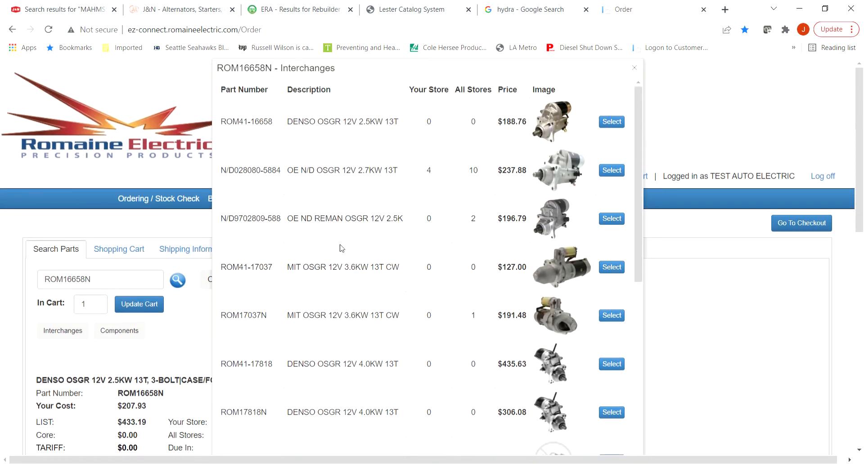
mouse_move(313, 204)
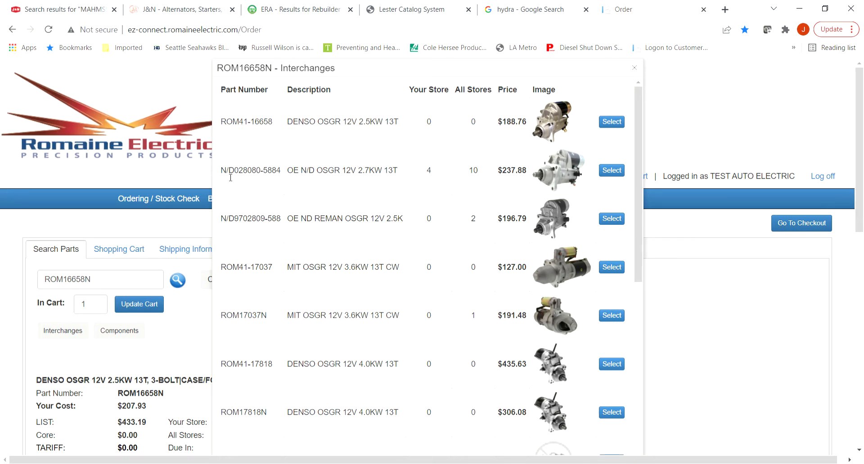
mouse_move(283, 178)
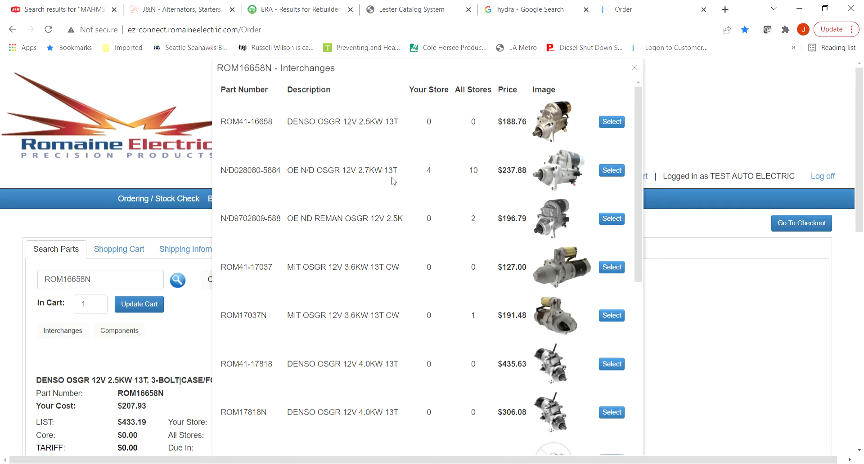
mouse_move(577, 181)
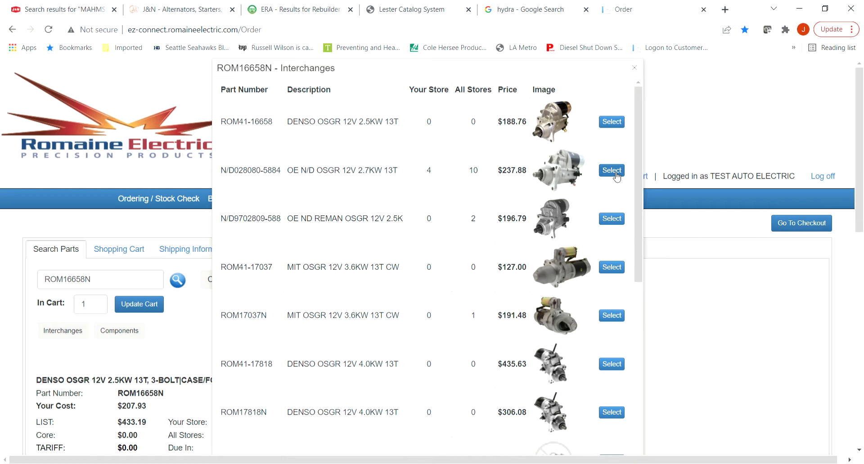
left_click(611, 170)
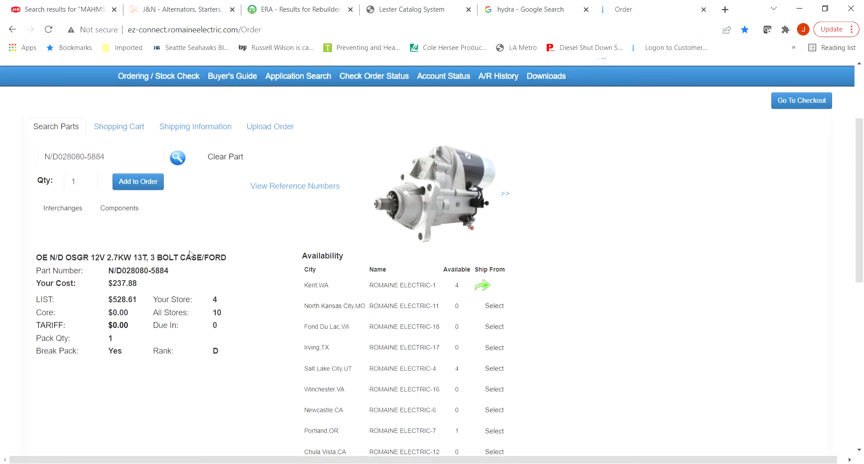
mouse_move(270, 245)
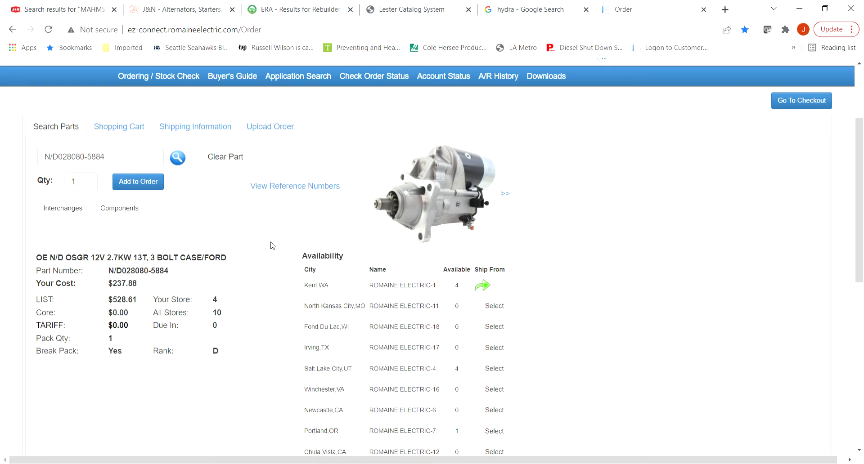
mouse_move(260, 248)
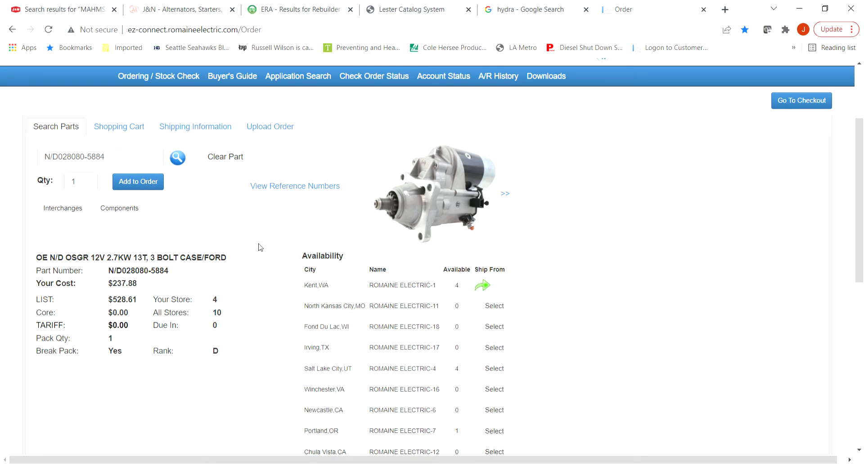
left_click(63, 208)
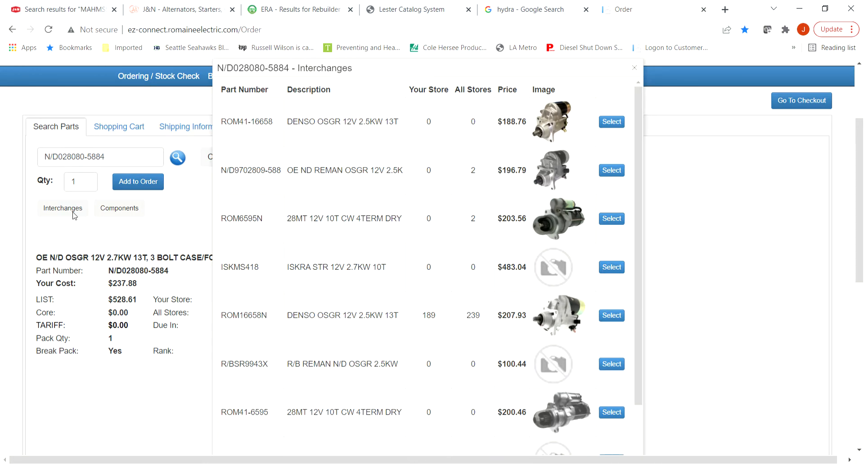
mouse_move(616, 331)
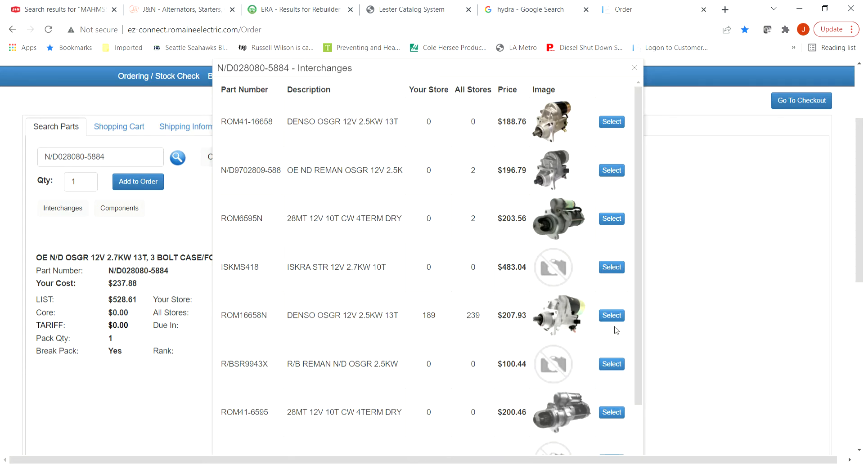
left_click(611, 316)
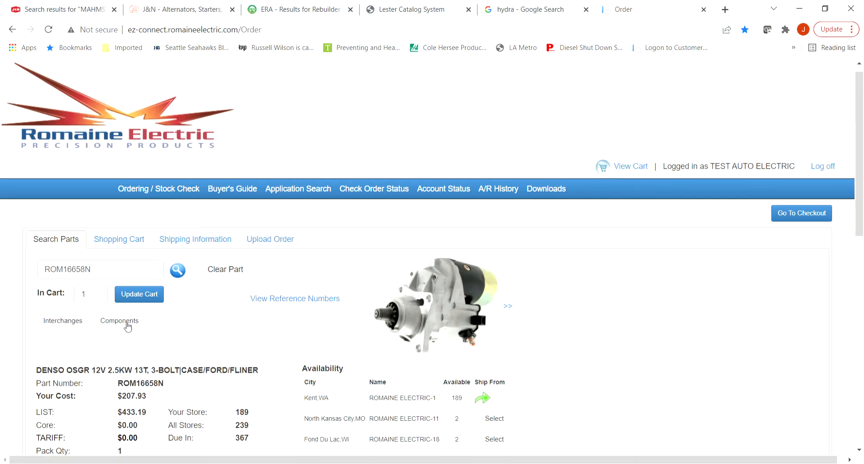
- List ROM16658N's components and view armature ARM42-2594N's details and availability
left_click(119, 321)
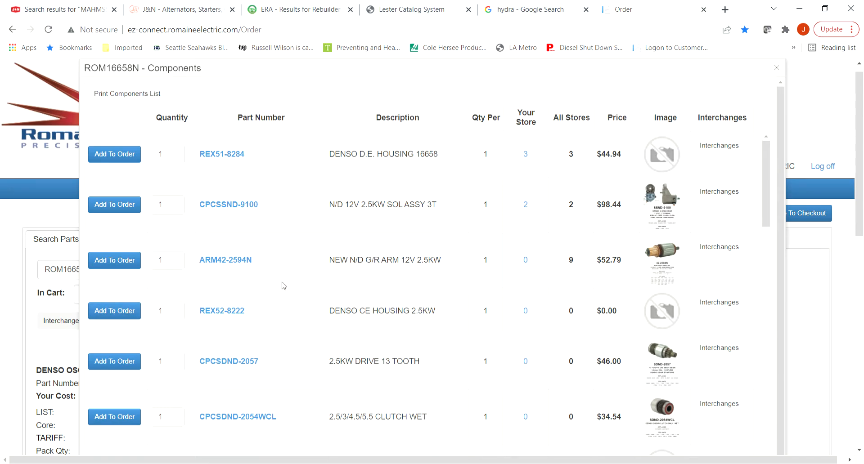
mouse_move(287, 283)
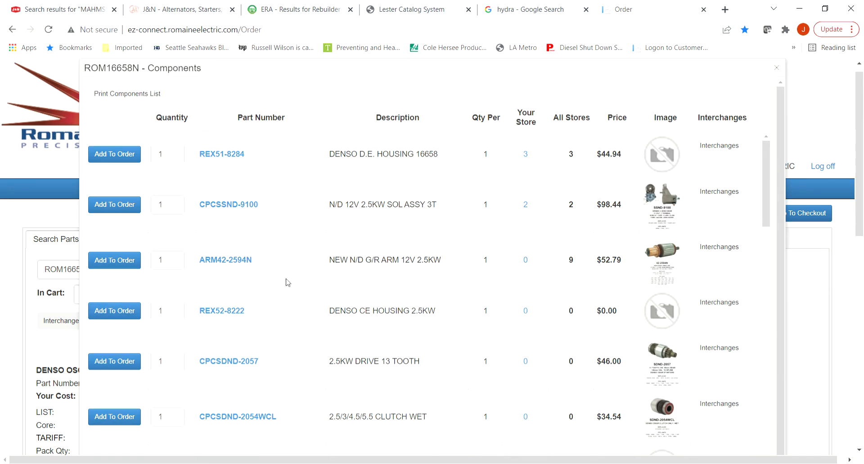
scroll("down", 3)
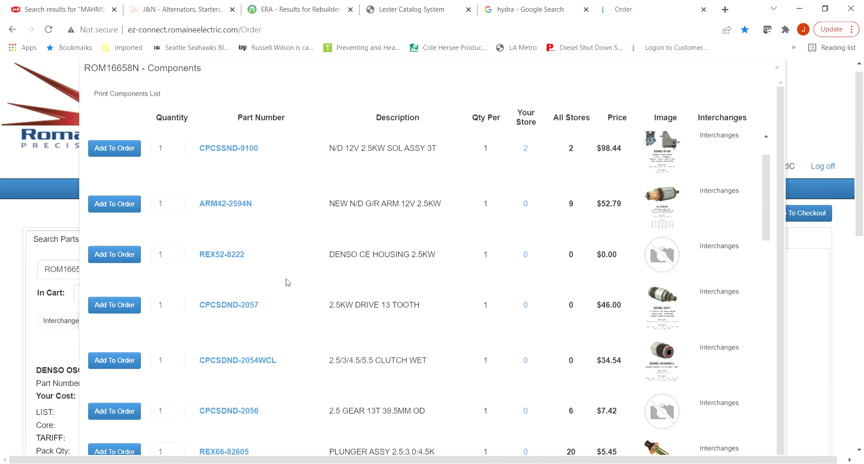
scroll("down", 3)
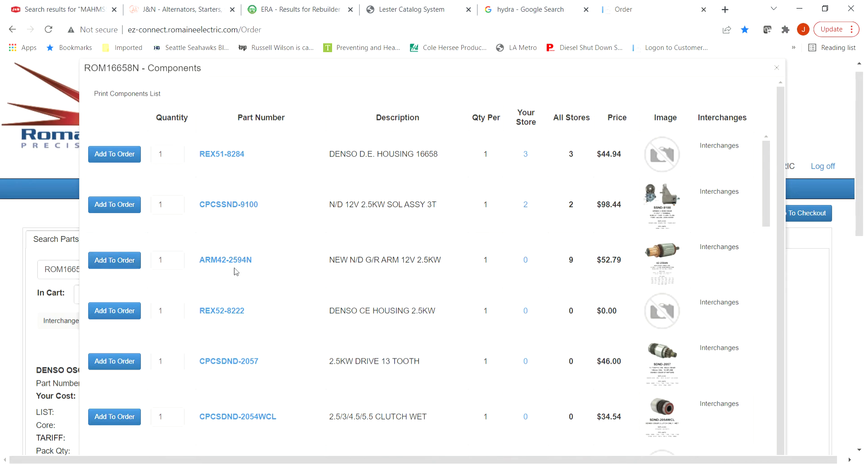
left_click(225, 259)
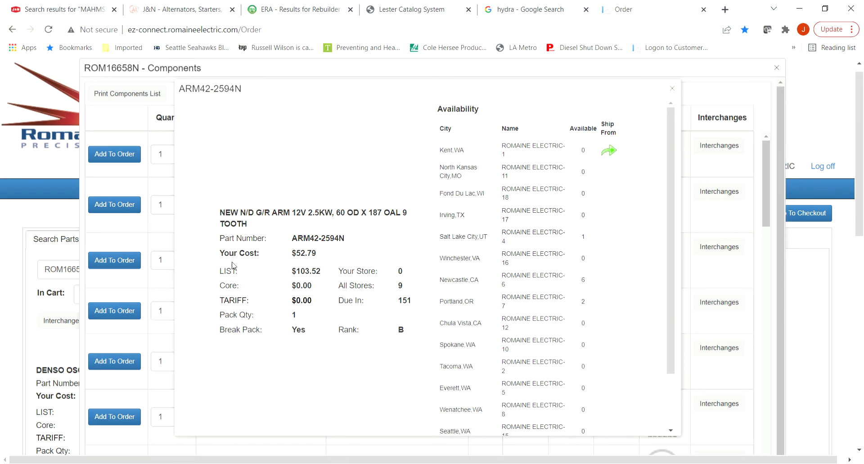
mouse_move(283, 286)
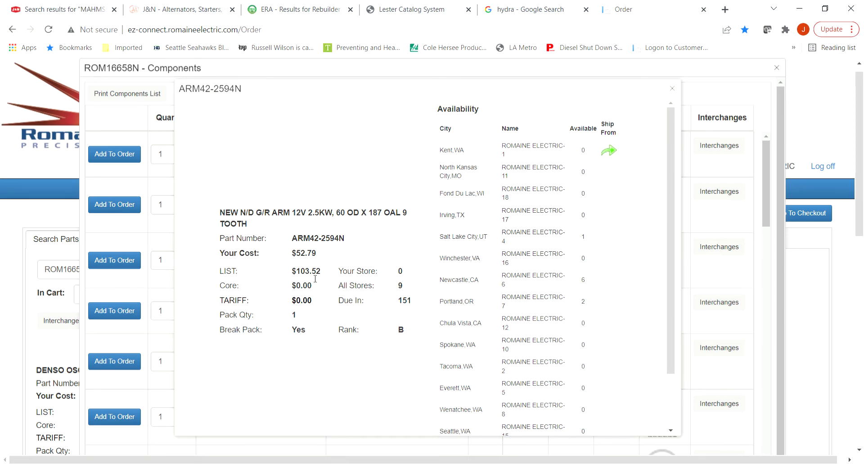
mouse_move(396, 307)
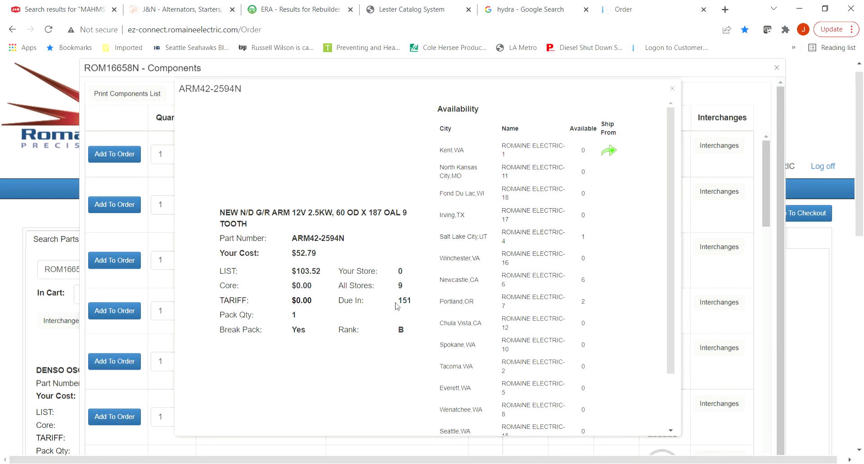
mouse_move(405, 298)
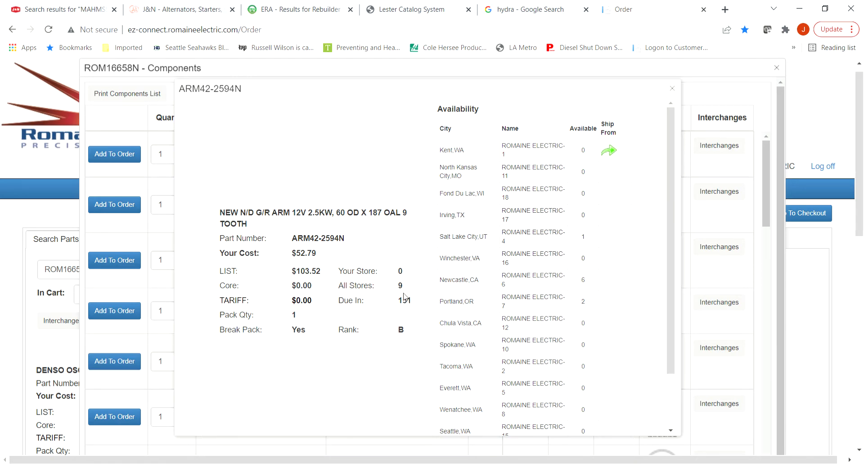
mouse_move(481, 265)
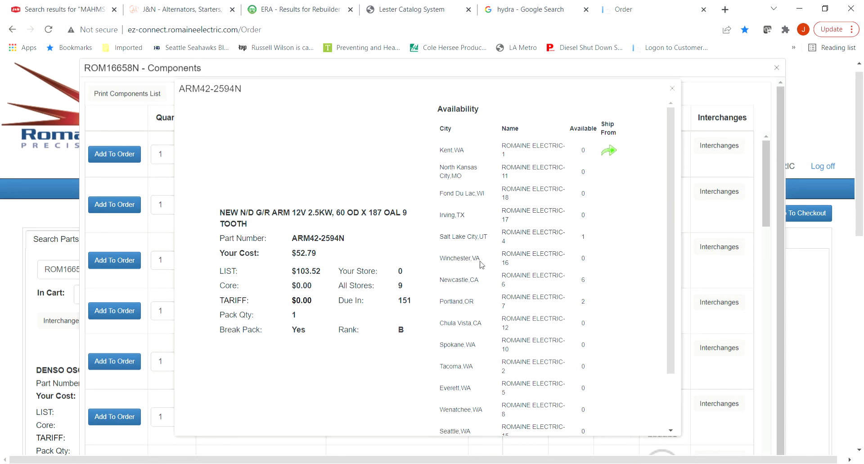
mouse_move(590, 220)
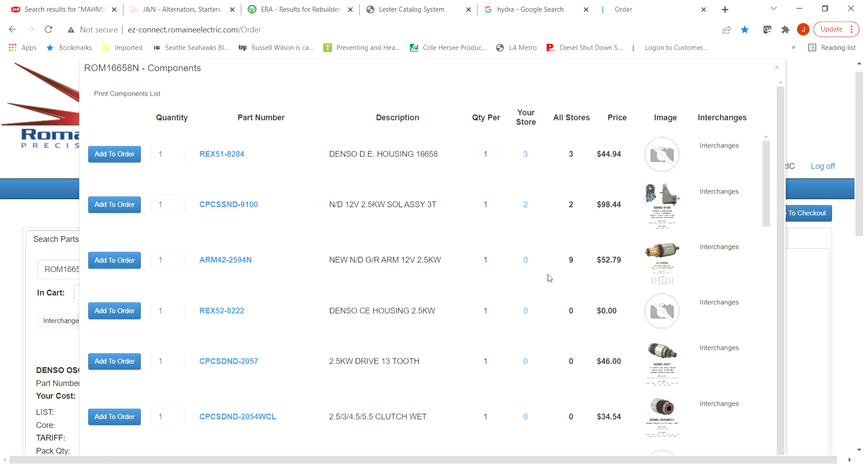
mouse_move(665, 256)
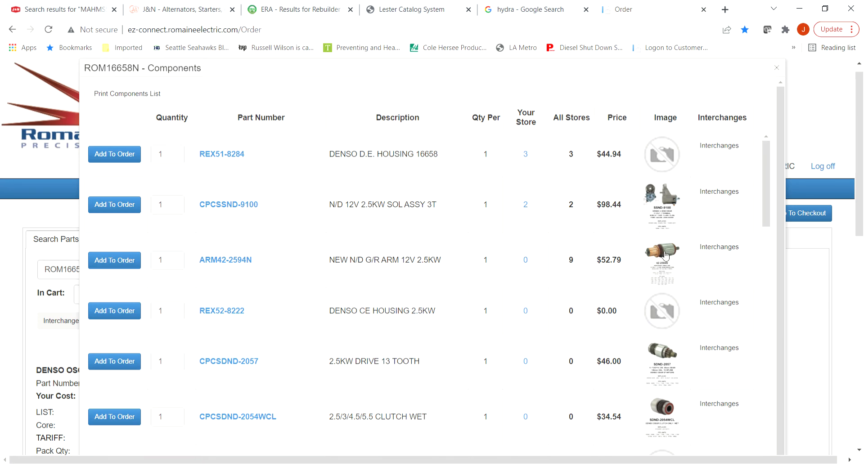
- View the ARM42-2594N armature photo and list its interchange parts
left_click(662, 261)
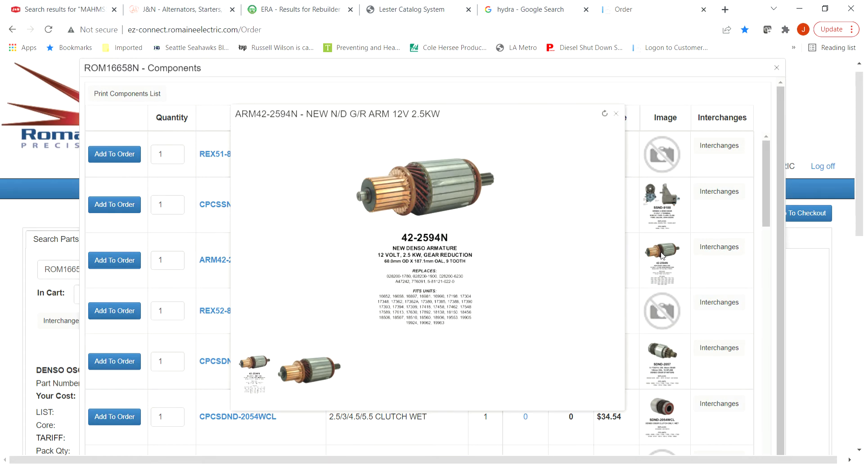
left_click(616, 114)
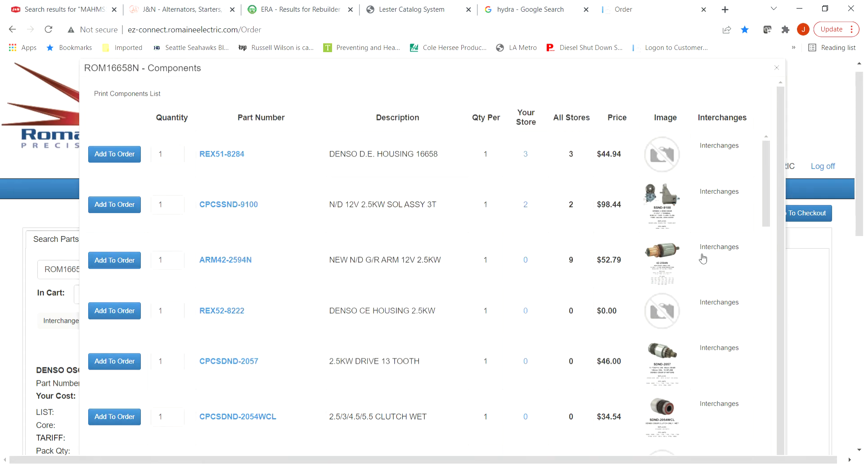
left_click(719, 246)
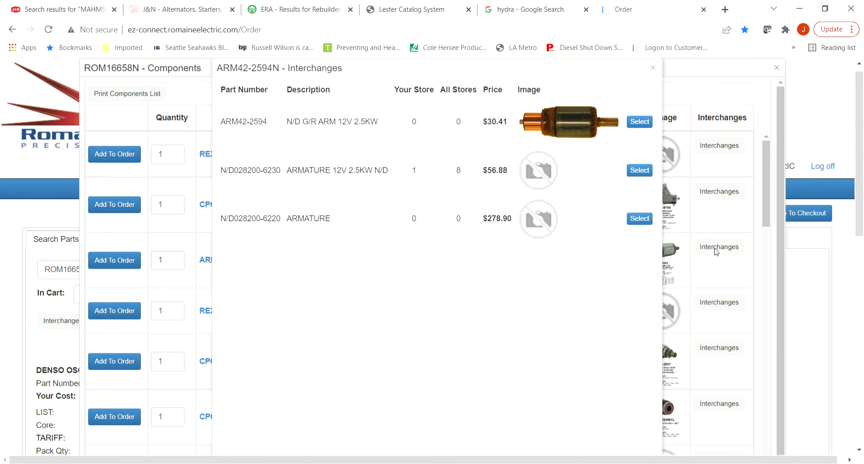
mouse_move(333, 194)
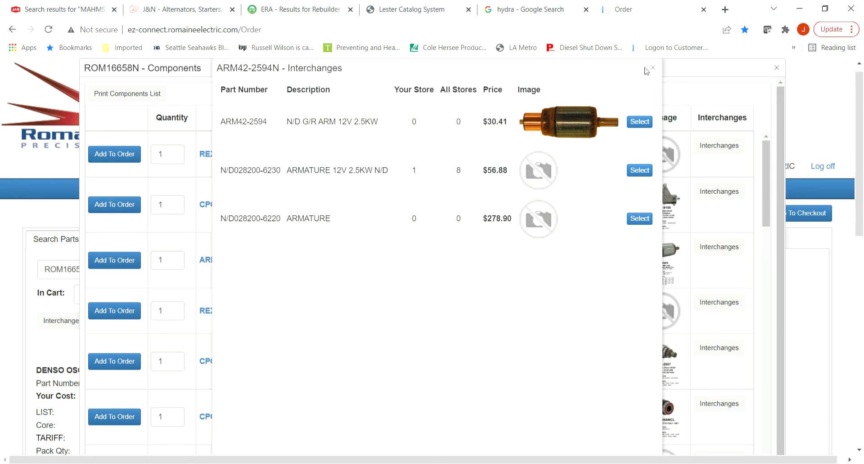
- Close the armature interchanges and ROM16658N components lists
left_click(652, 68)
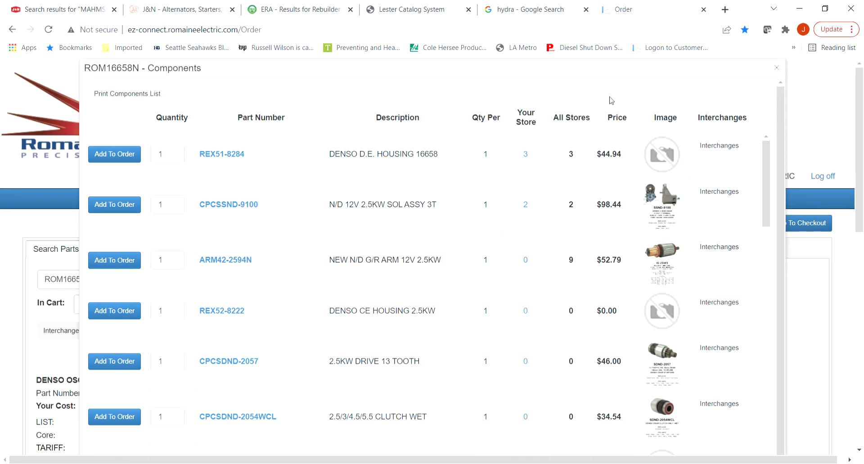
scroll("down", 3)
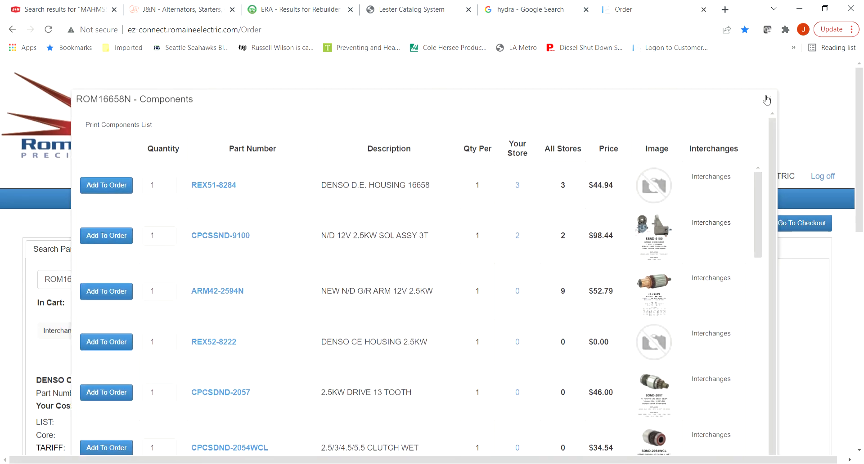
left_click(766, 99)
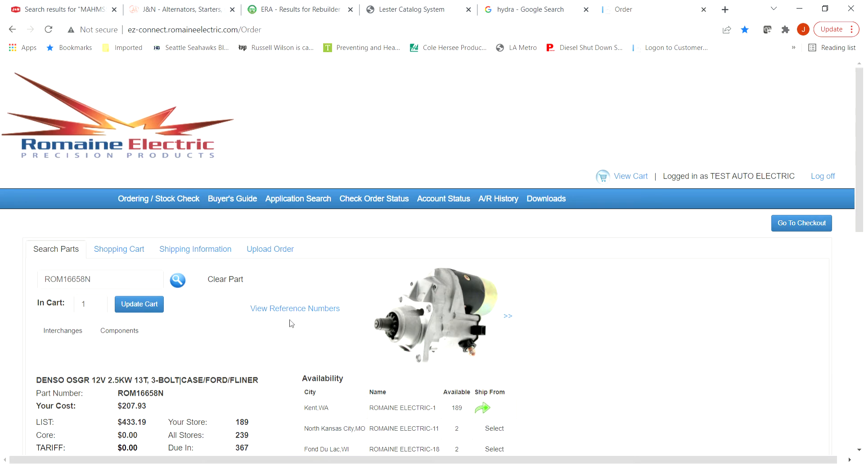
scroll("down", 3)
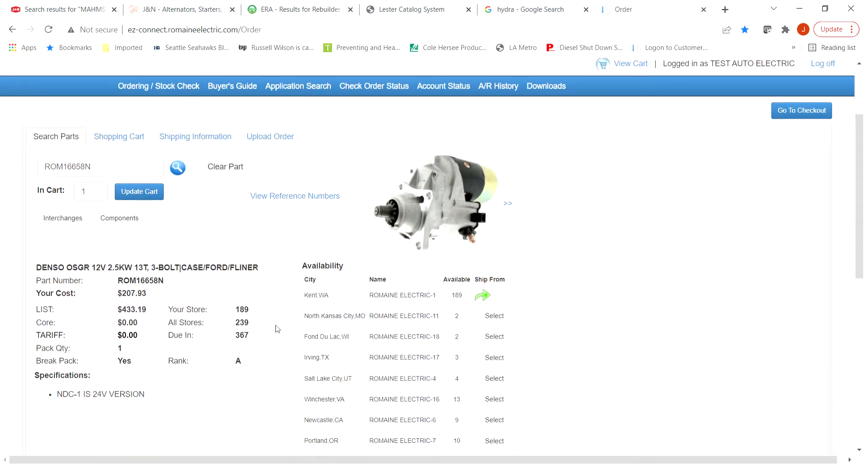
scroll("down", 3)
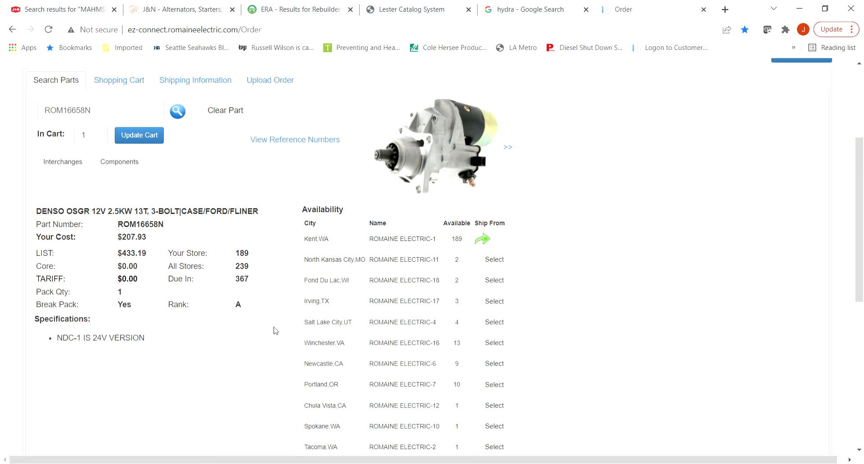
mouse_move(295, 140)
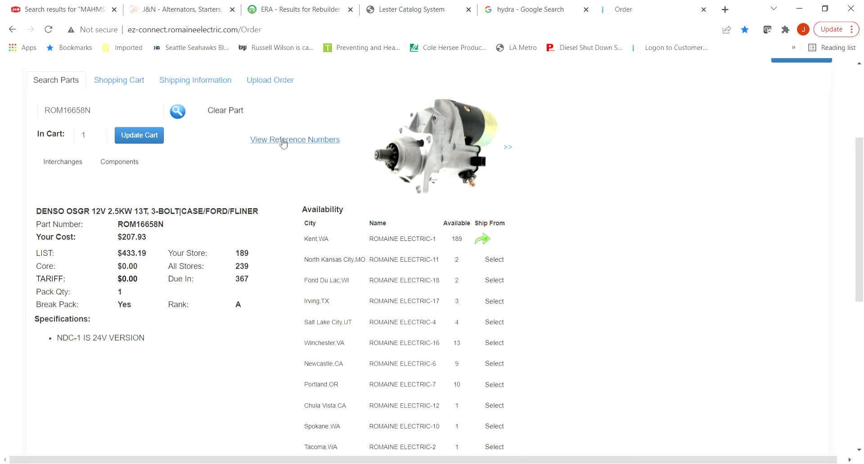
left_click(294, 139)
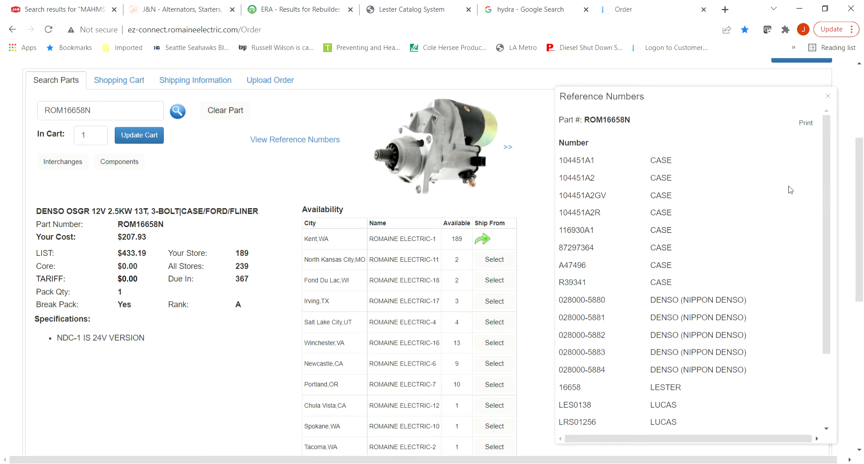
scroll("down", 3)
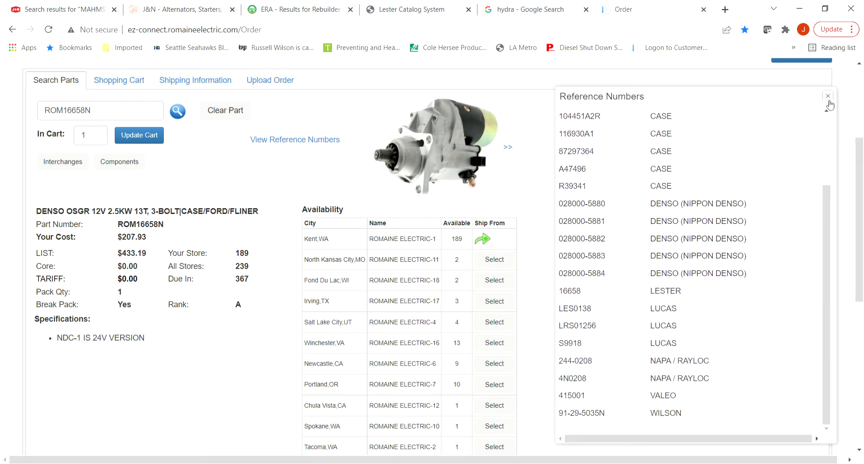
left_click(828, 95)
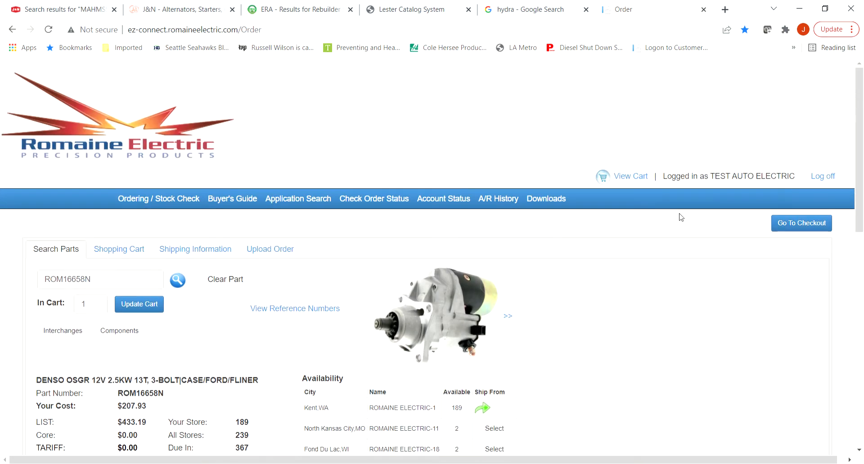
scroll("down", 3)
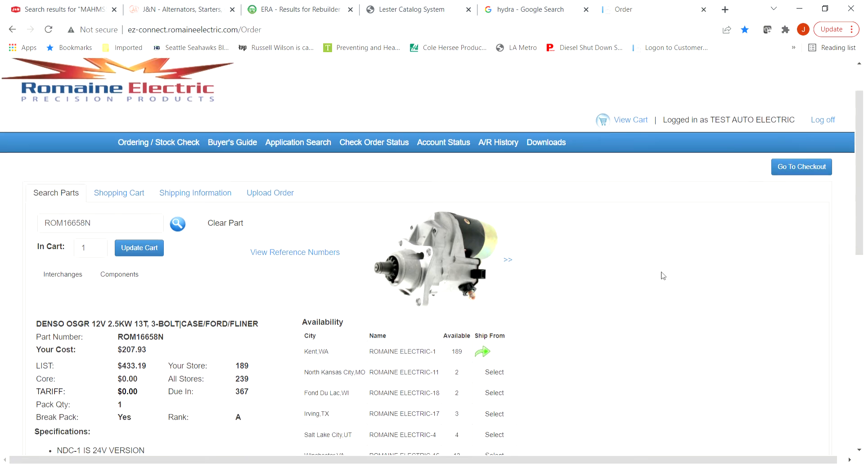
mouse_move(658, 278)
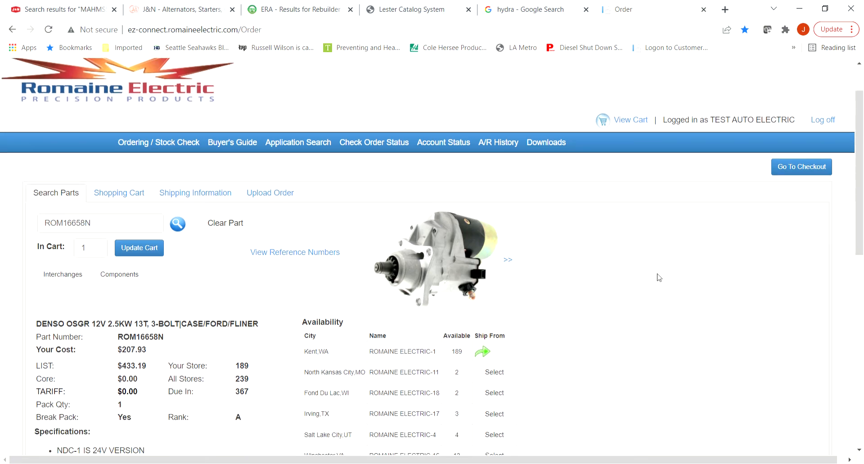
mouse_move(182, 280)
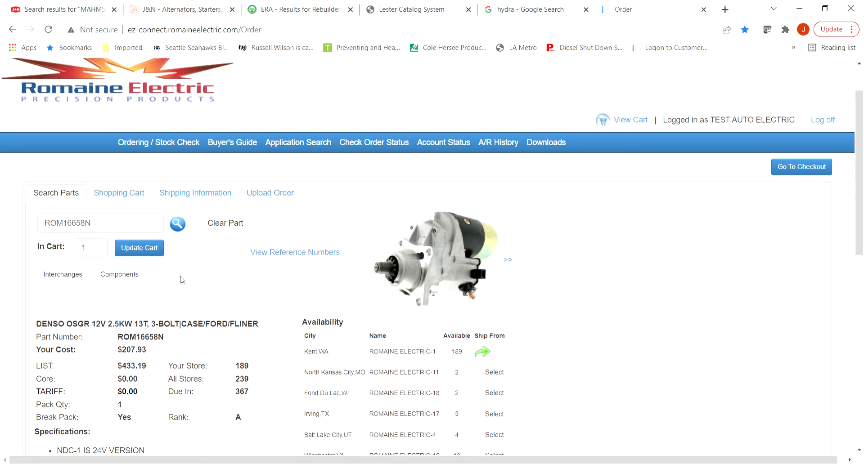
- Update the cart with one ROM16658N and remove C/H24063 from it
left_click(139, 248)
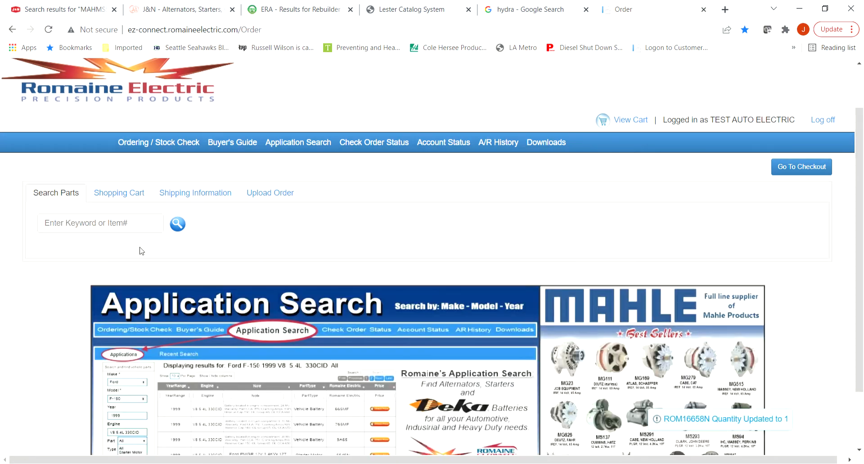
mouse_move(121, 206)
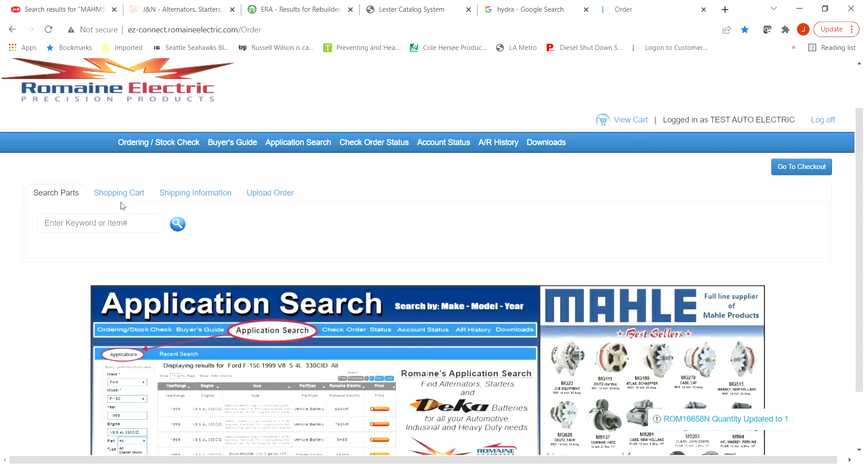
mouse_move(631, 119)
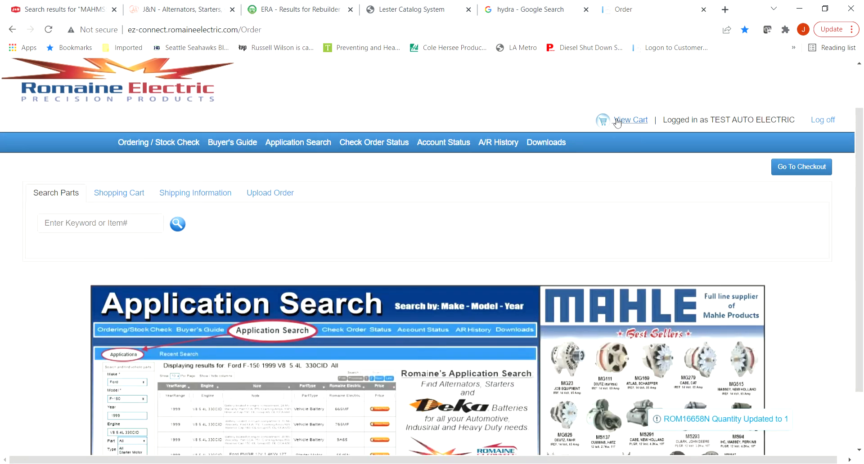
left_click(118, 193)
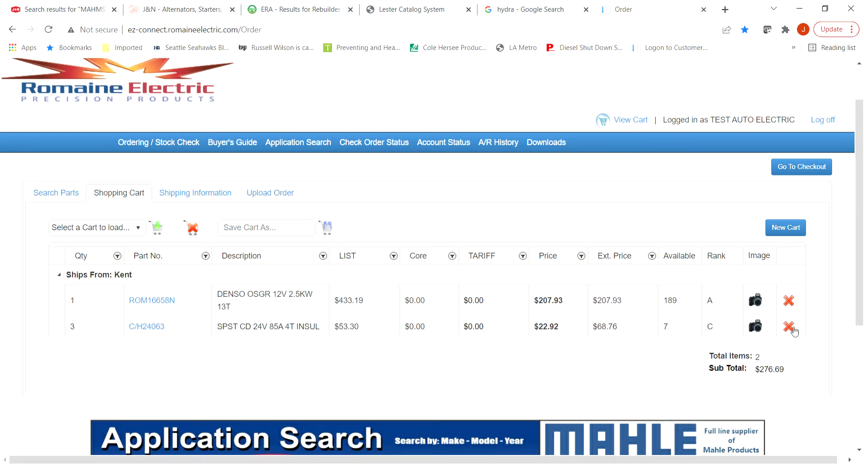
left_click(788, 326)
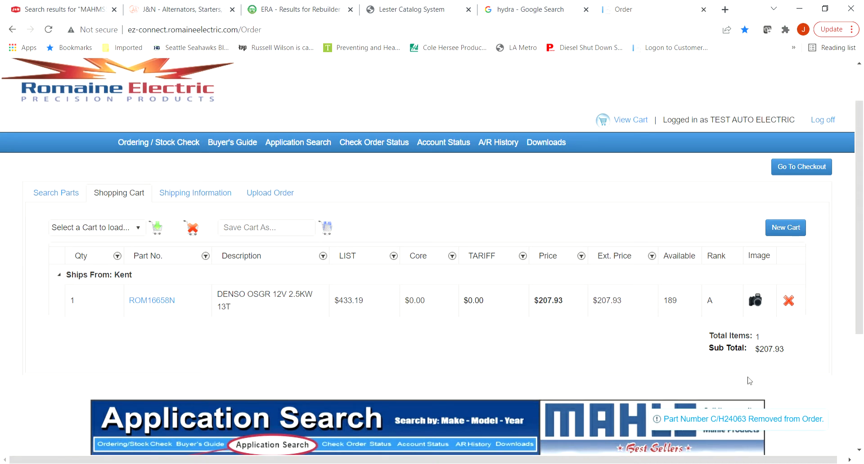
mouse_move(822, 418)
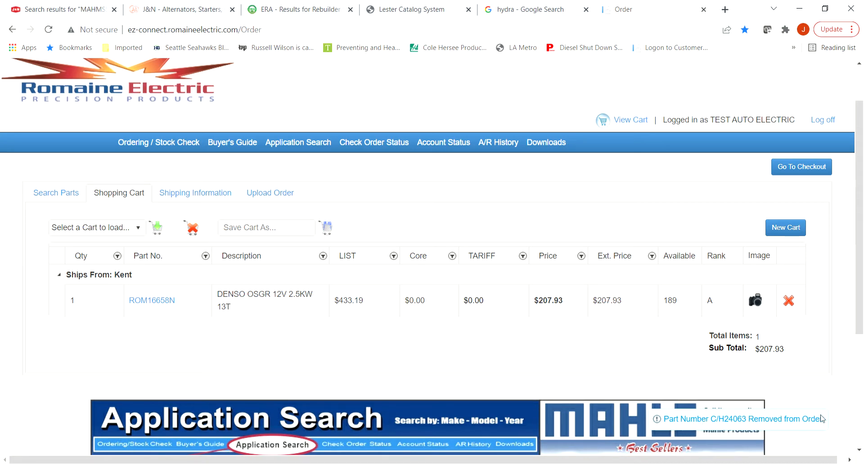
mouse_move(795, 410)
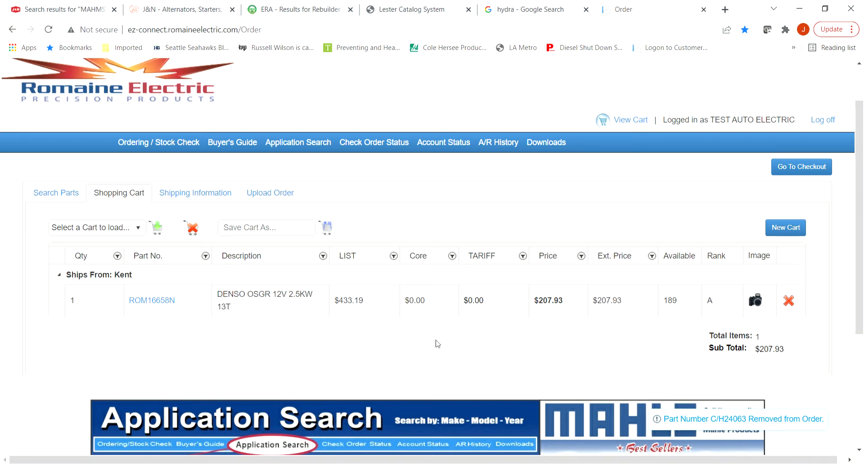
mouse_move(801, 167)
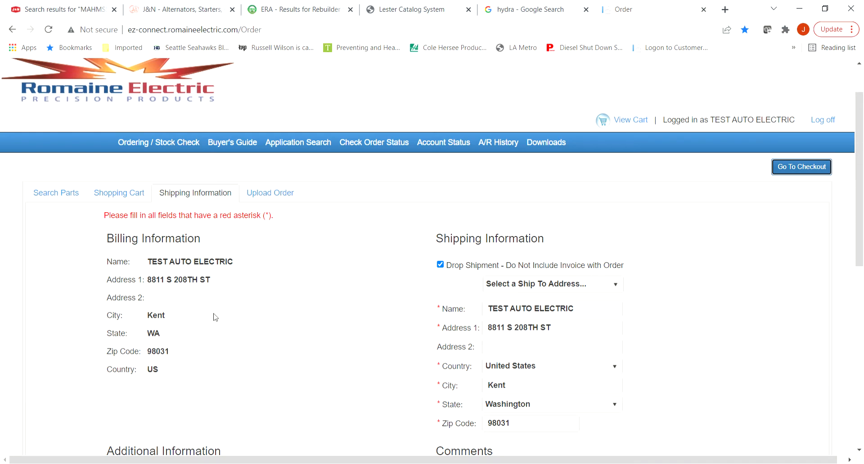
mouse_move(477, 315)
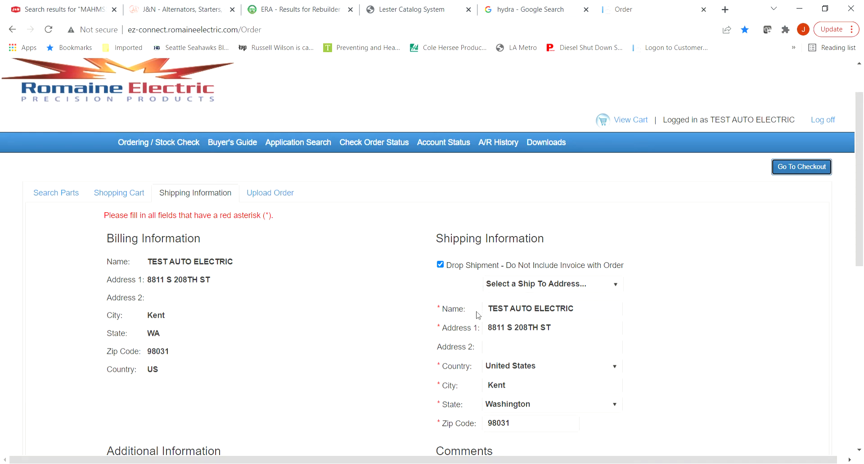
mouse_move(404, 362)
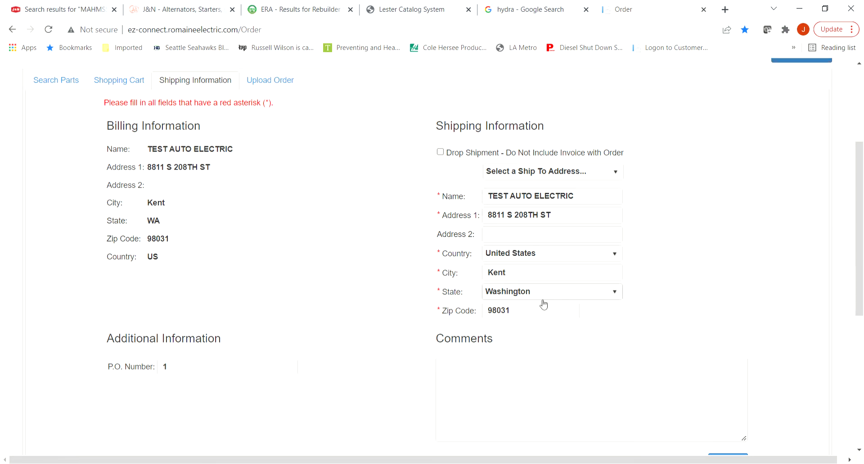
mouse_move(639, 288)
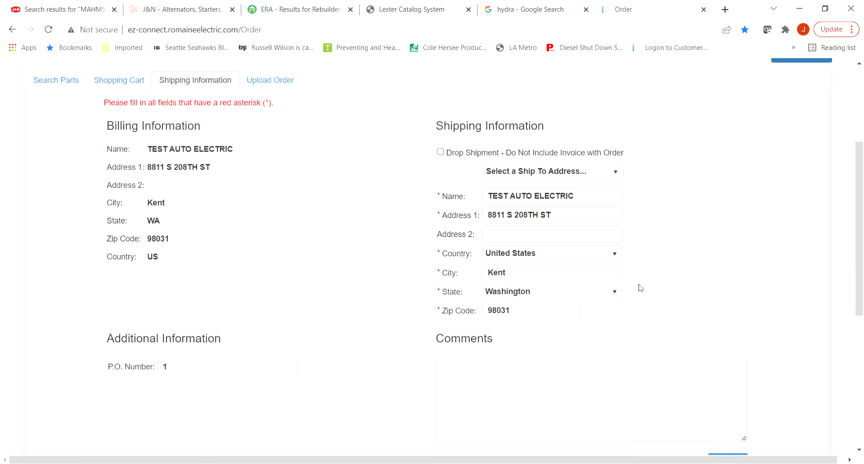
- Mark the checkout order as a drop shipment and review the addresses
left_click(440, 152)
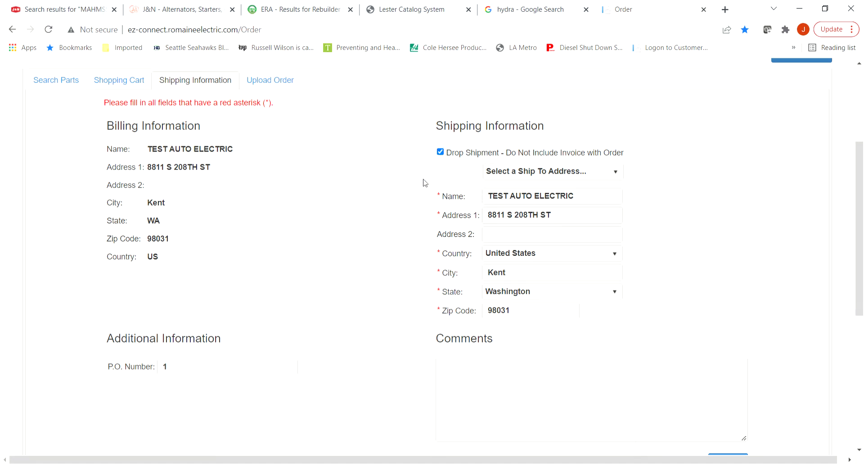
mouse_move(338, 261)
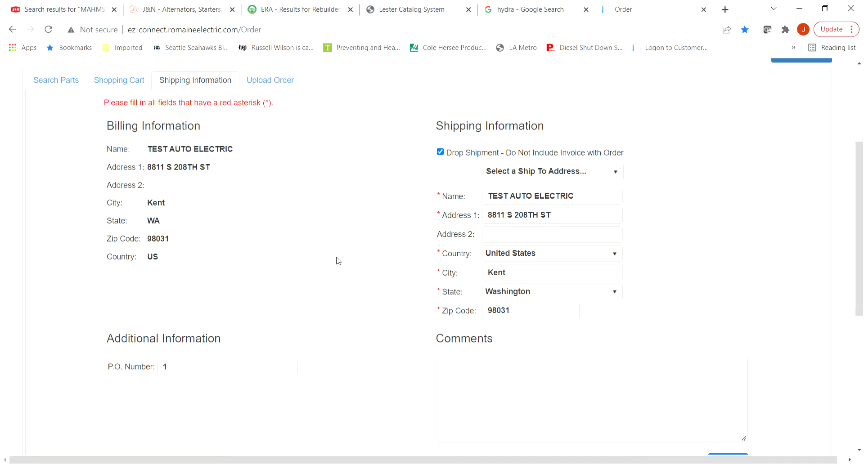
scroll("down", 3)
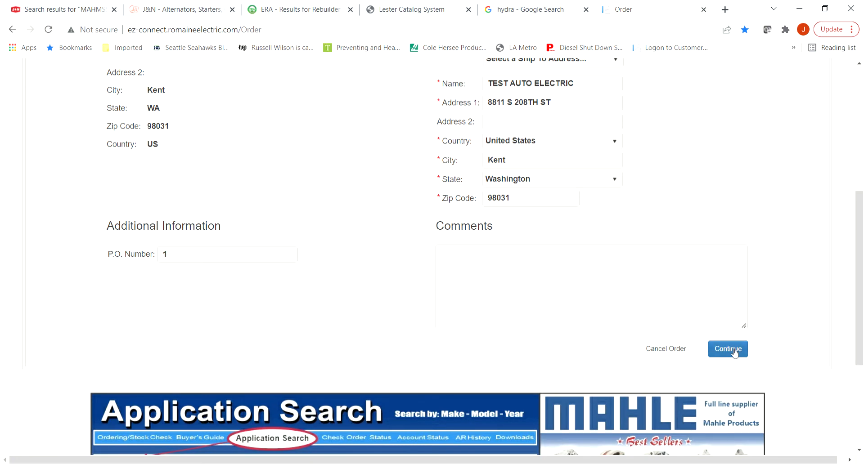
- Set shipping to UPS 2nd Day Air and submit the order
left_click(727, 349)
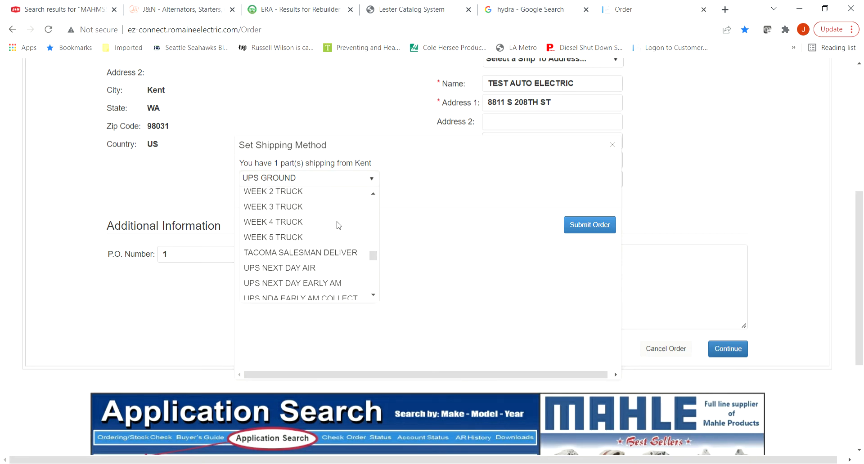
scroll("down", 3)
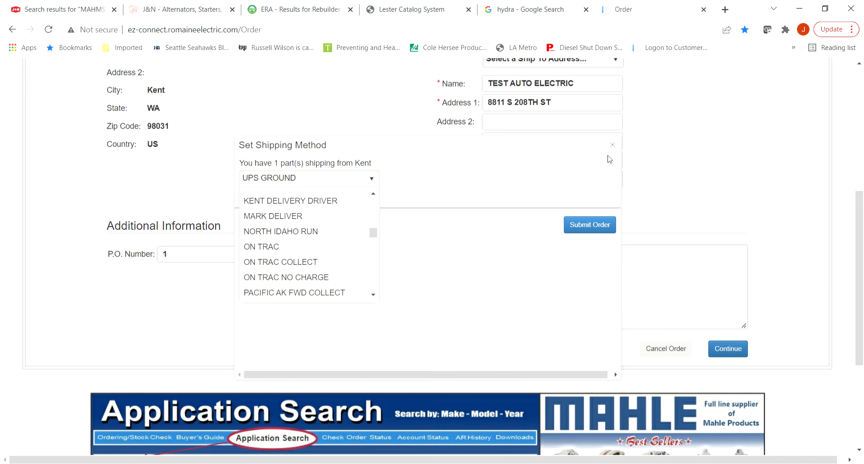
mouse_move(381, 241)
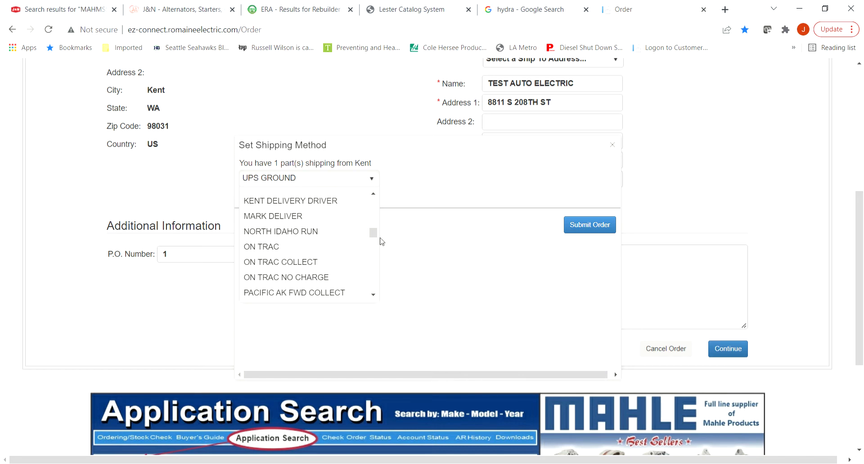
scroll("down", 3)
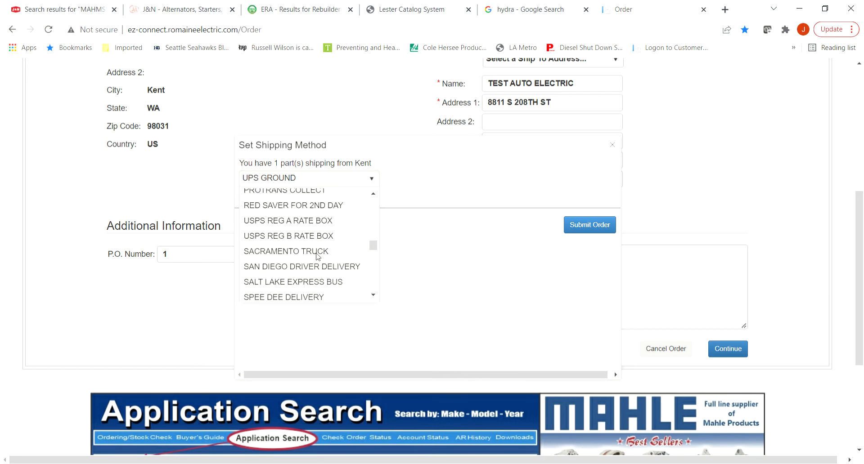
scroll("down", 3)
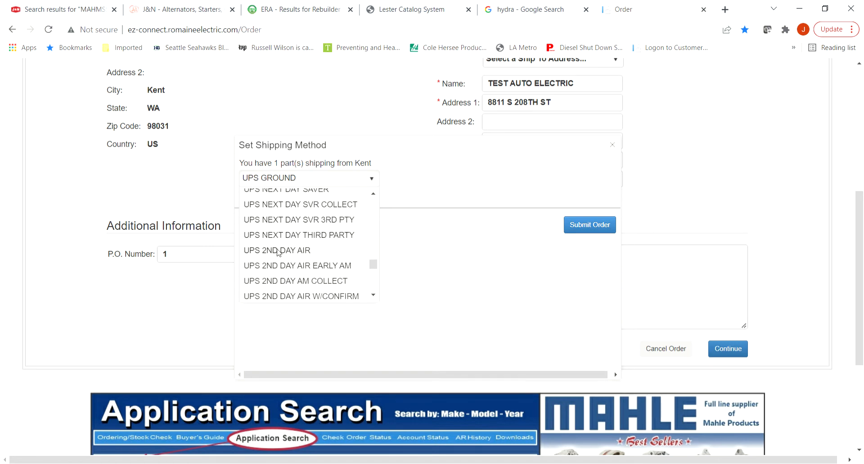
left_click(277, 250)
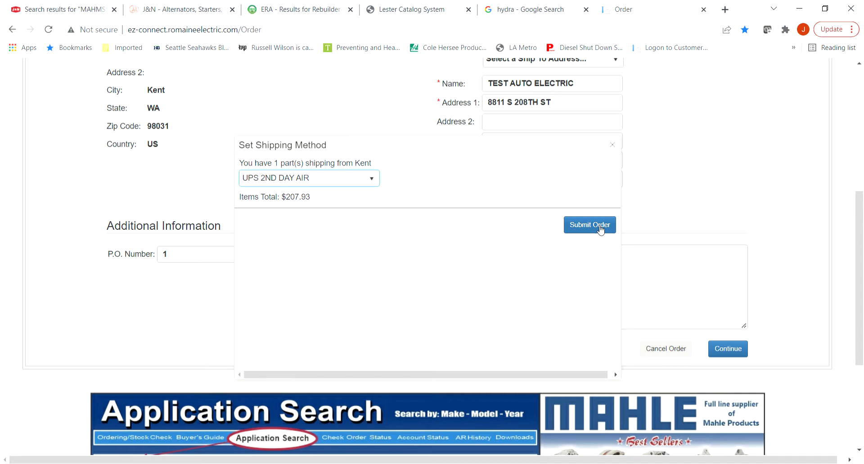
left_click(589, 224)
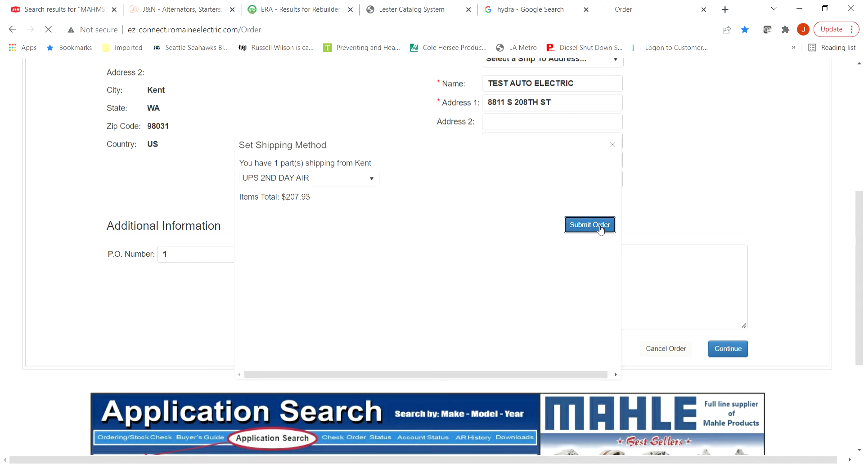
- Review the $228.93 confirmation for order 1-284163, then return to Ordering / Stock Check
left_click(589, 225)
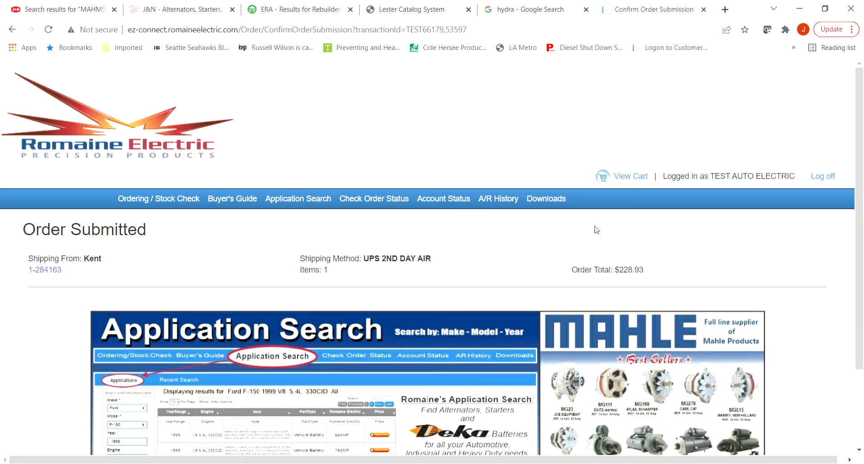
mouse_move(23, 280)
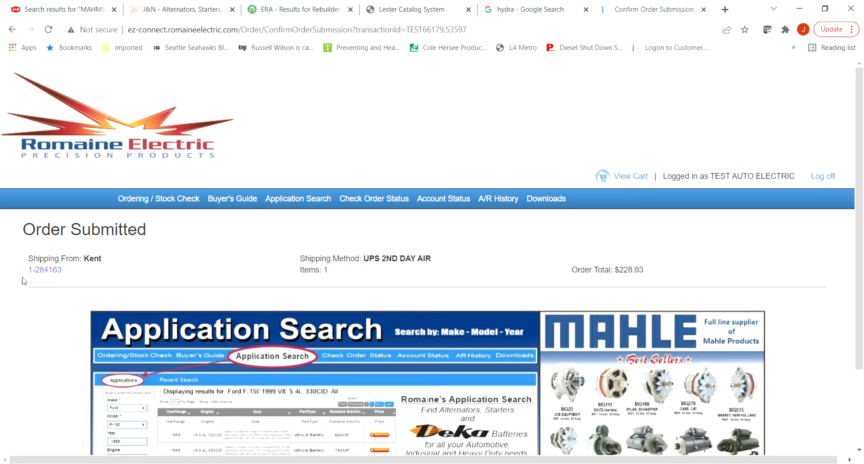
mouse_move(69, 279)
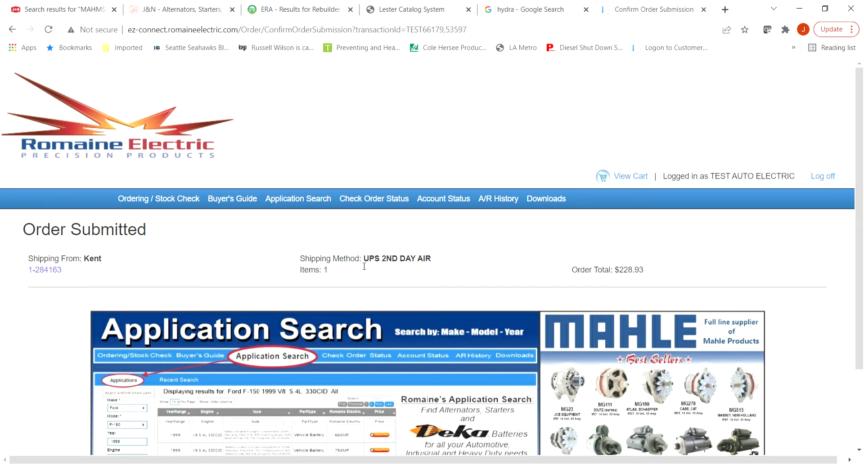
mouse_move(495, 272)
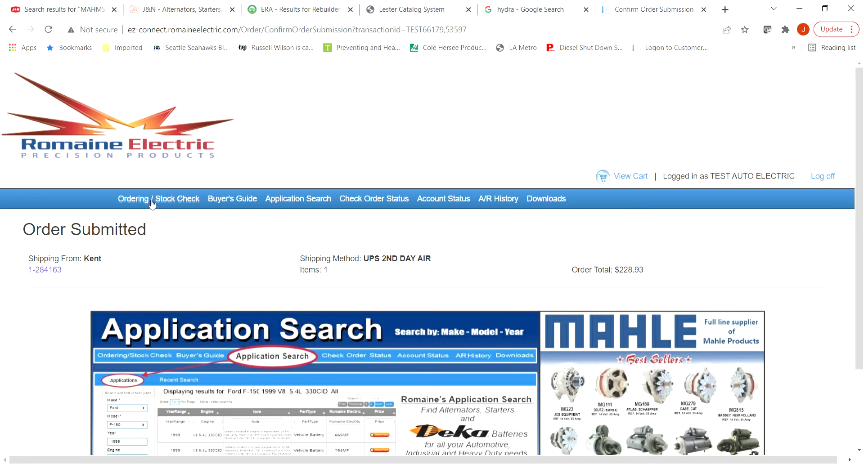
mouse_move(393, 209)
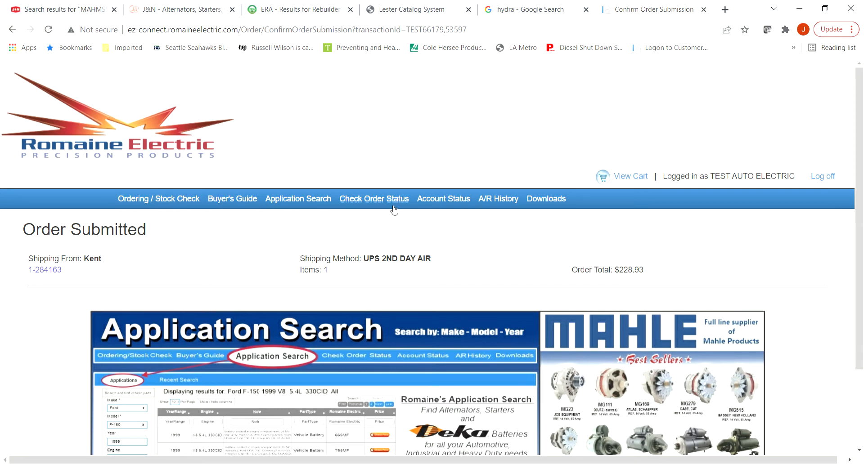
mouse_move(668, 206)
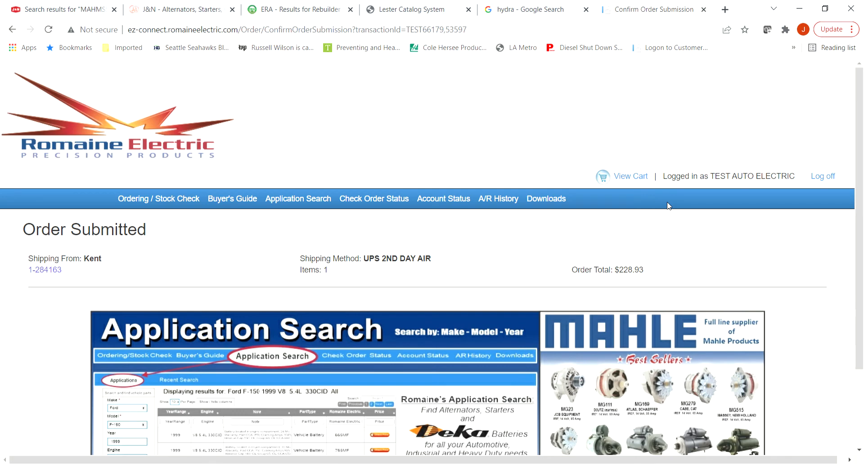
mouse_move(470, 255)
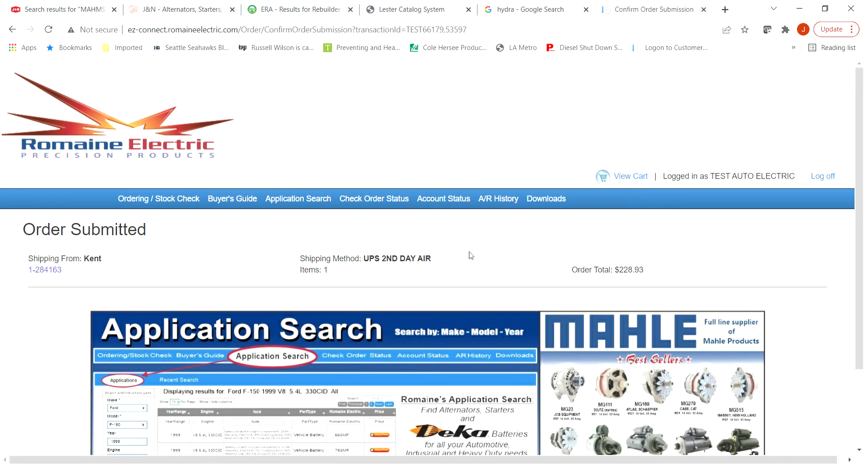
mouse_move(164, 209)
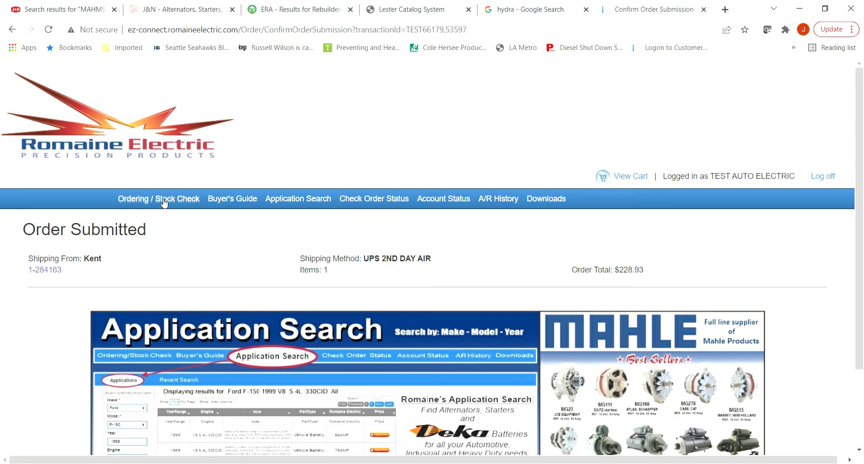
left_click(158, 199)
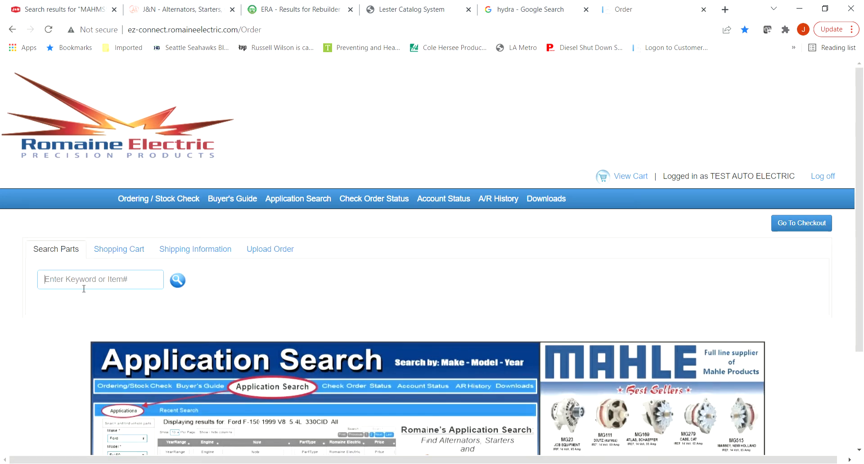
- Browse the Buyer's Guide to Cole Hersee/Littelfuse and its switch and relay subcategories
left_click(232, 199)
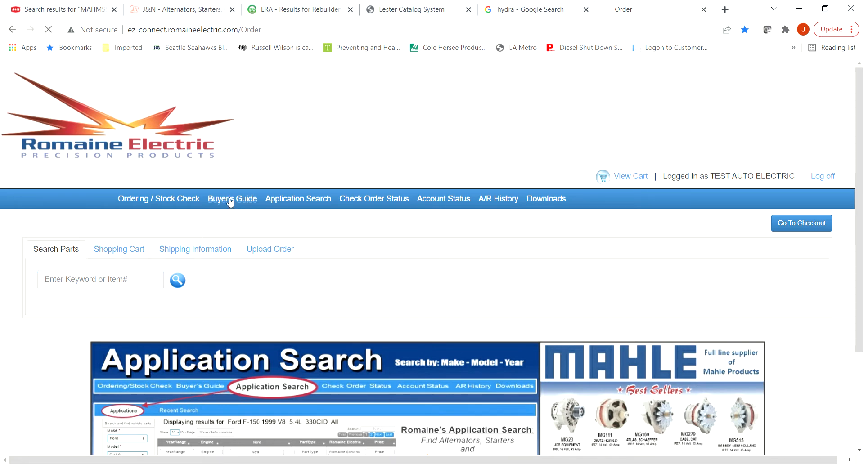
left_click(232, 199)
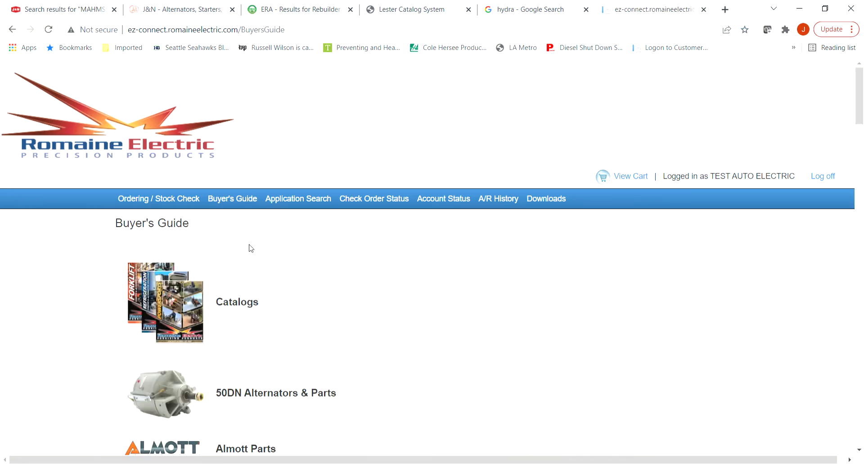
scroll("down", 3)
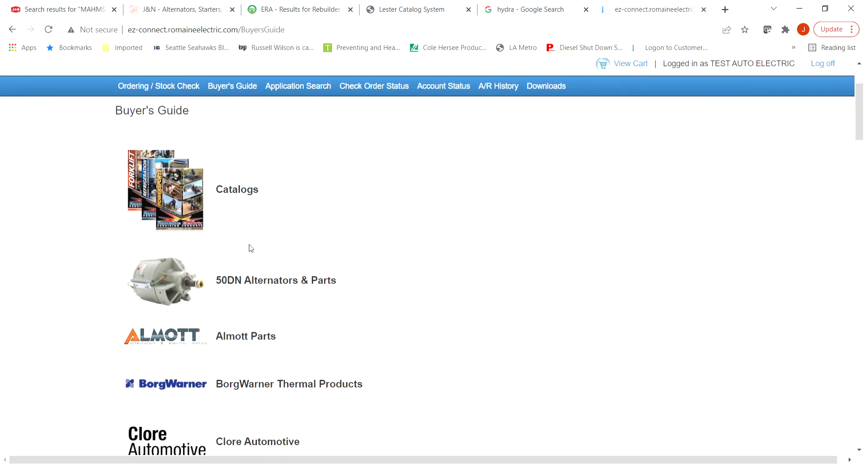
scroll("down", 3)
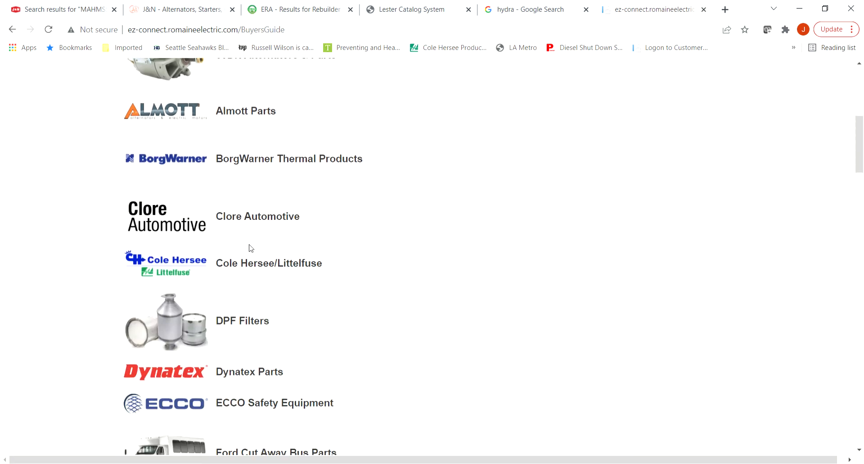
scroll("down", 3)
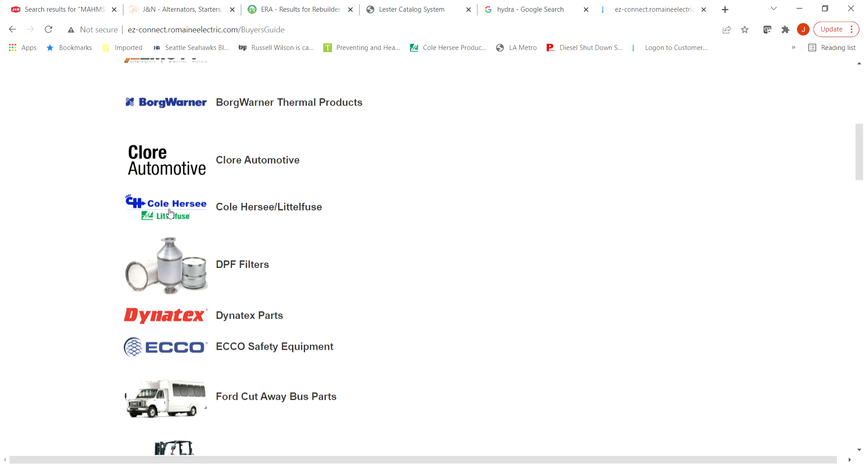
scroll("down", 3)
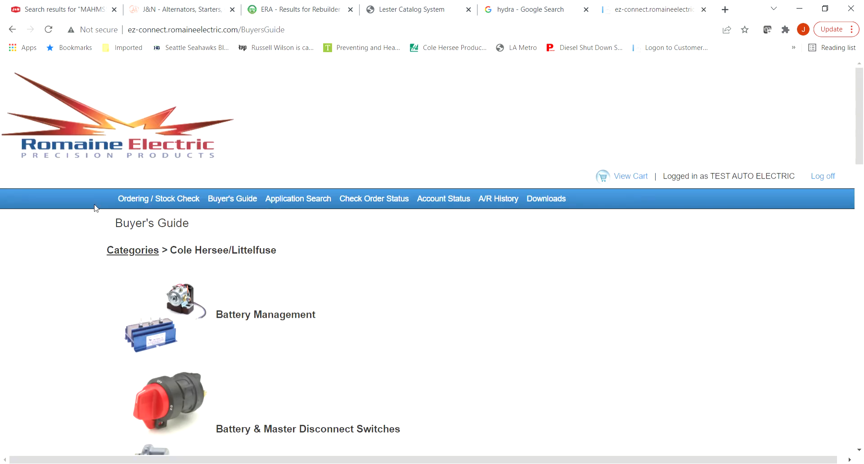
scroll("down", 3)
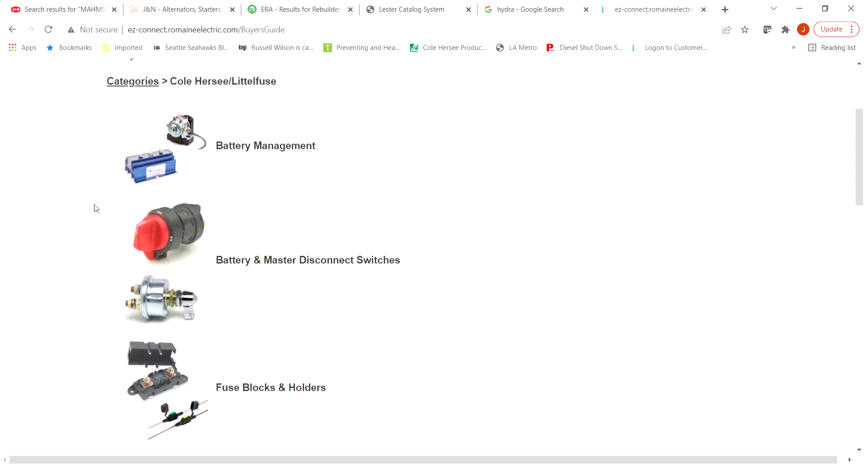
scroll("down", 3)
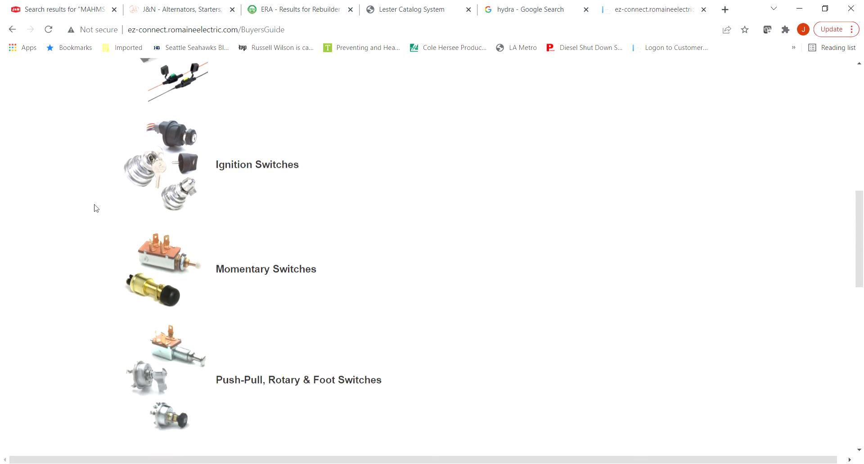
scroll("down", 3)
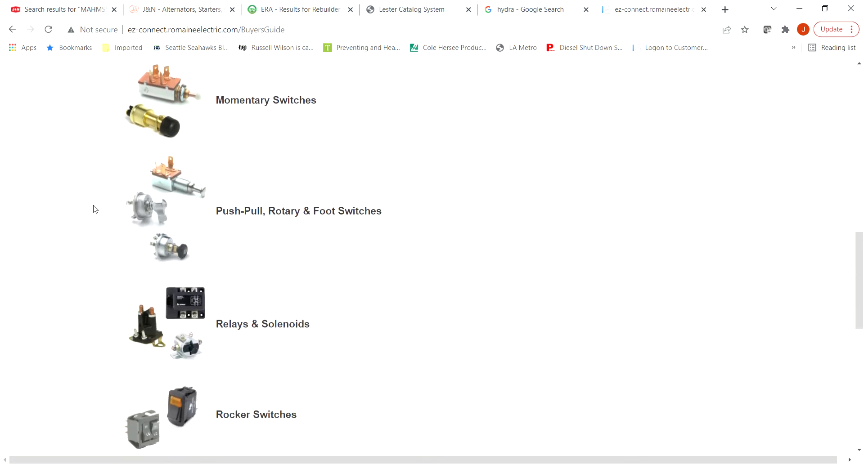
scroll("down", 3)
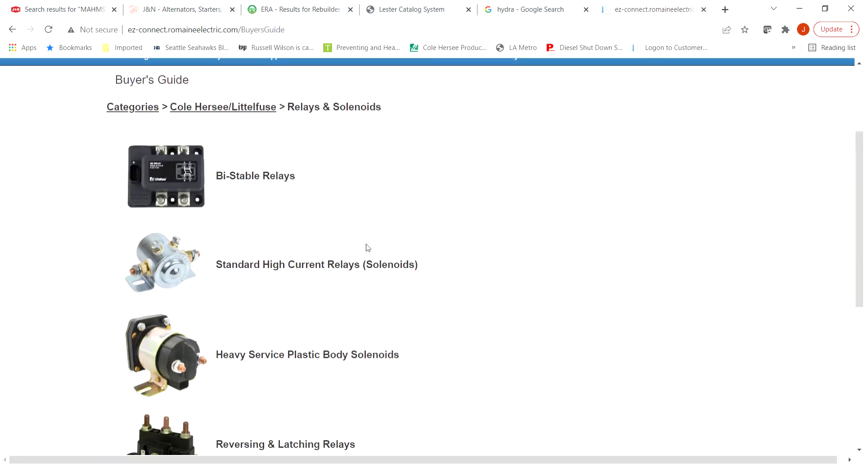
- Open the 6-36V DC 35-200A continuous duty solenoids listing
scroll("down", 3)
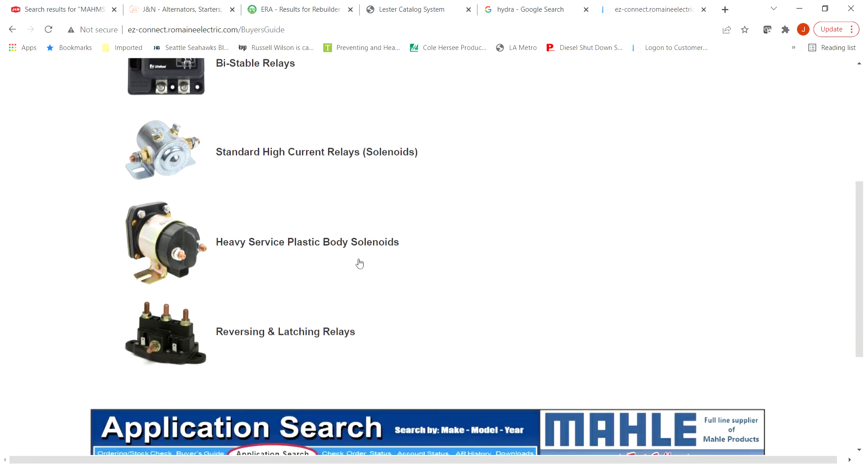
mouse_move(225, 208)
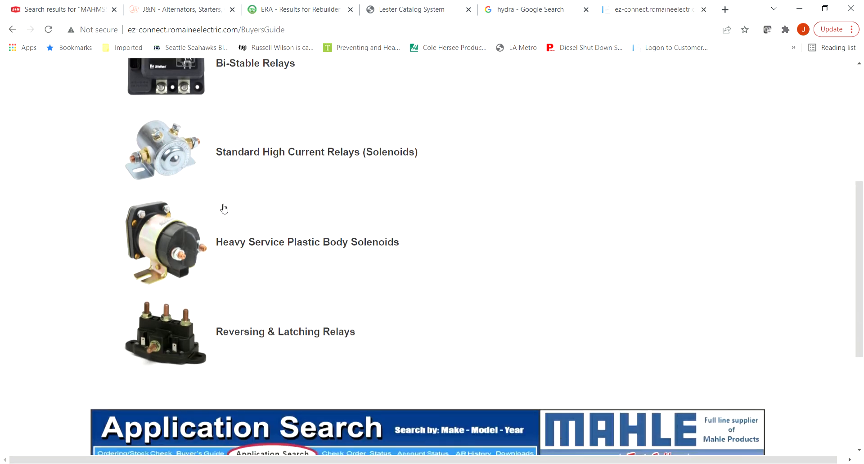
mouse_move(210, 196)
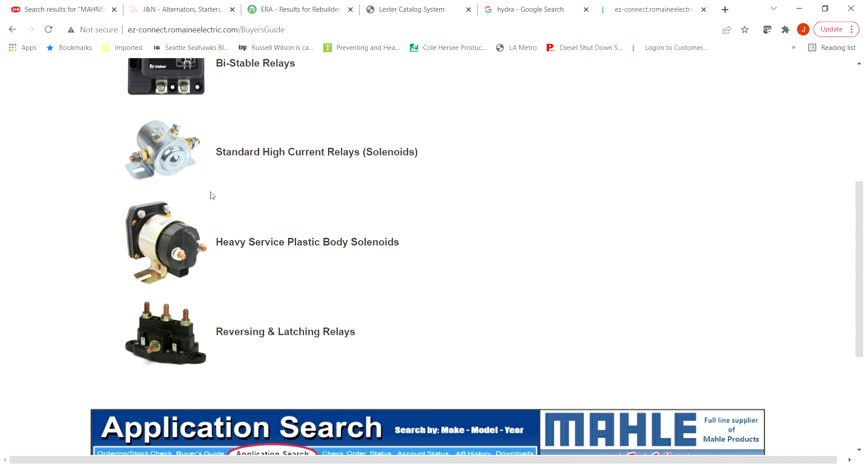
mouse_move(256, 155)
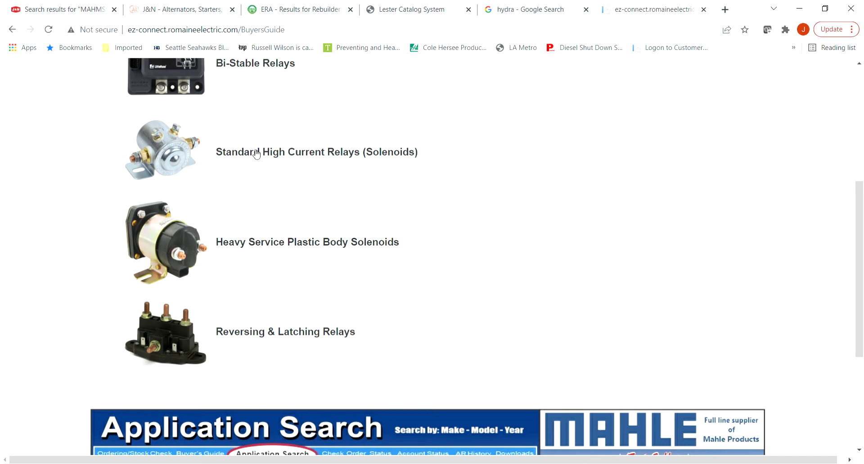
scroll("down", 3)
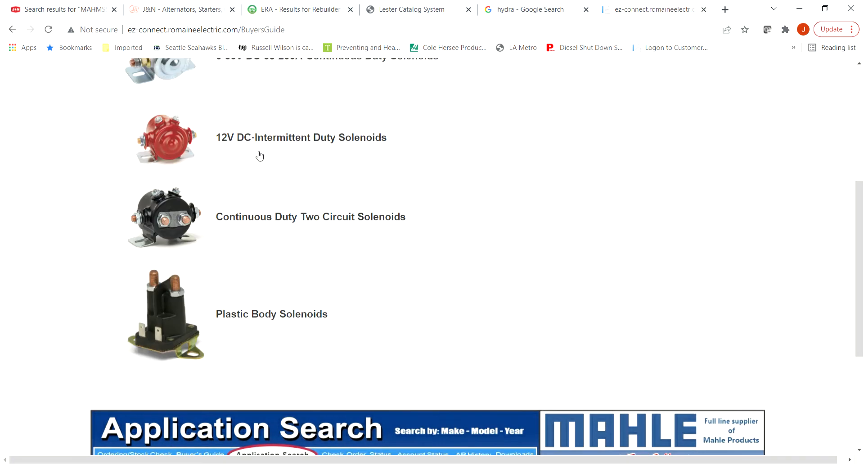
scroll("up", 3)
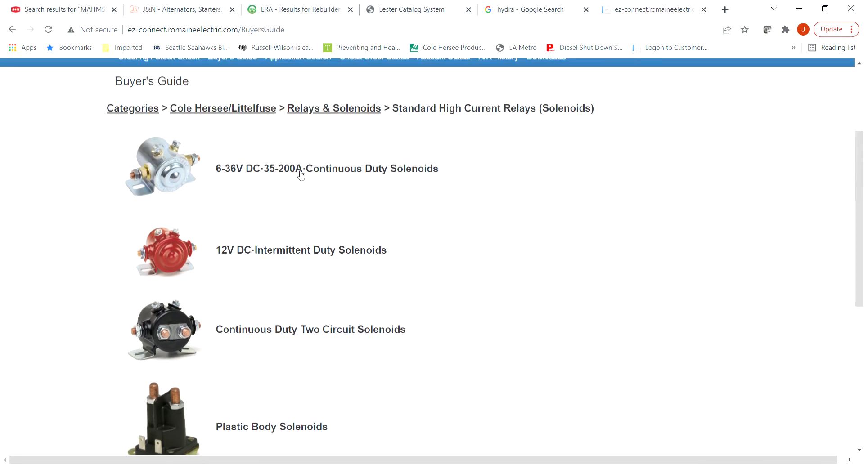
mouse_move(250, 224)
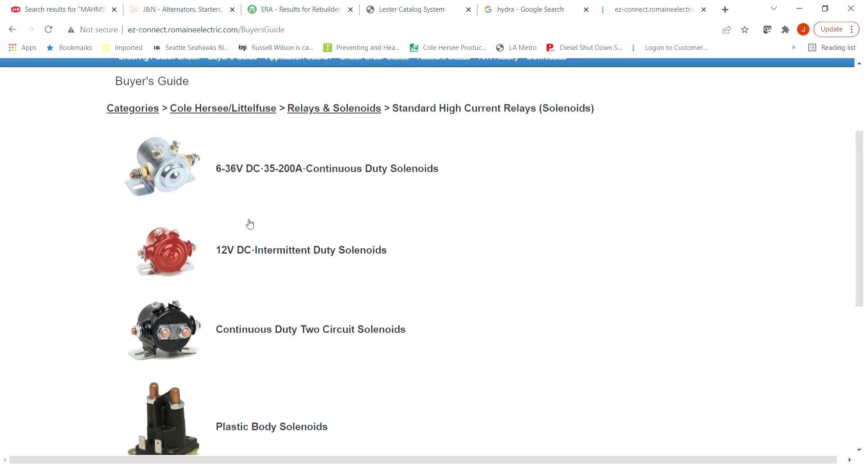
mouse_move(275, 188)
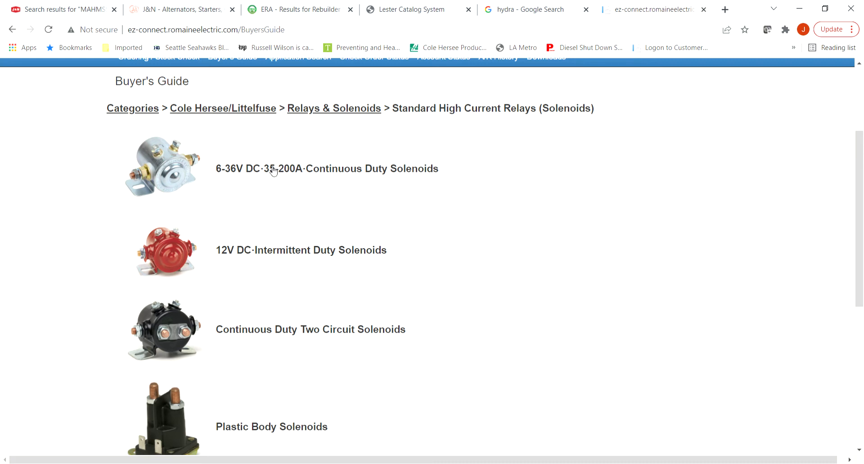
mouse_move(274, 173)
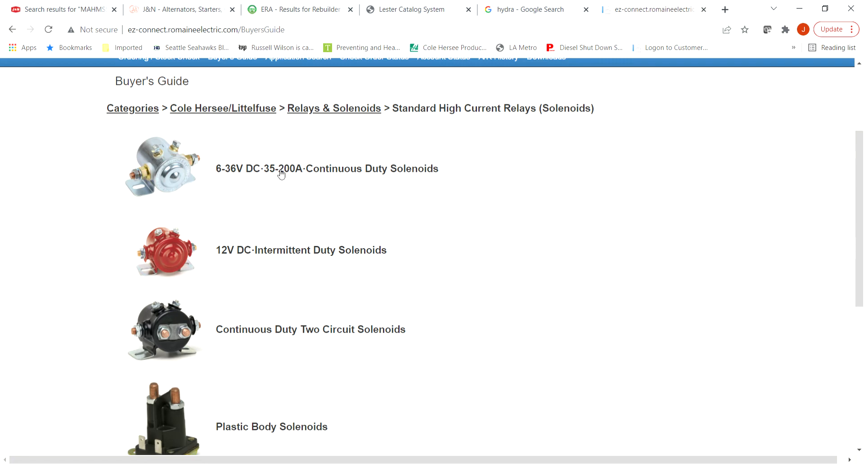
left_click(327, 169)
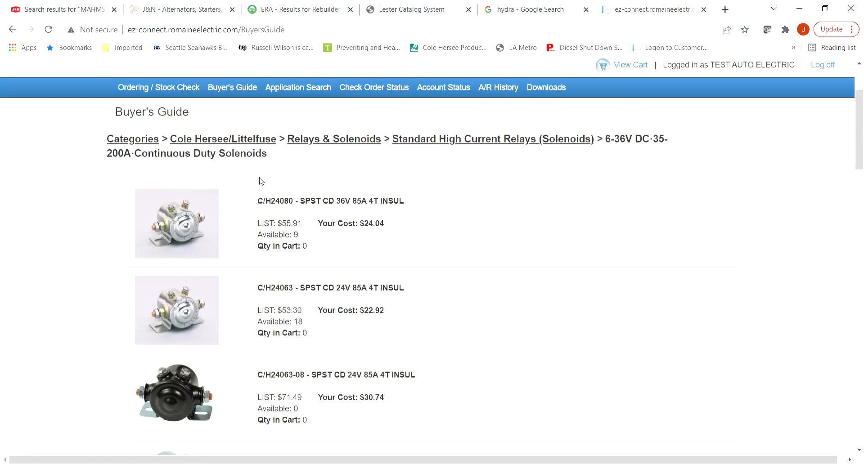
- Add one C/H24214 SPST 24V 200A solenoid to the order
scroll("down", 3)
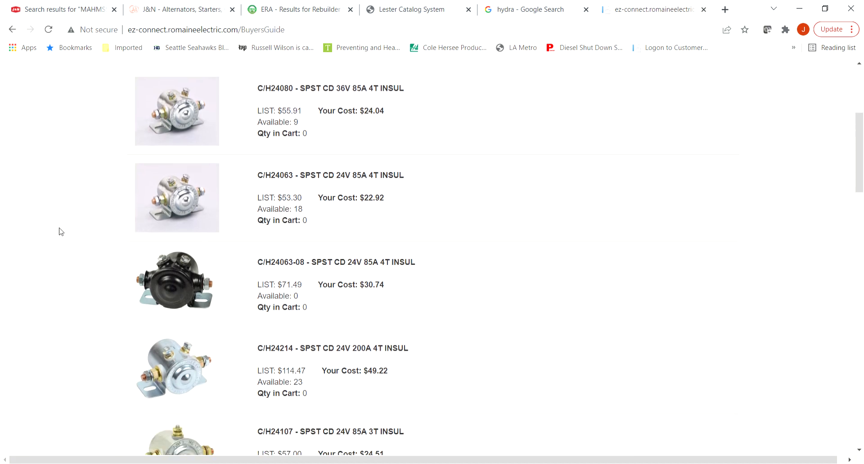
scroll("down", 3)
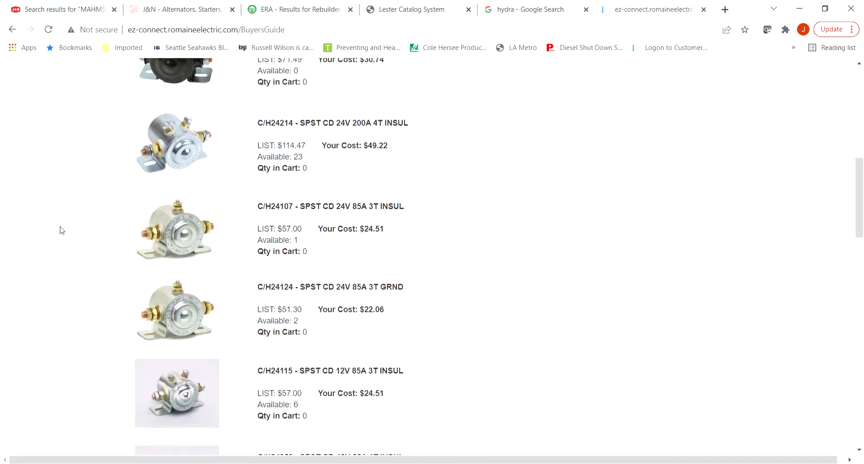
scroll("down", 3)
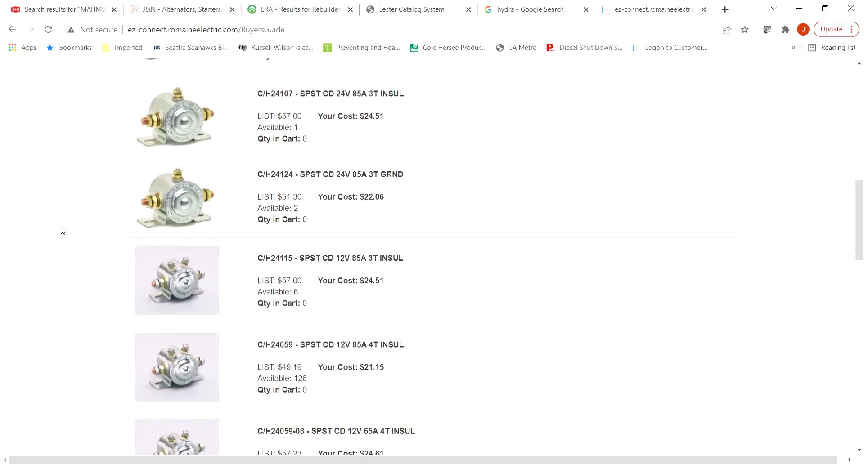
mouse_move(313, 184)
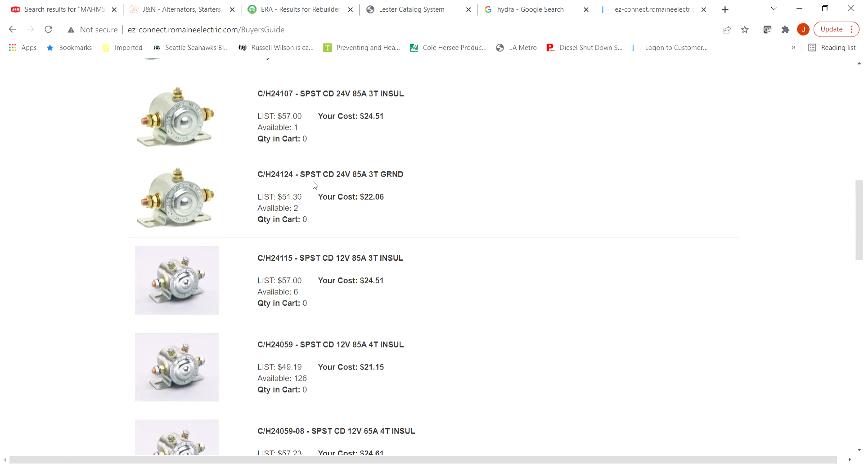
mouse_move(425, 193)
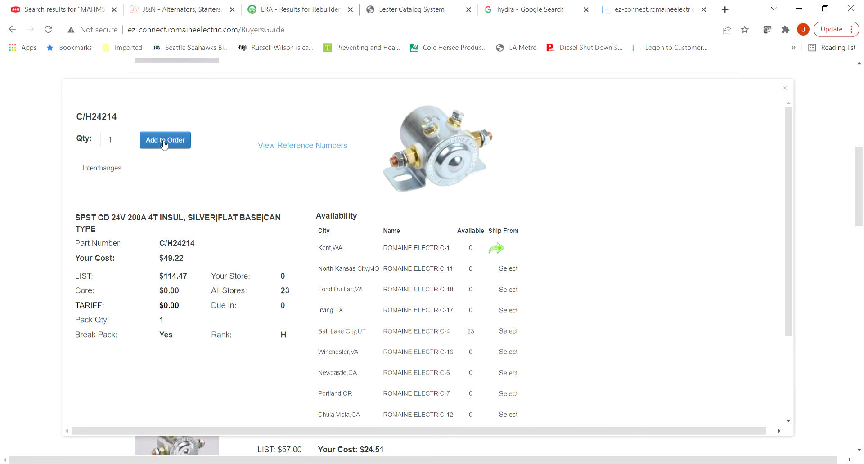
left_click(165, 140)
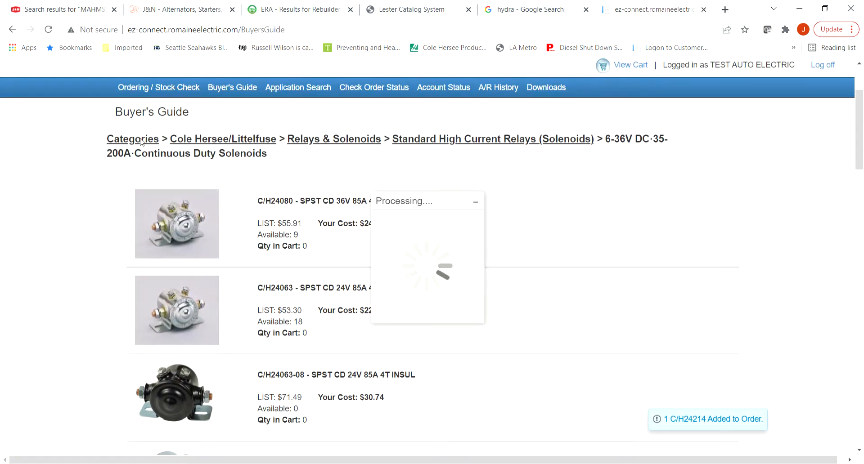
- Return to the Buyer's Guide main categories and scroll through Catalogs to Vision X Parts
left_click(132, 139)
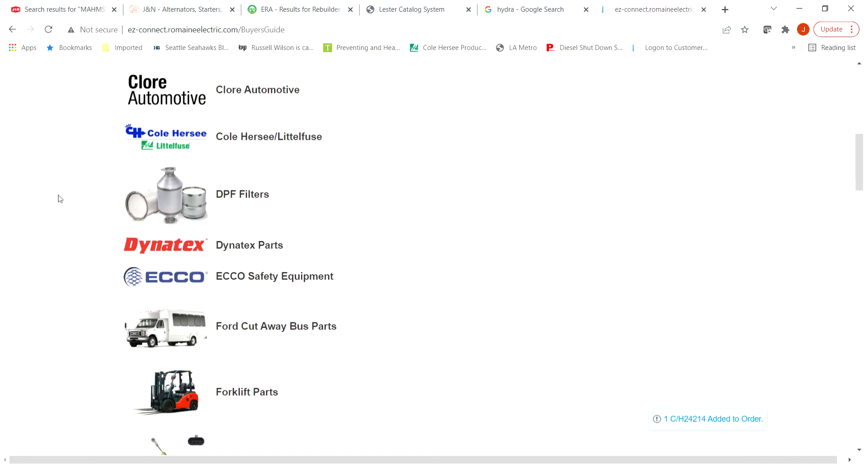
scroll("down", 3)
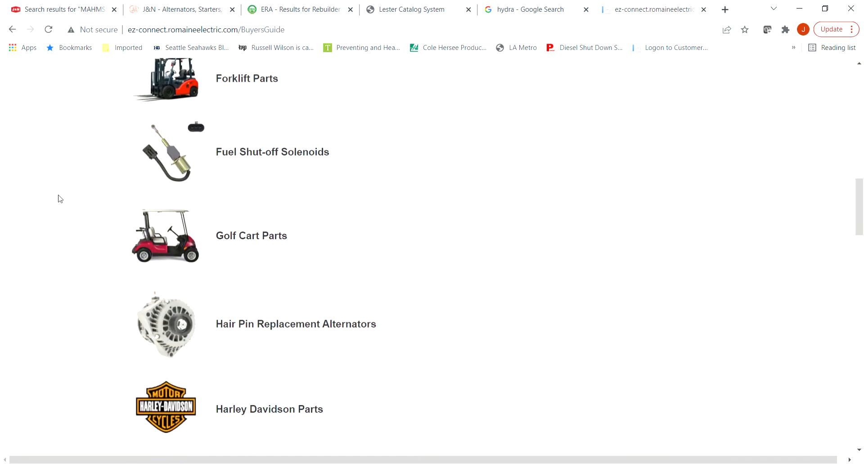
scroll("down", 3)
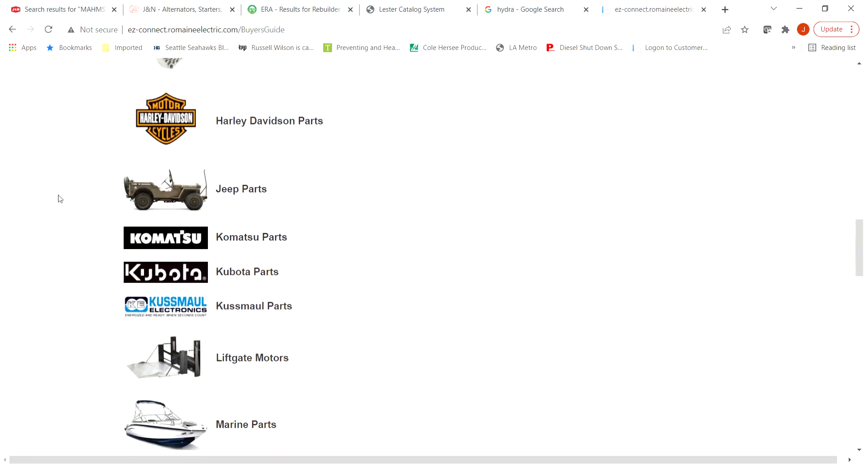
scroll("down", 3)
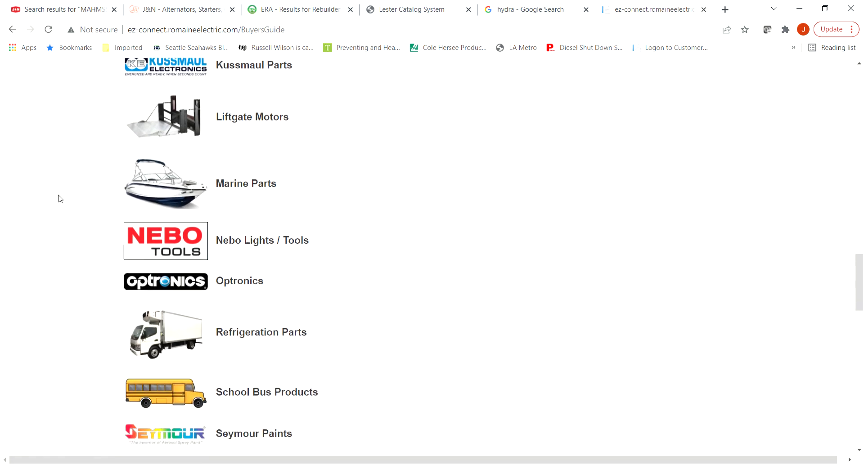
scroll("down", 3)
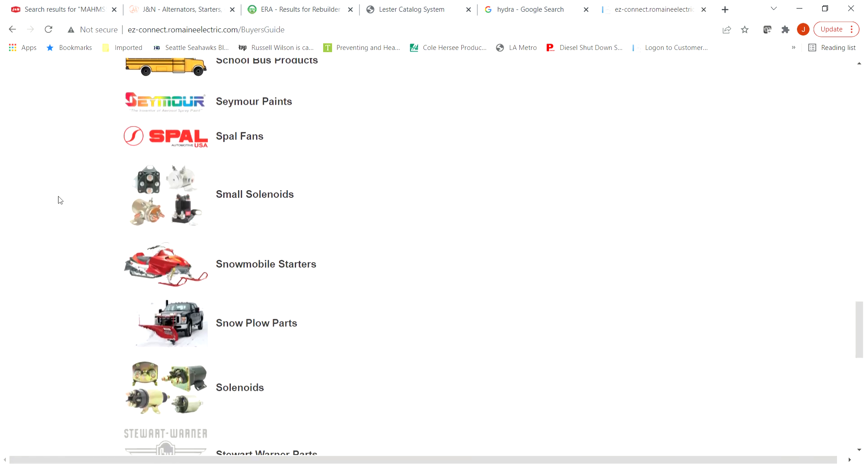
scroll("down", 3)
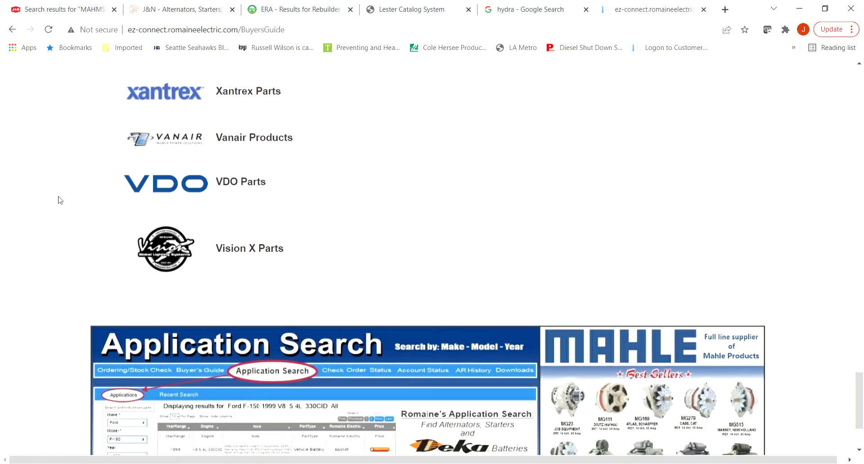
scroll("down", 3)
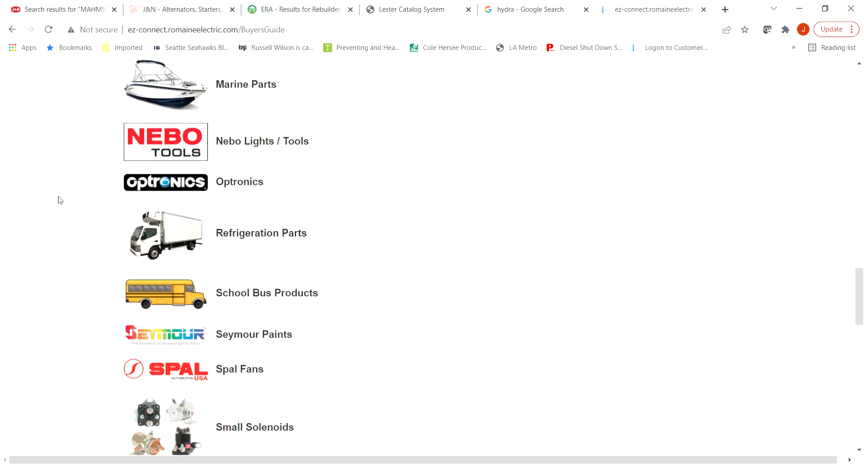
scroll("up", 3)
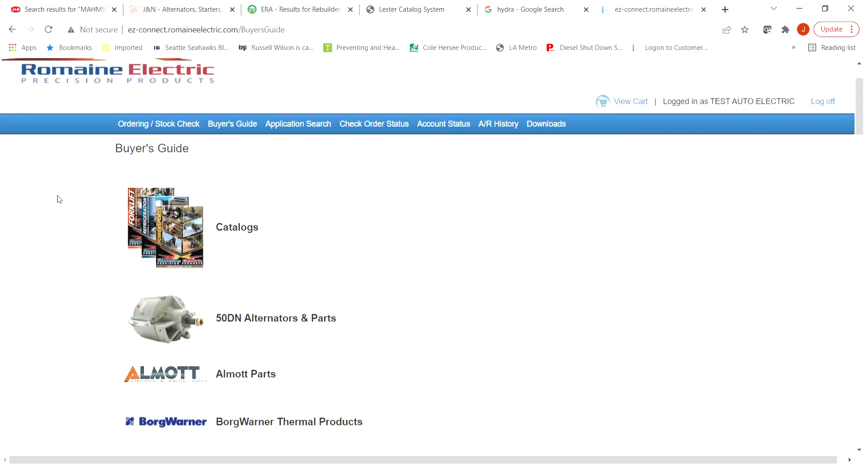
scroll("down", 3)
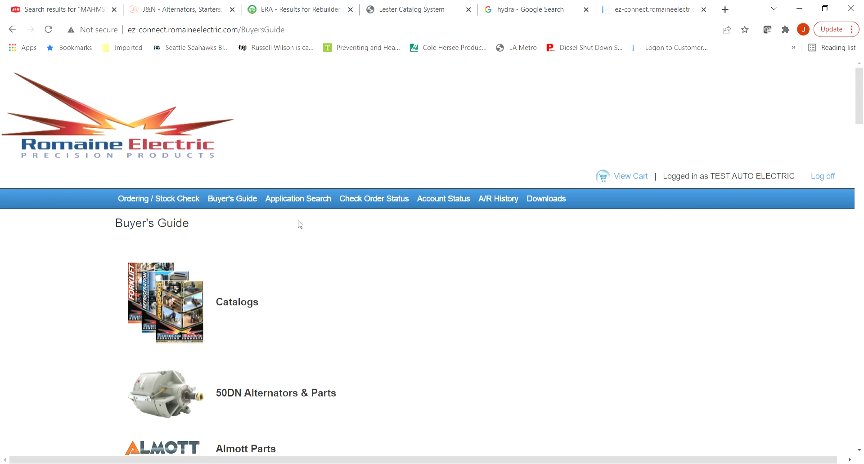
- Run an application search for a 2010 Ford F-150 with all part types
left_click(164, 302)
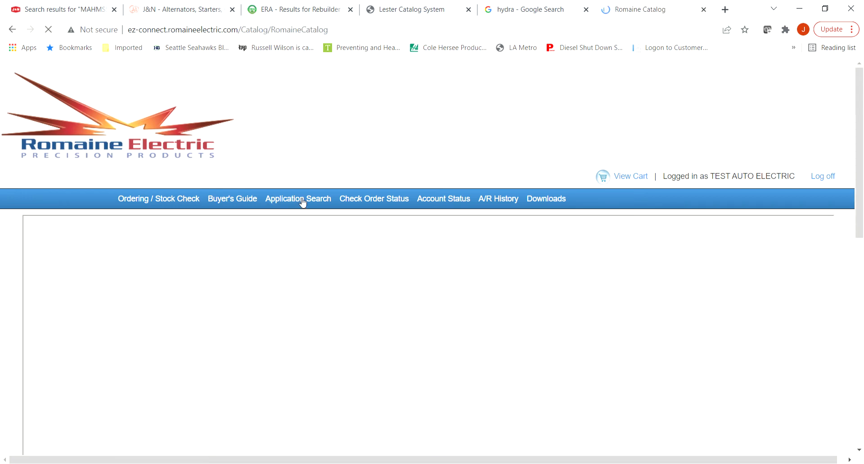
left_click(297, 199)
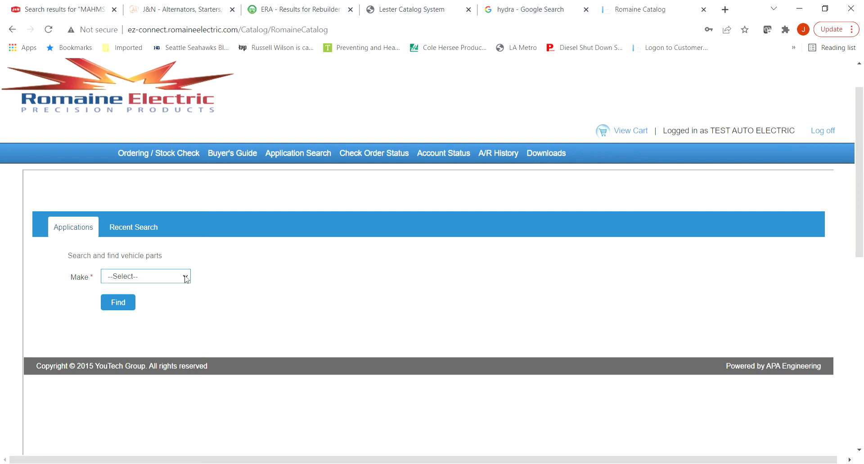
mouse_move(185, 280)
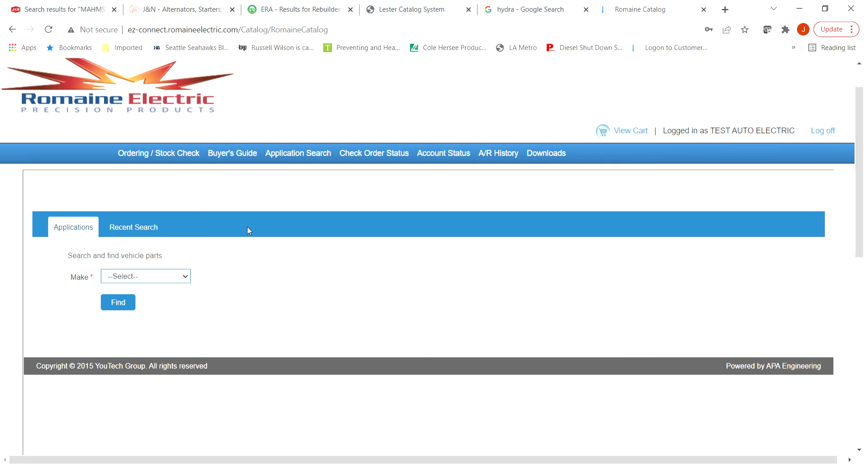
mouse_move(248, 236)
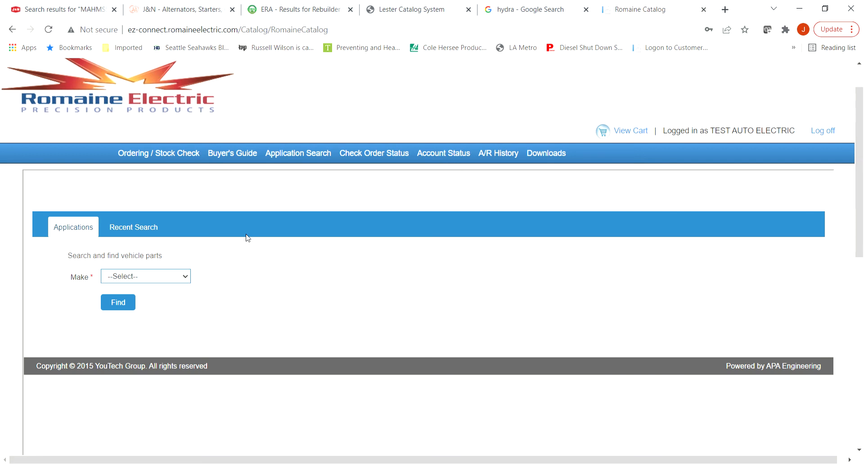
left_click(145, 276)
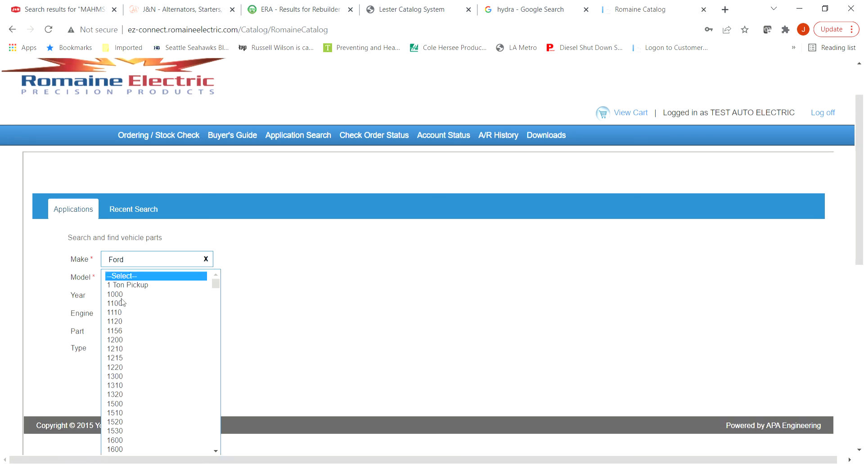
mouse_move(84, 289)
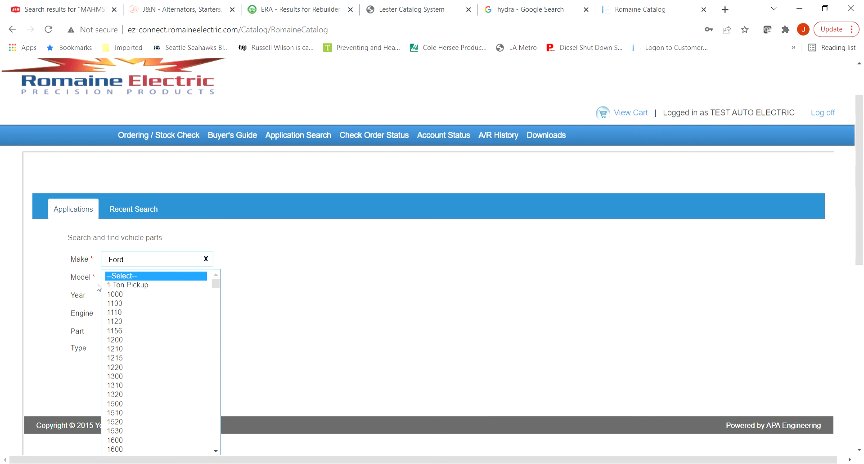
mouse_move(102, 293)
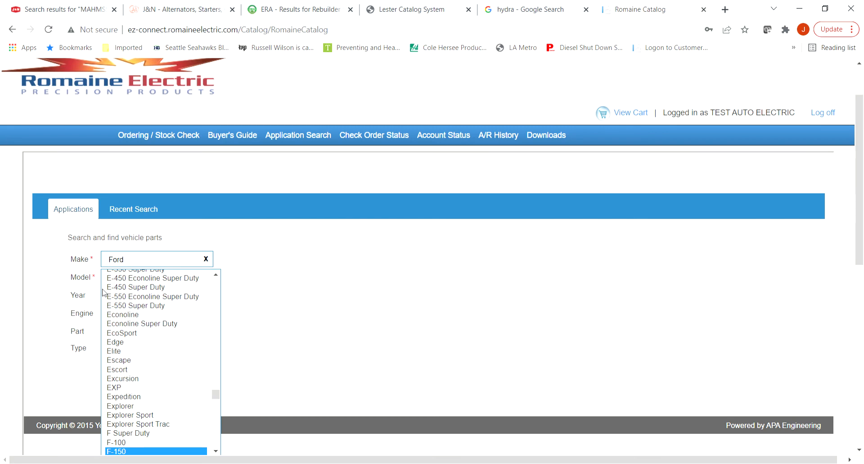
left_click(117, 451)
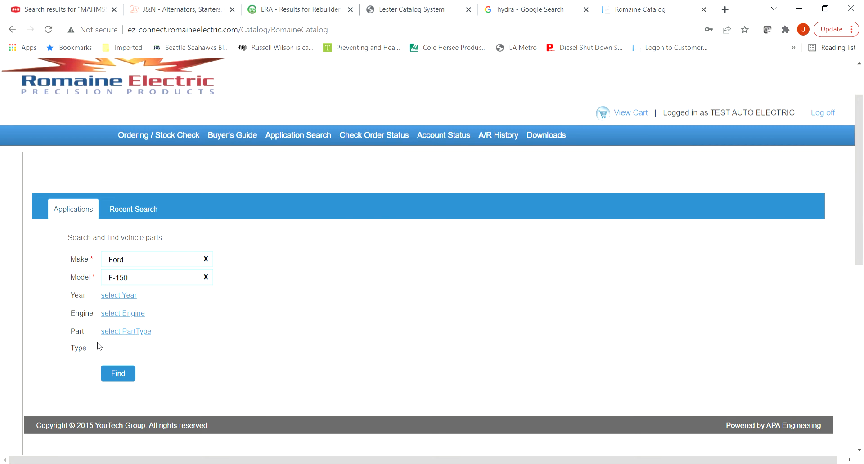
left_click(119, 295)
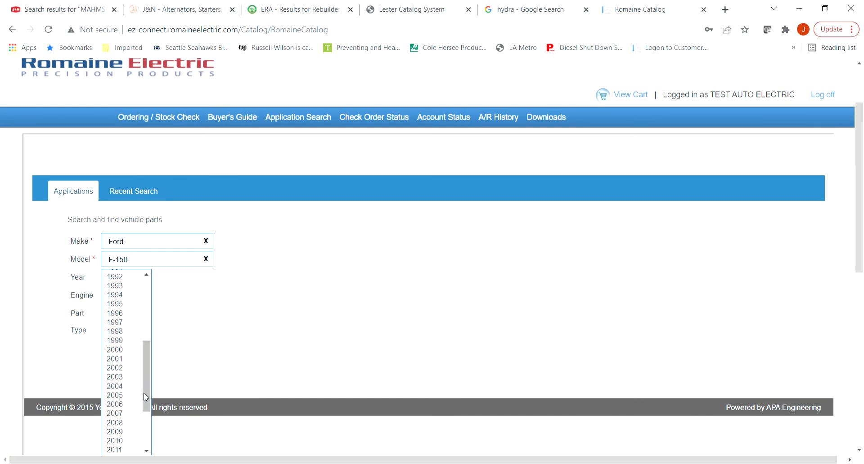
left_click(114, 441)
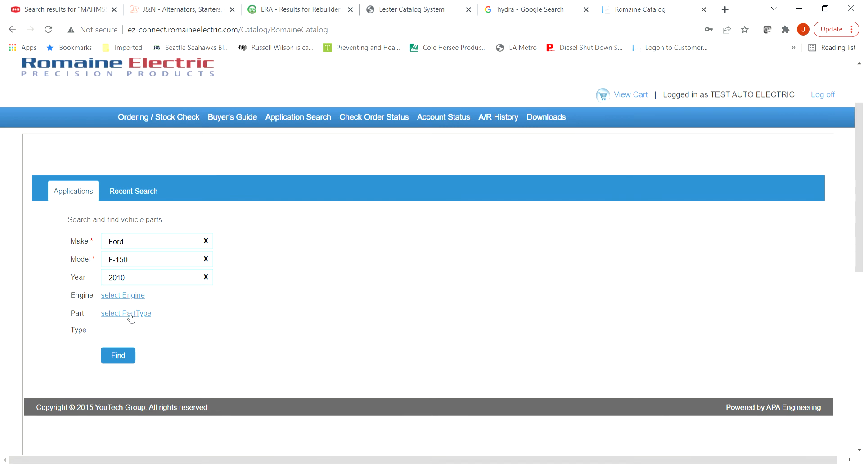
left_click(126, 314)
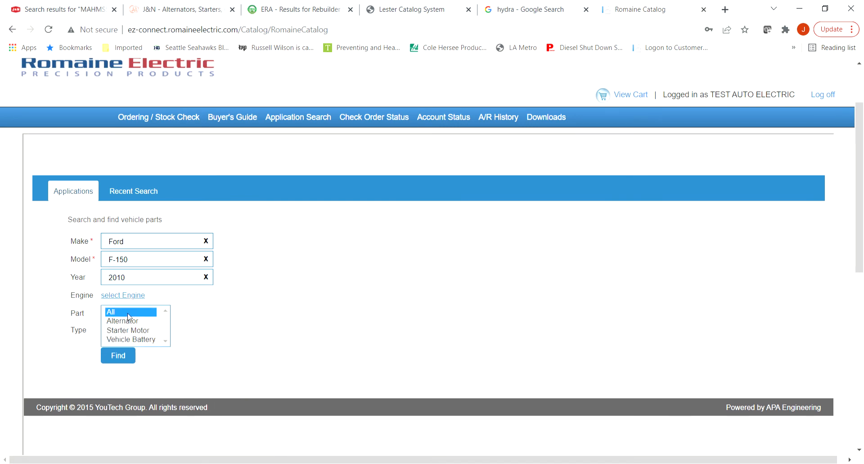
left_click(130, 312)
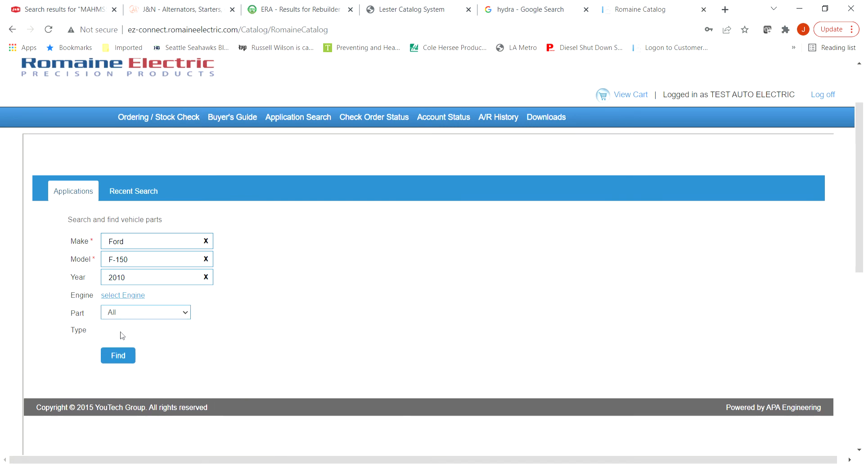
left_click(118, 356)
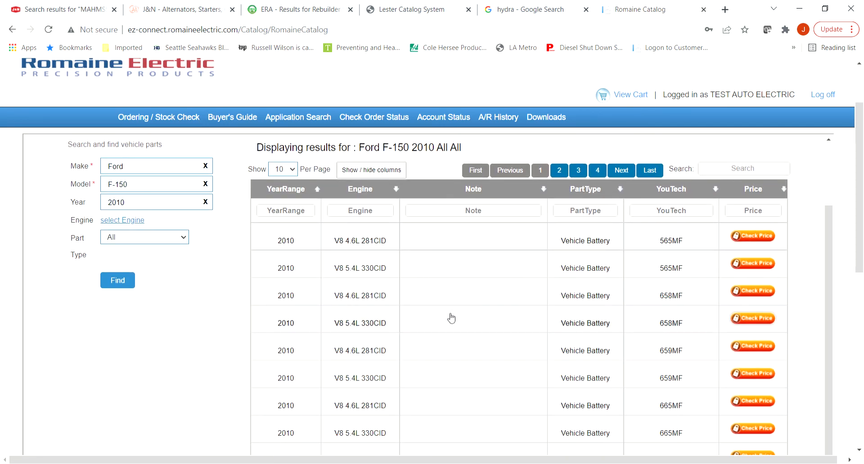
- Show page 3 of the 34 Ford F-150 2010 results
scroll("down", 3)
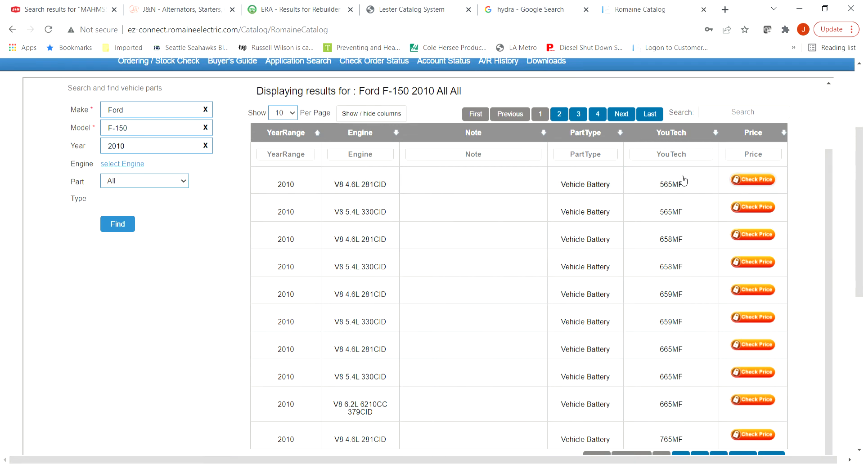
scroll("down", 3)
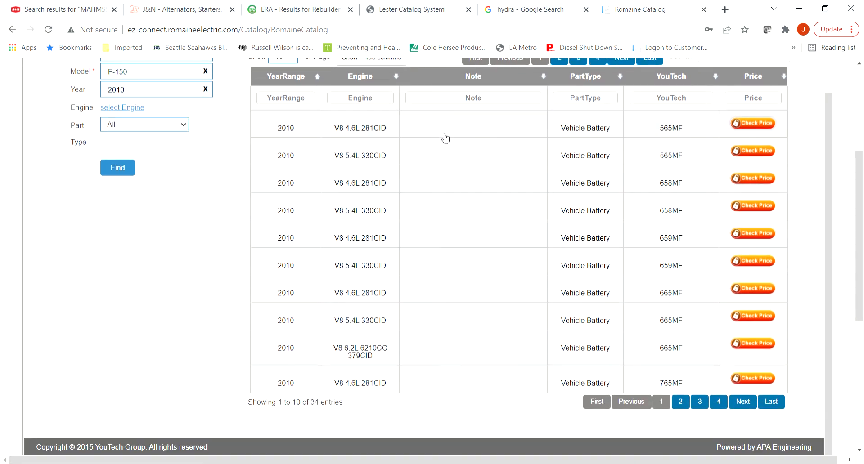
mouse_move(505, 127)
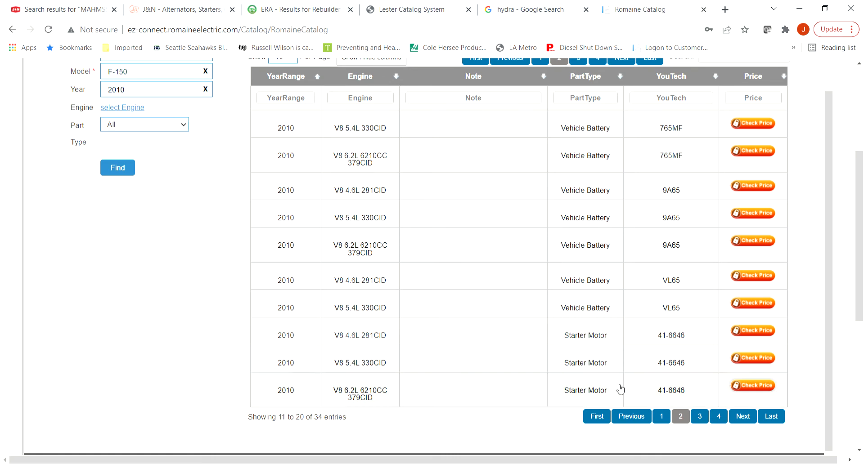
left_click(699, 423)
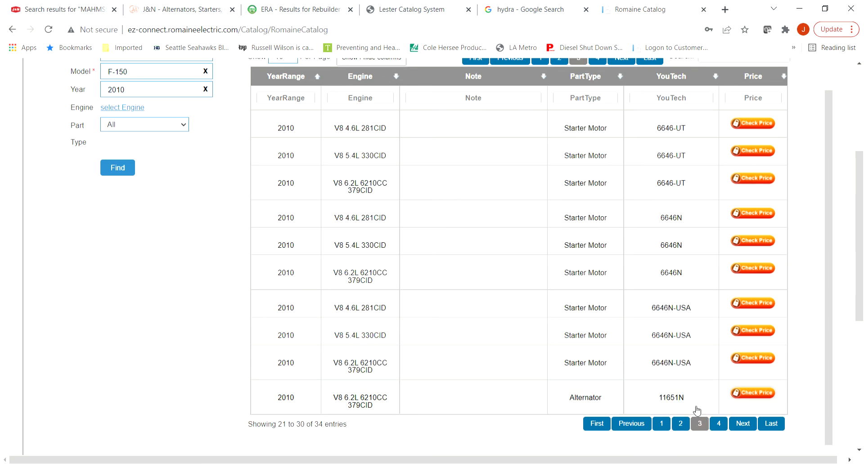
mouse_move(666, 329)
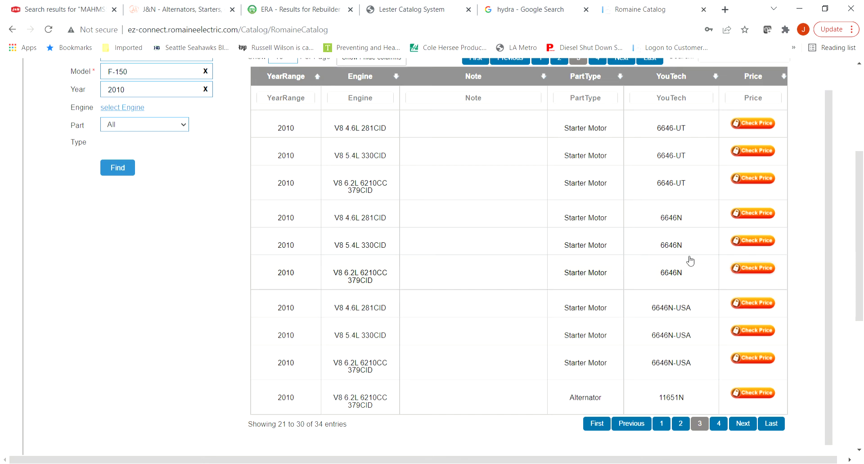
mouse_move(756, 217)
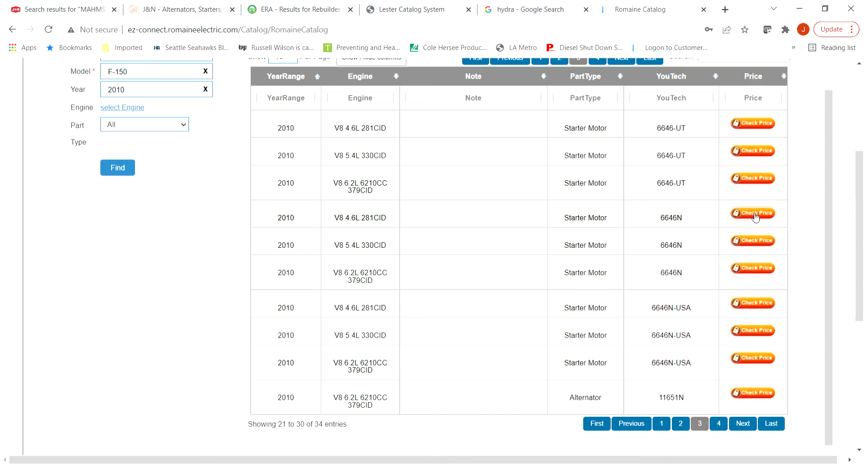
- Add one ROM6646N Ford starter at $108.00 to the order
left_click(753, 213)
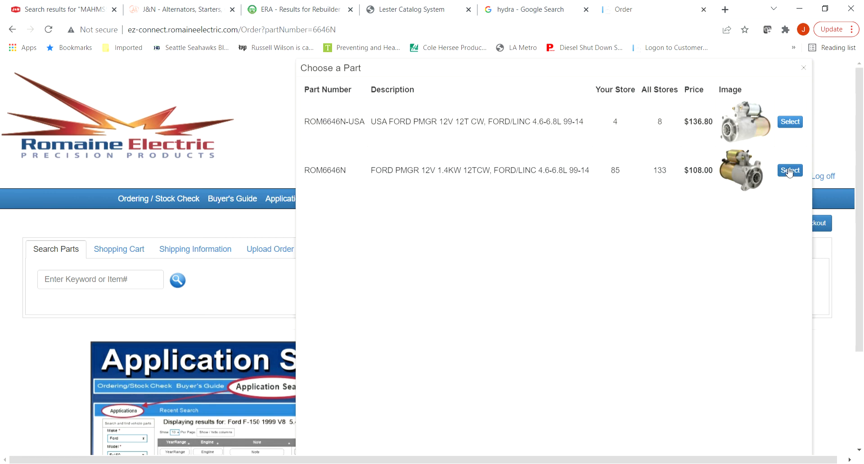
left_click(789, 170)
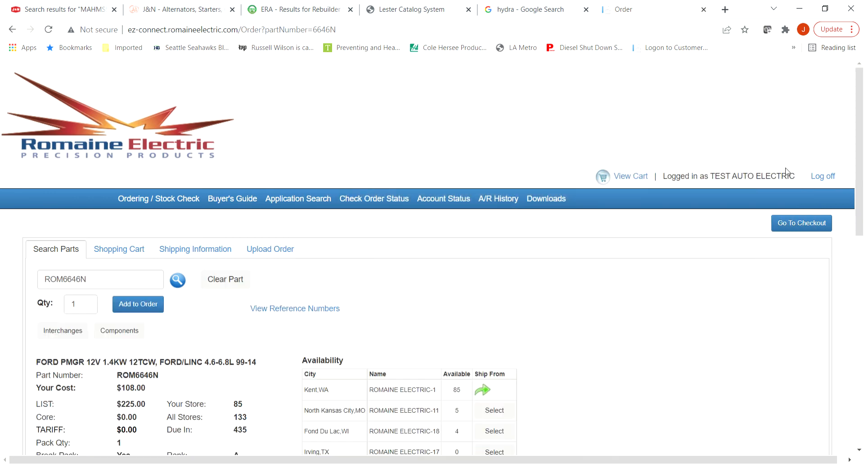
scroll("down", 3)
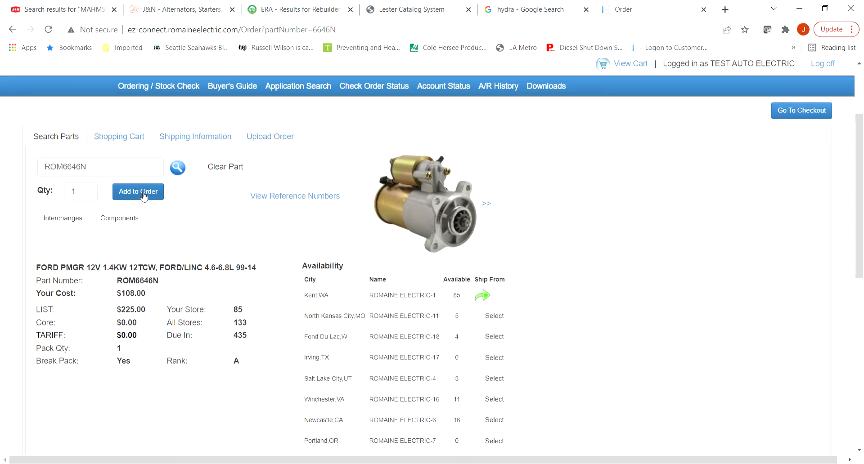
left_click(138, 191)
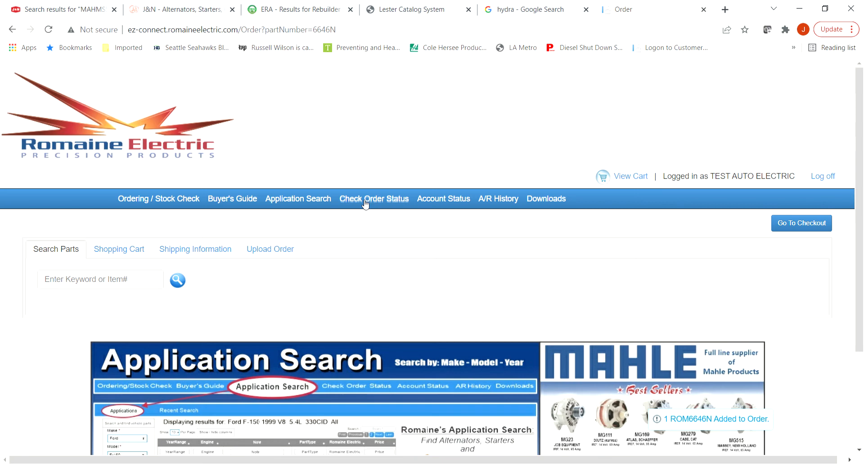
- View and close the detail for order 1-284163 under Check Order Status
left_click(374, 199)
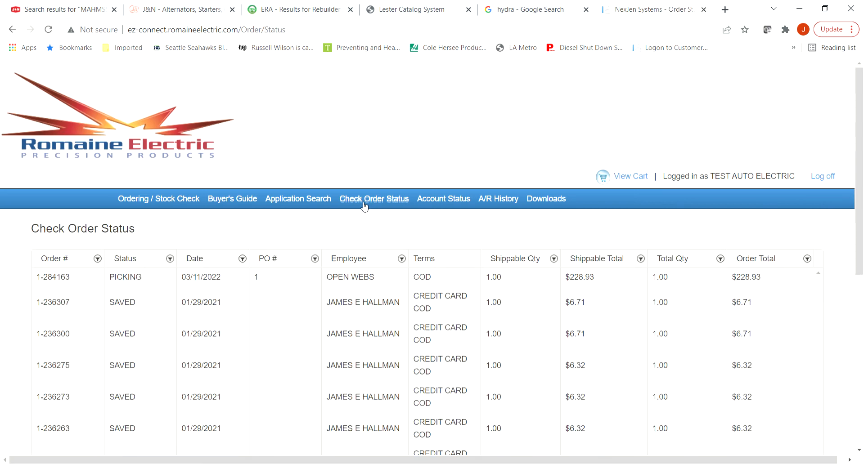
mouse_move(336, 243)
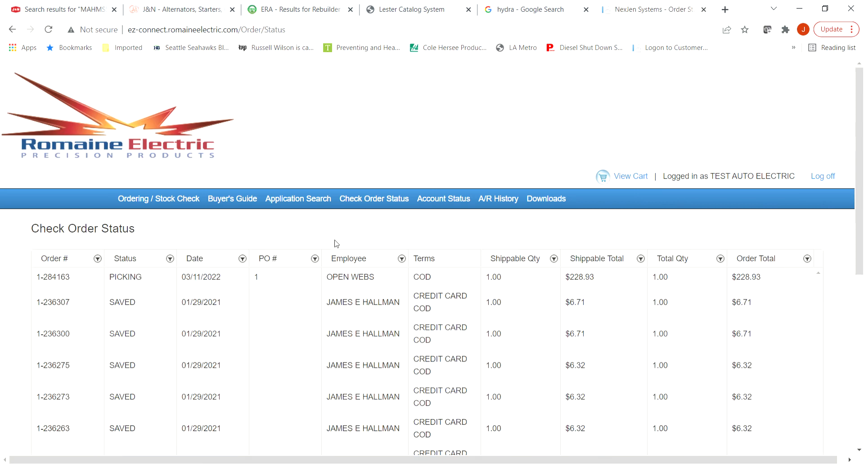
mouse_move(276, 313)
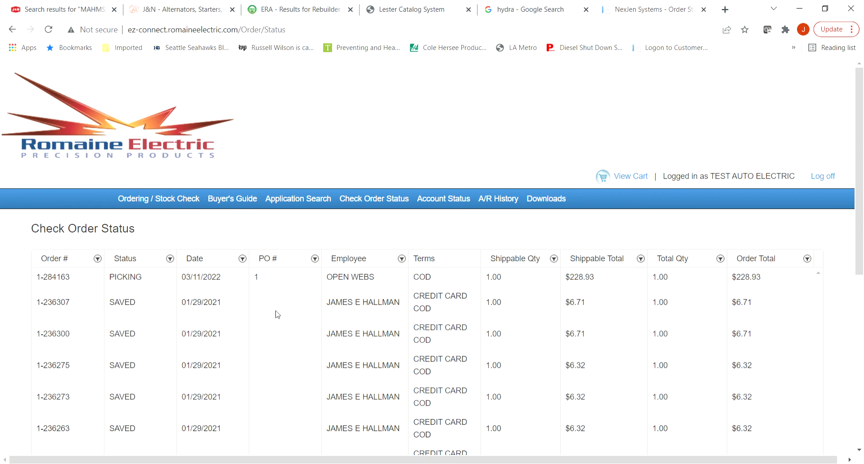
mouse_move(47, 290)
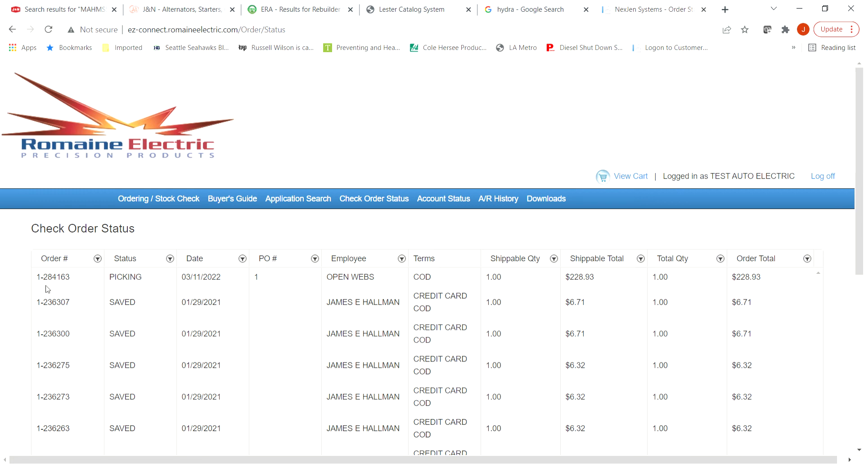
mouse_move(125, 285)
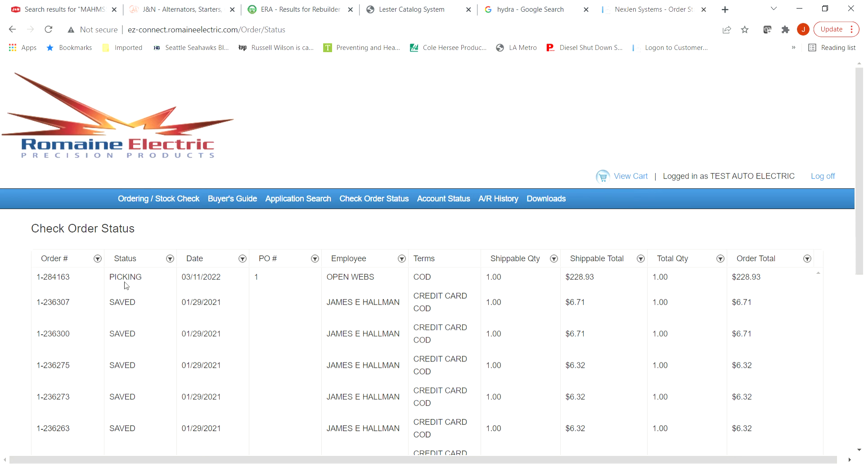
left_click(53, 277)
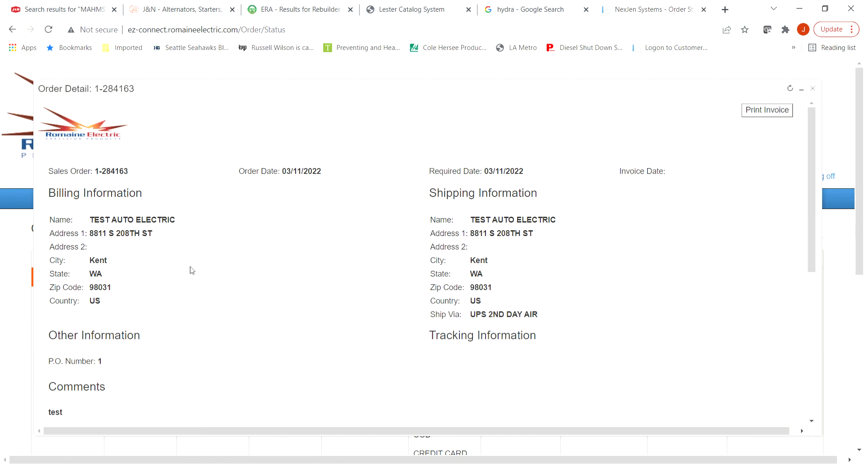
scroll("down", 3)
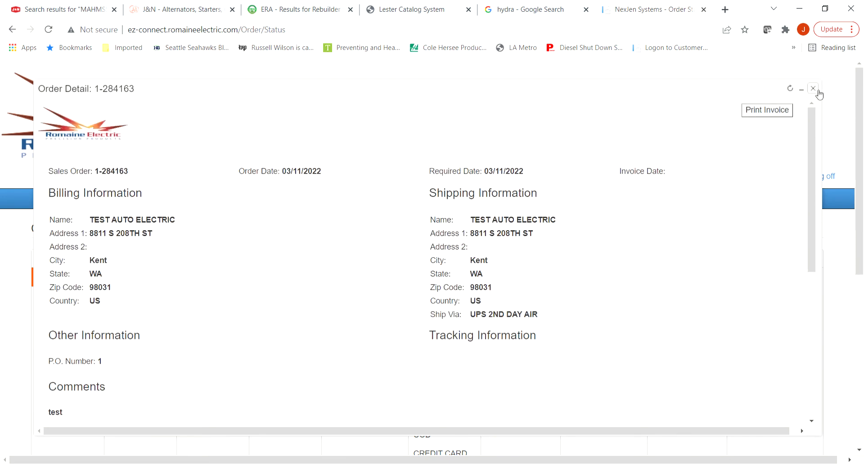
left_click(813, 88)
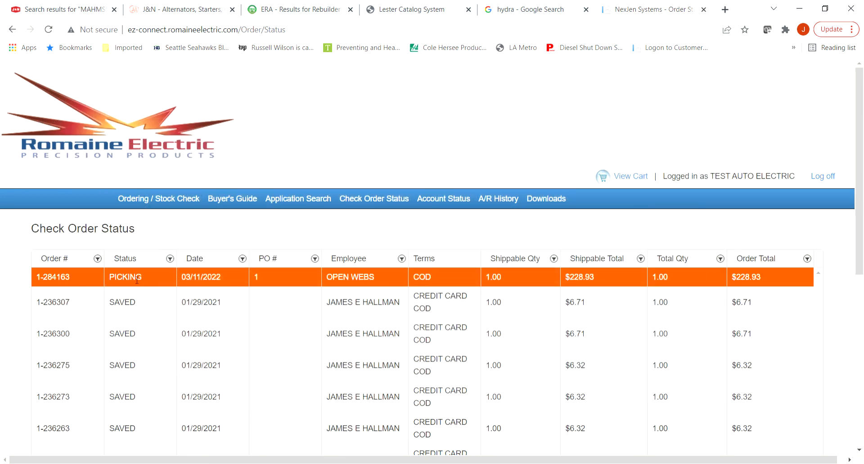
scroll("down", 3)
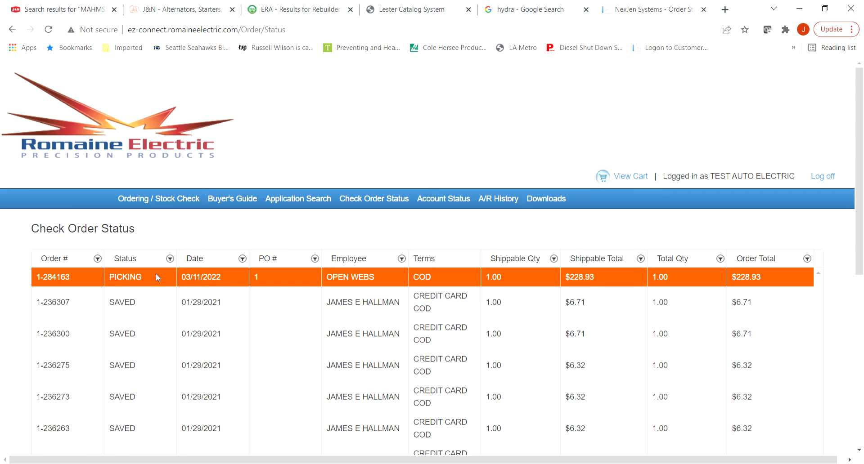
mouse_move(154, 287)
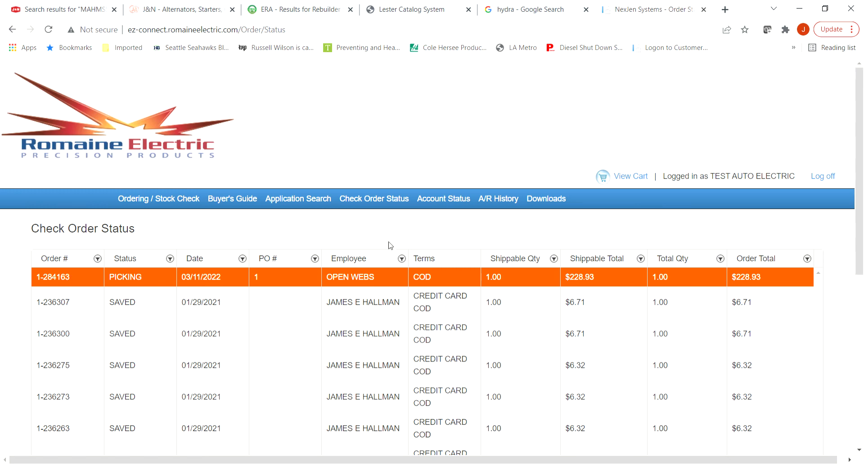
- Review the account status and the detail of open invoice 1-284152 for $228.93
left_click(442, 199)
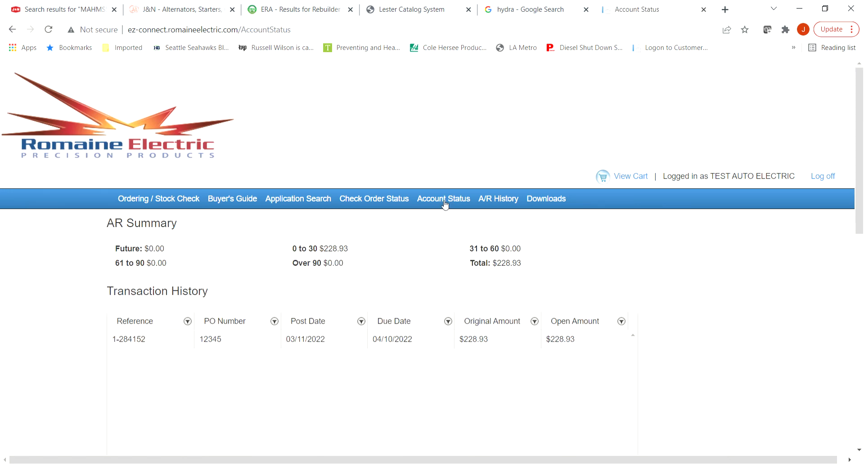
mouse_move(286, 376)
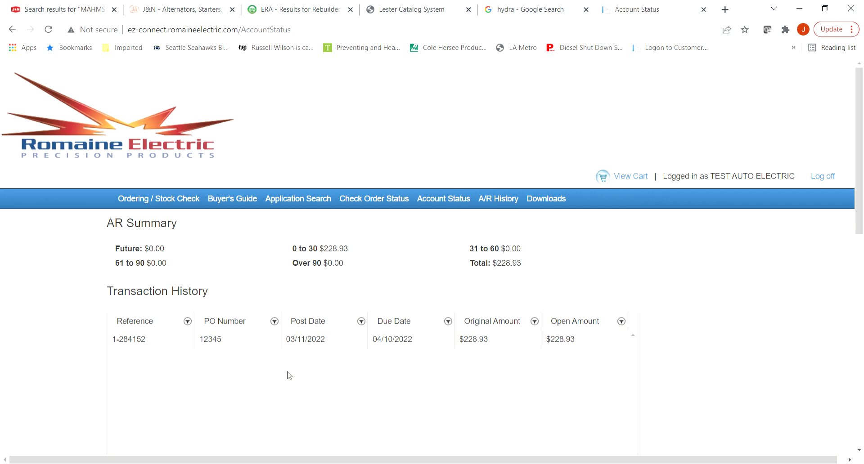
mouse_move(297, 371)
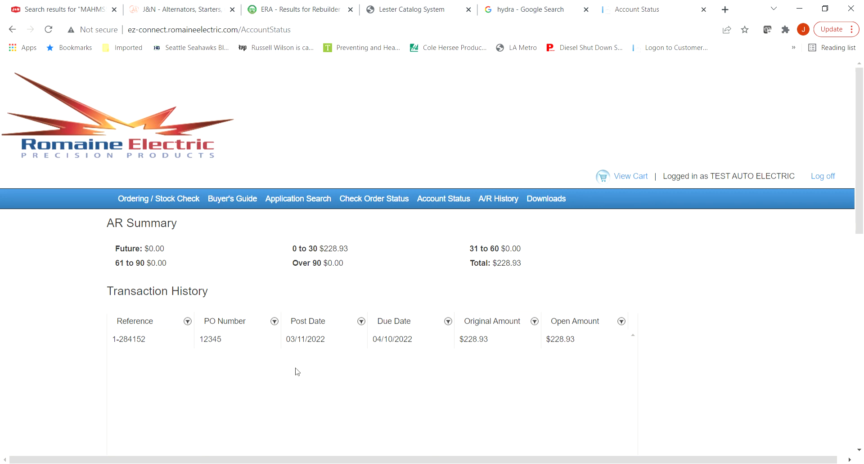
scroll("down", 3)
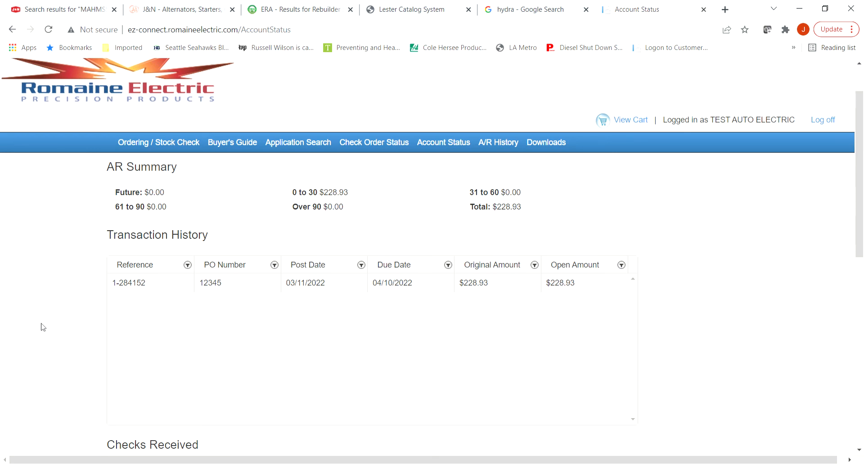
left_click(128, 283)
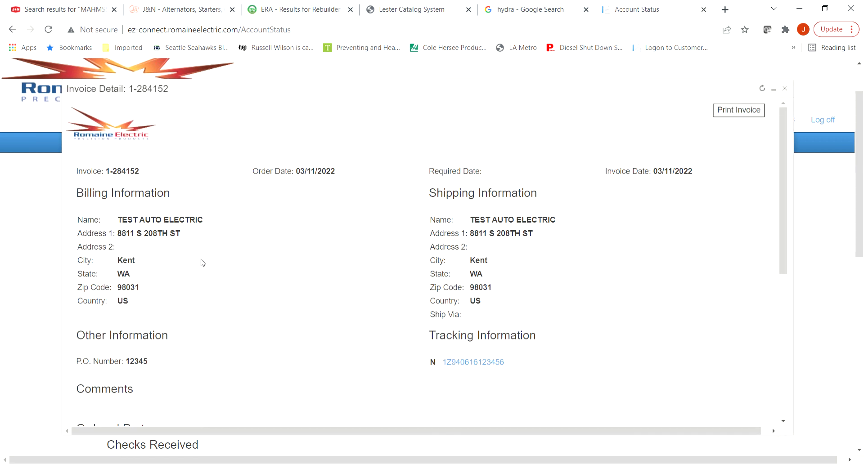
scroll("down", 3)
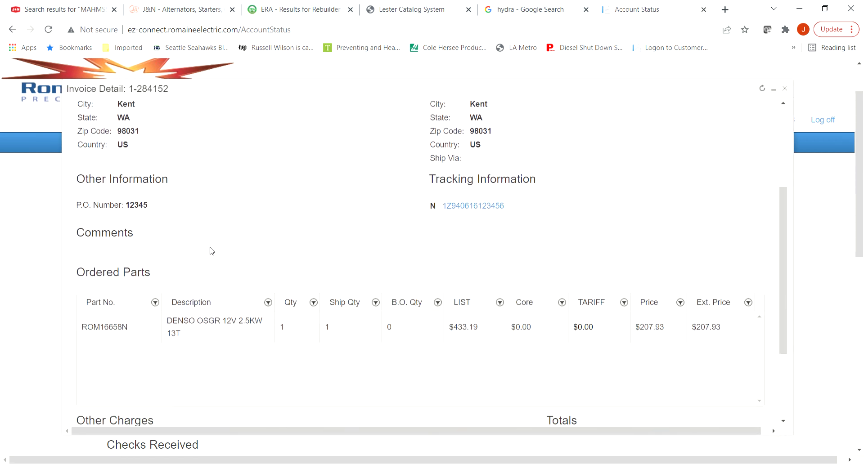
scroll("down", 3)
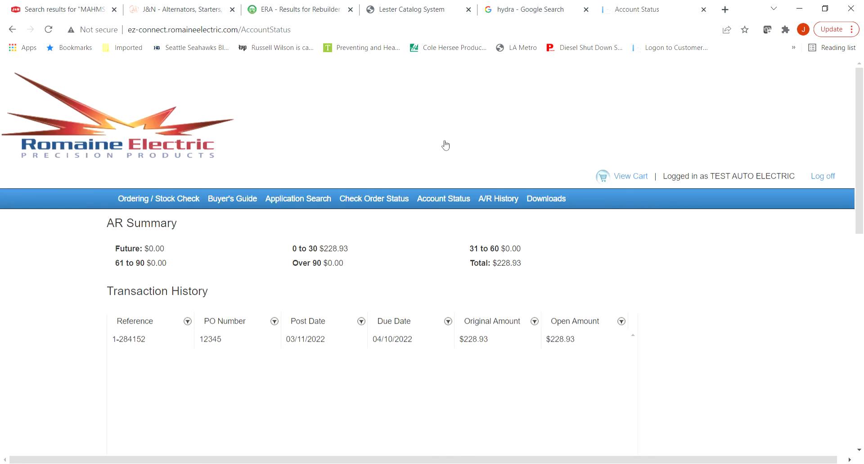
- Review invoice 1-284152's order detail in A/R History, then return to Ordering / Stock Check
left_click(497, 199)
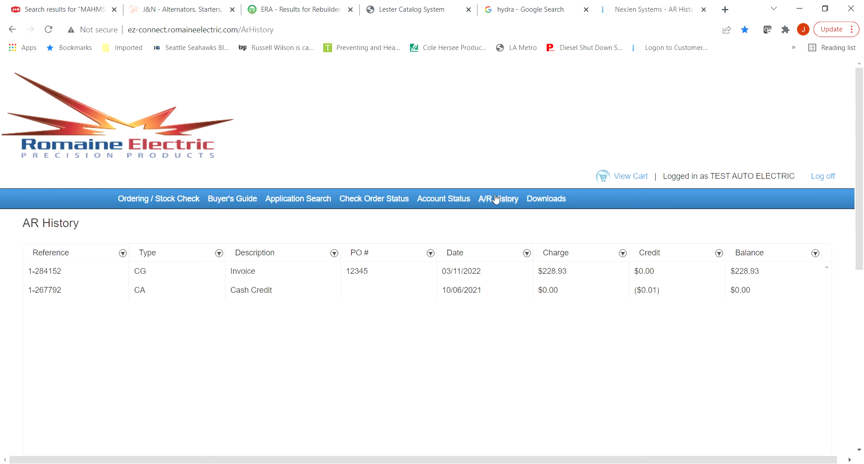
mouse_move(382, 274)
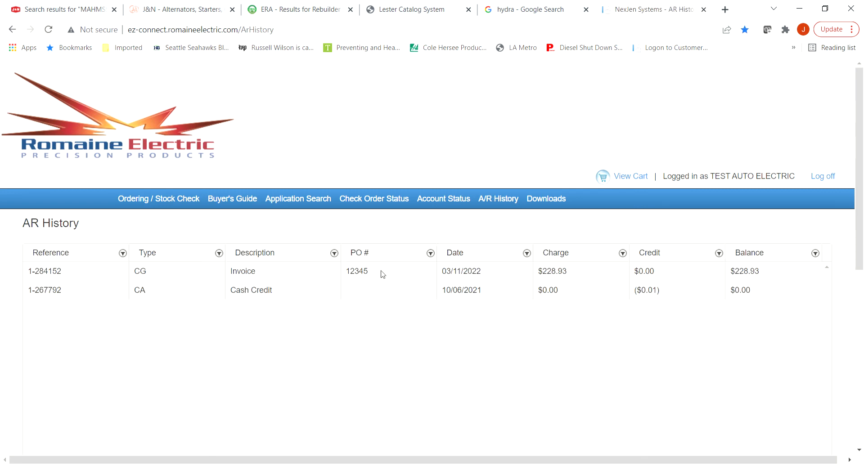
mouse_move(309, 301)
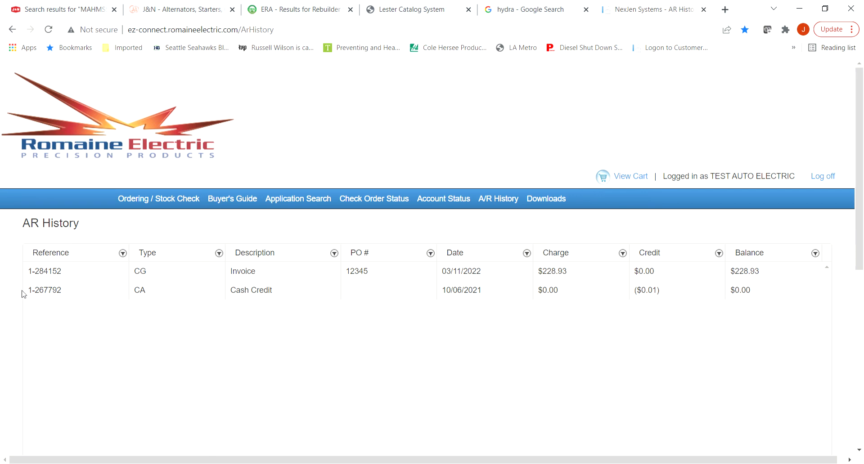
left_click(44, 271)
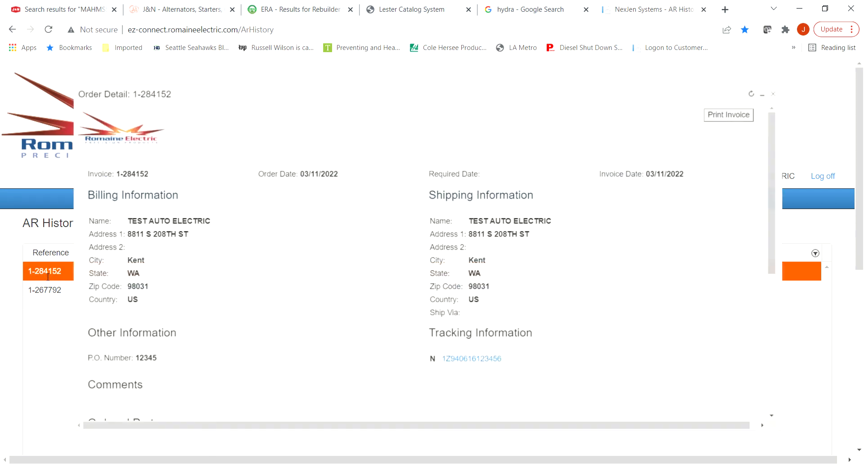
scroll("down", 3)
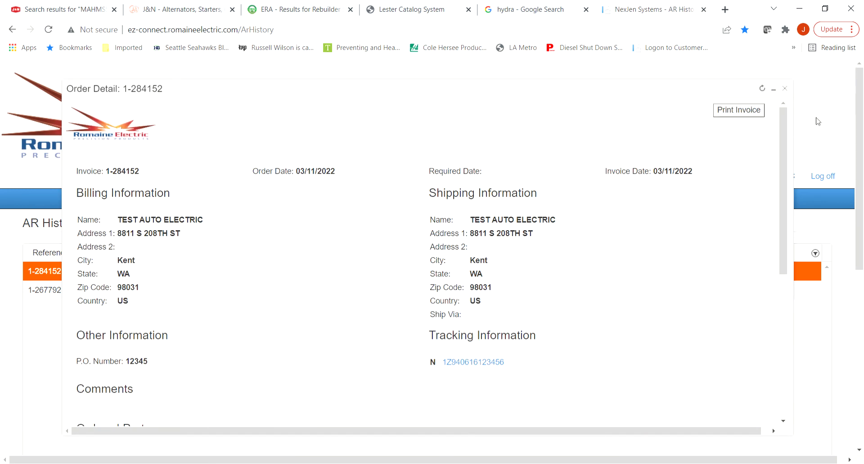
left_click(785, 88)
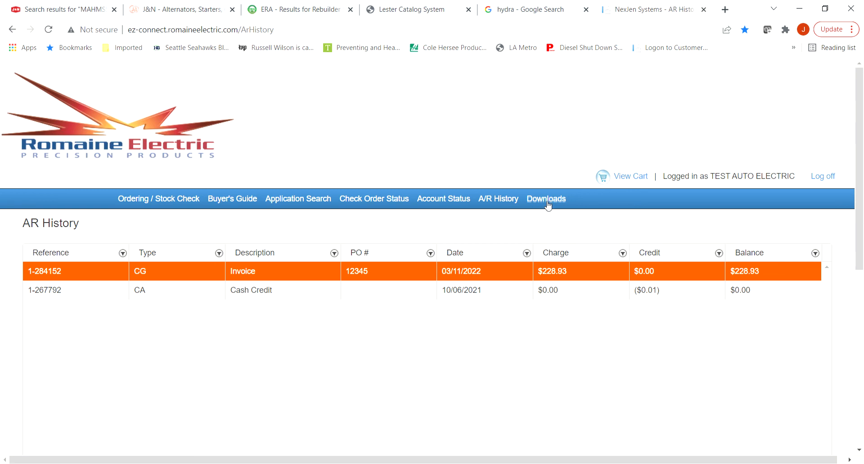
mouse_move(547, 205)
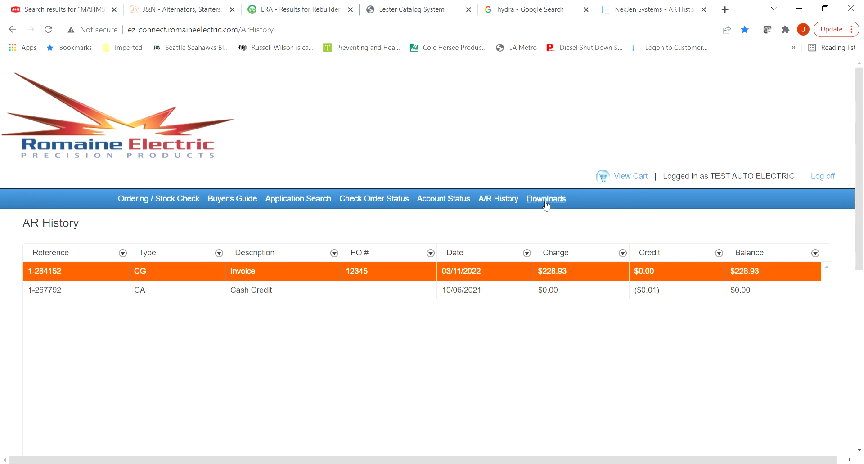
left_click(158, 199)
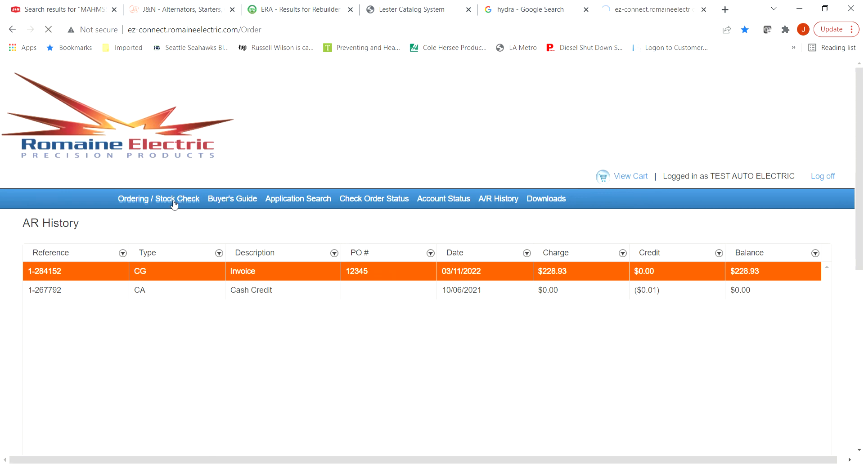
left_click(158, 199)
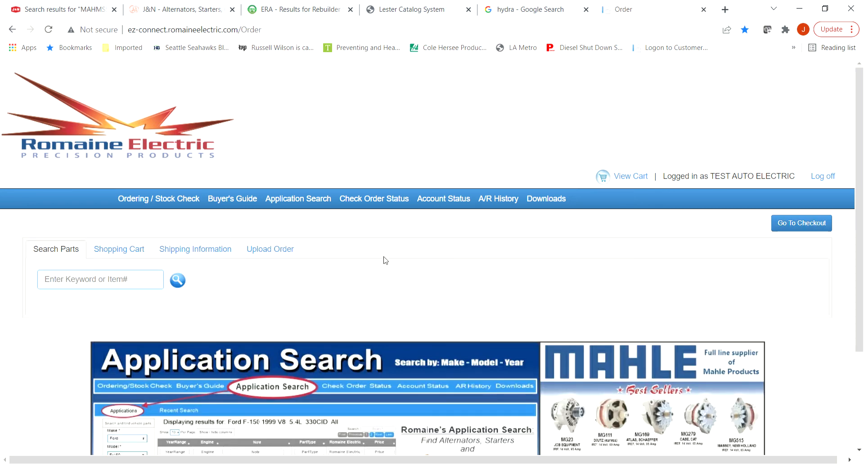